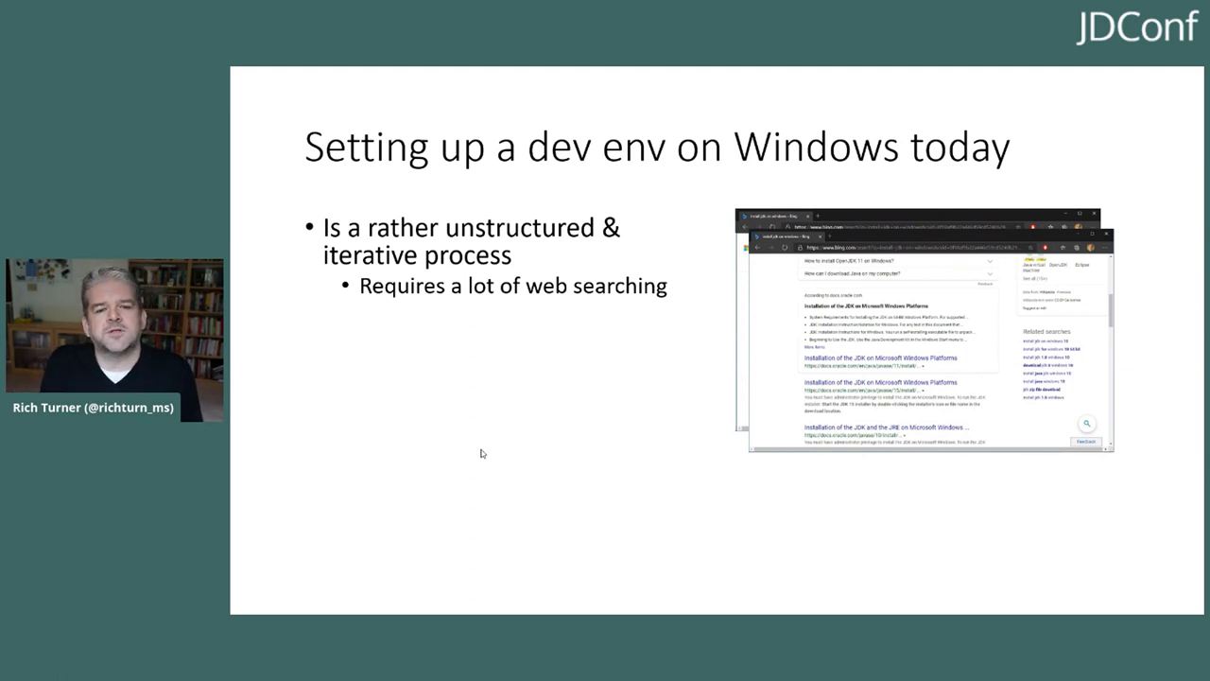
Reveal the remaining bullets on the dev-env slide, ending with difficulty to automate and script
key("right")
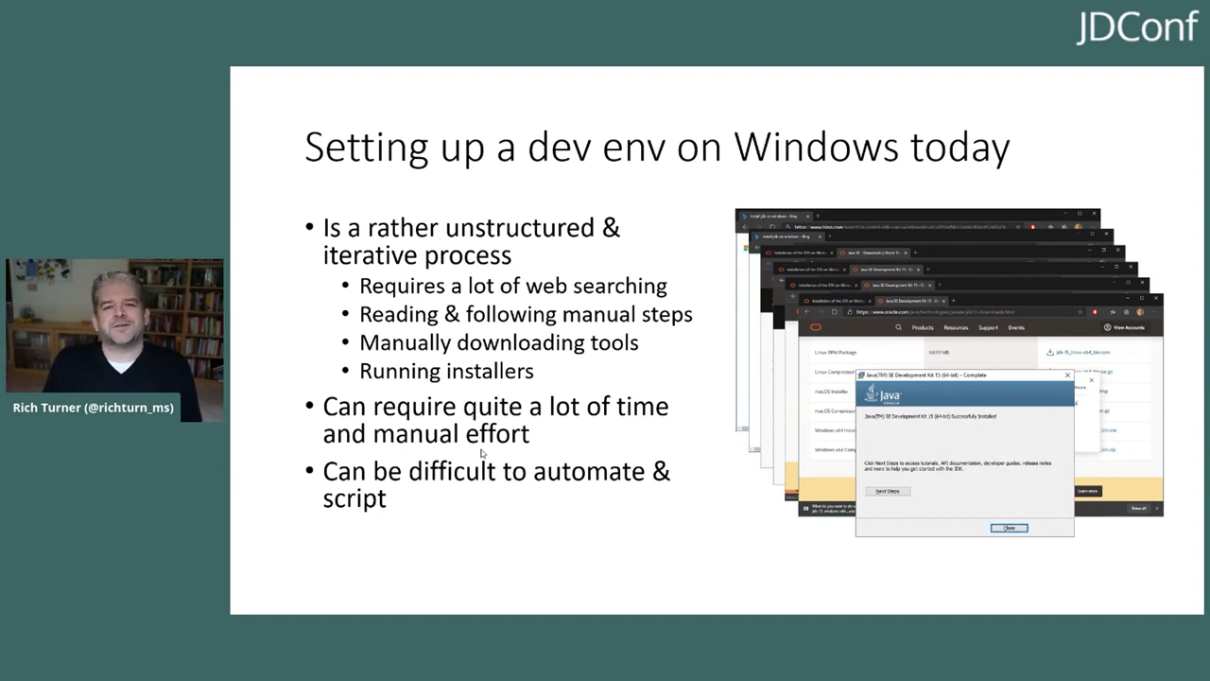
key("right")
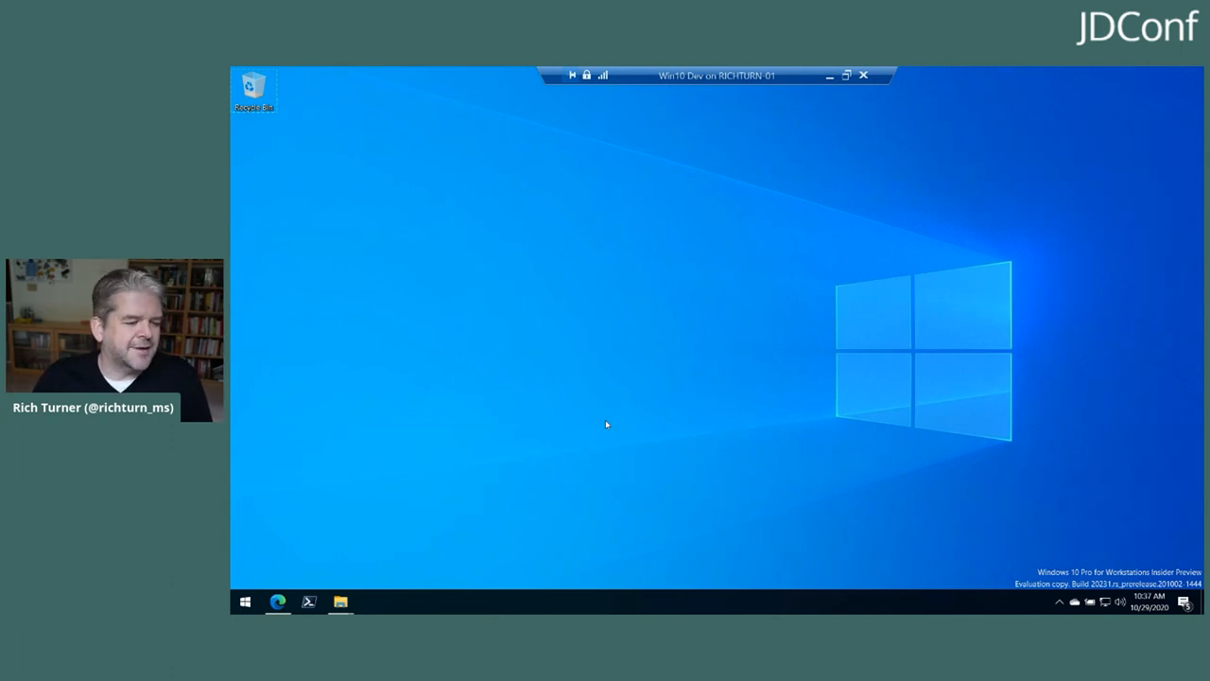
mouse_move(351, 578)
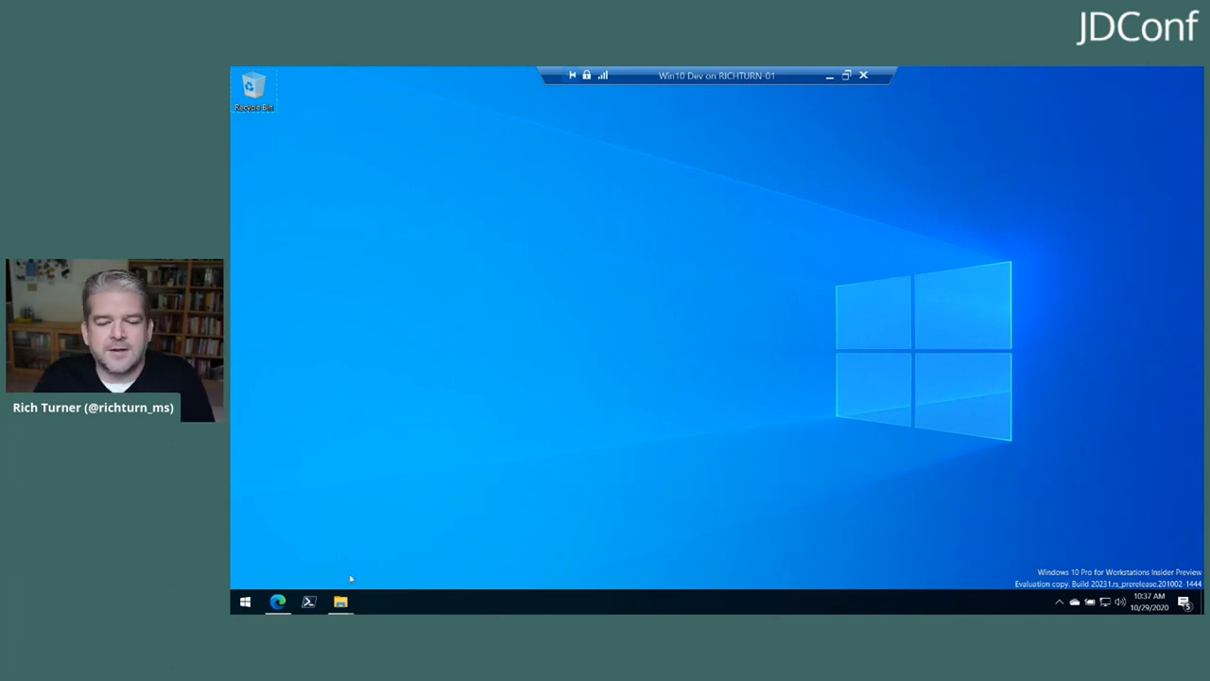
mouse_move(401, 498)
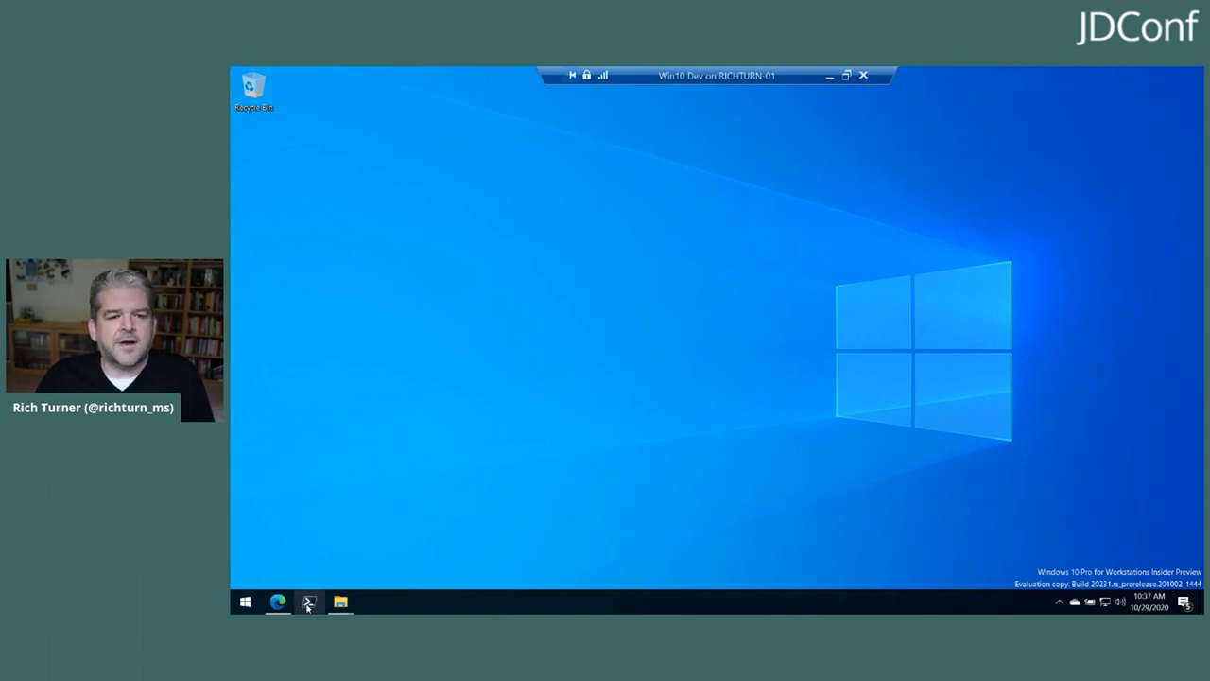
Start PowerShell 7, list the home folder with ls, and enter winget at the prompt
left_click(309, 602)
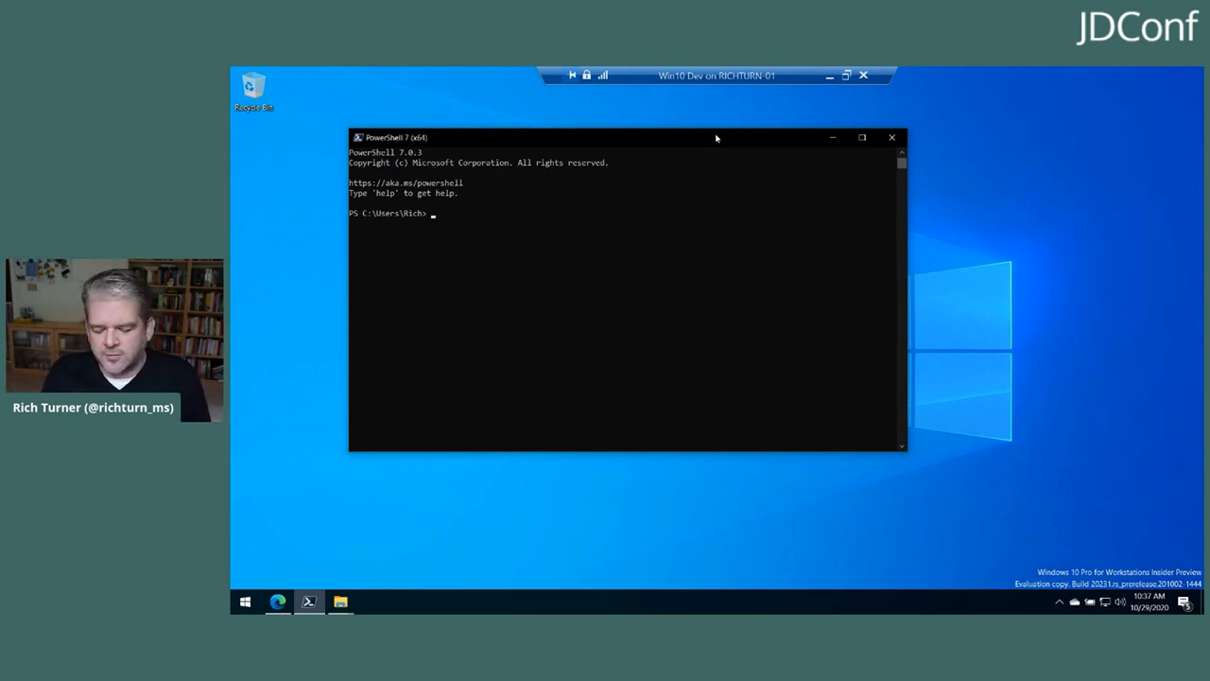
type("ls")
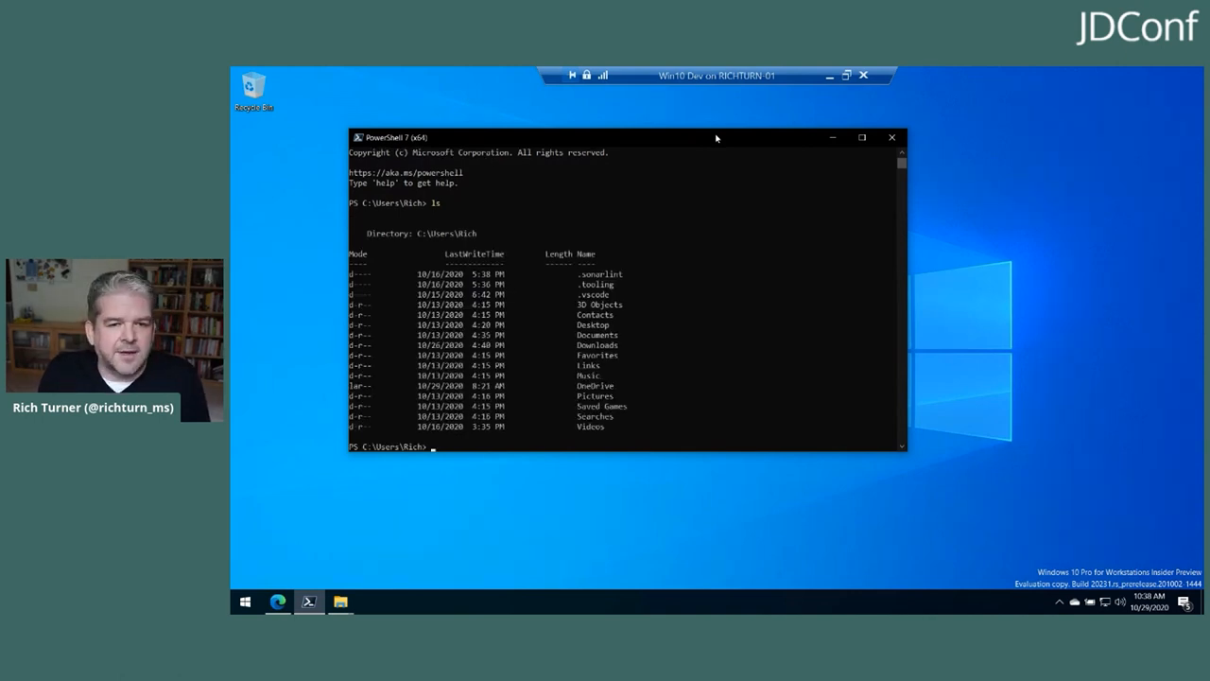
type("winget")
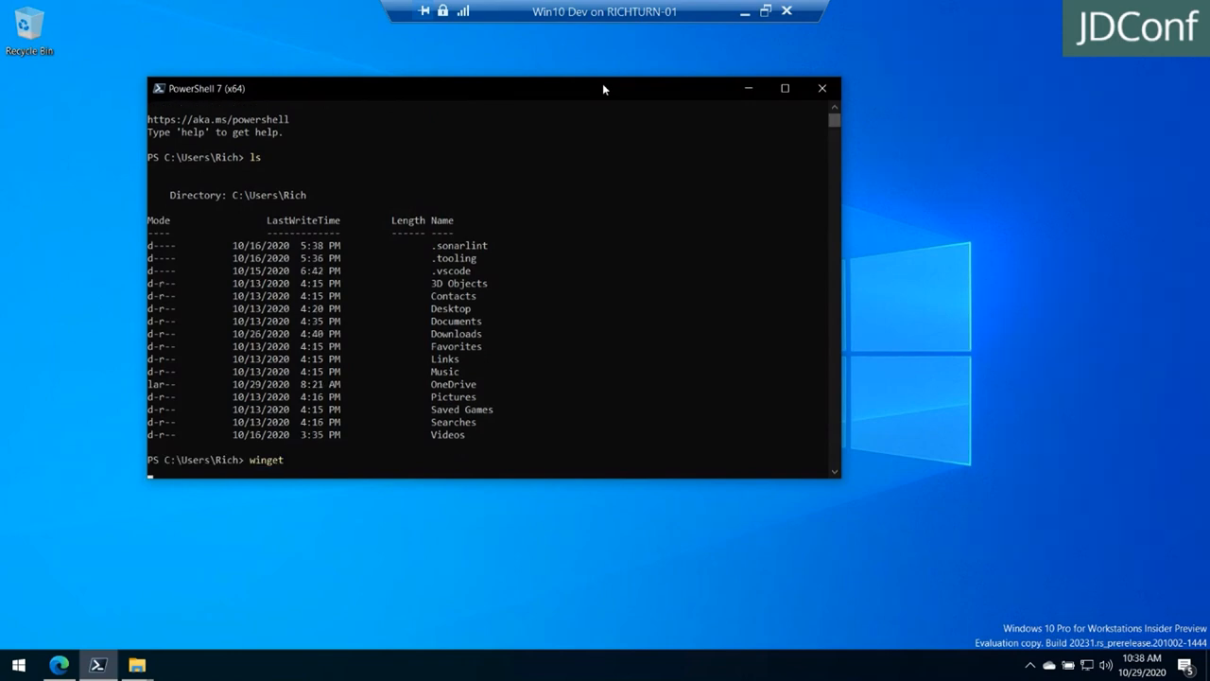
Run winget to print its help listing of commands and options
key("Enter")
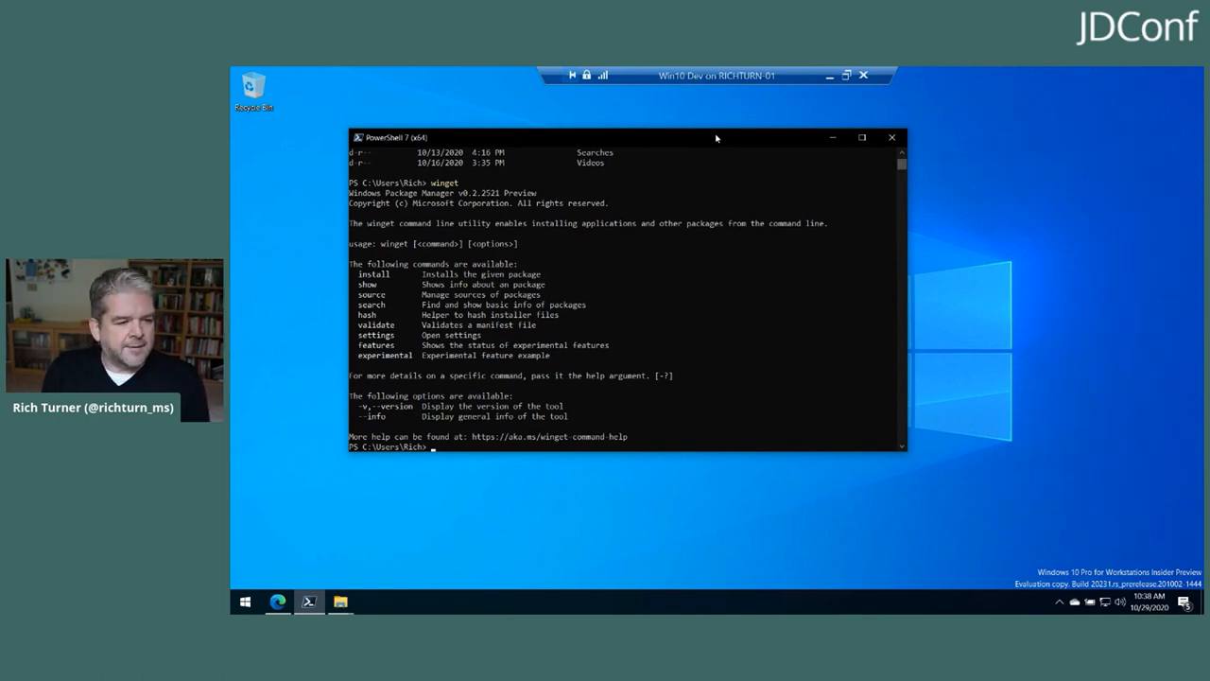
type("winget s")
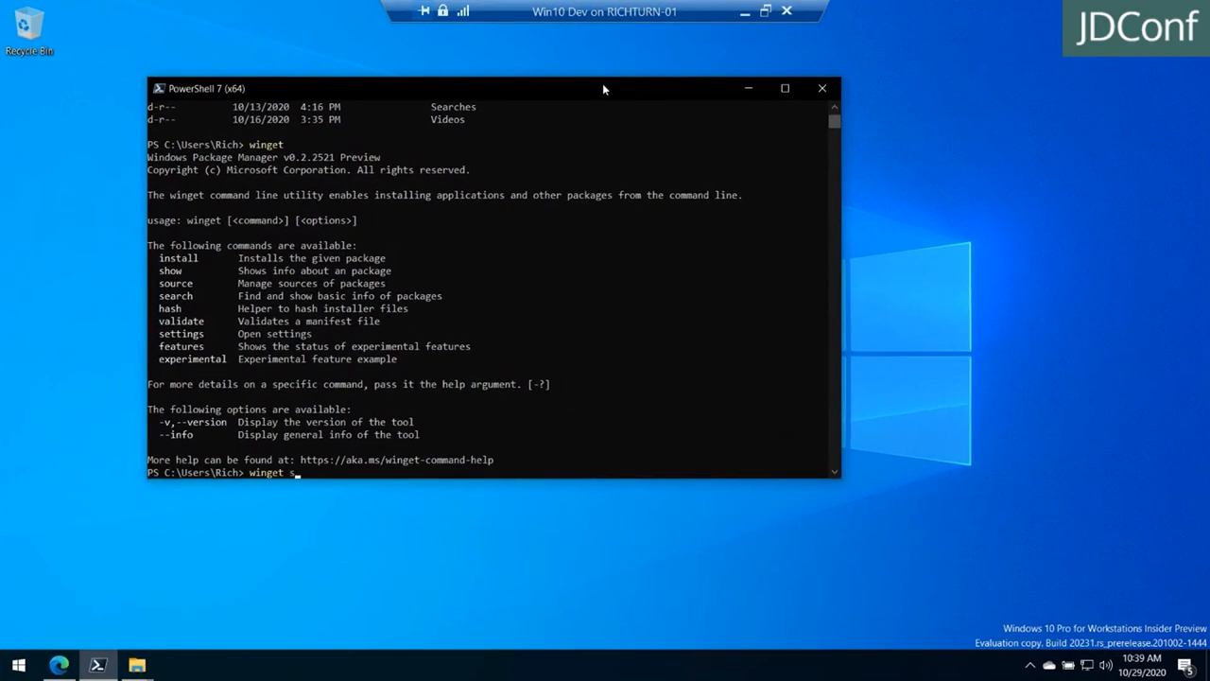
Run winget search windowsterminal to list Windows Terminal packages from winget and msstore
type("earch win")
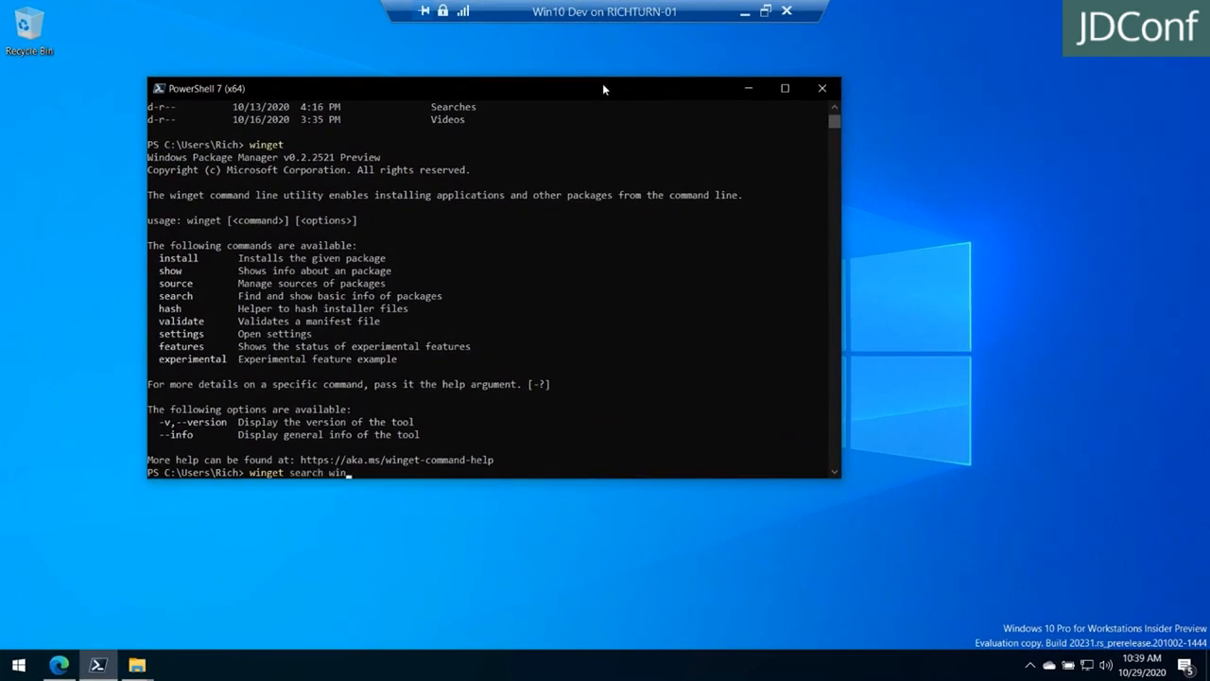
type("dowsterminal")
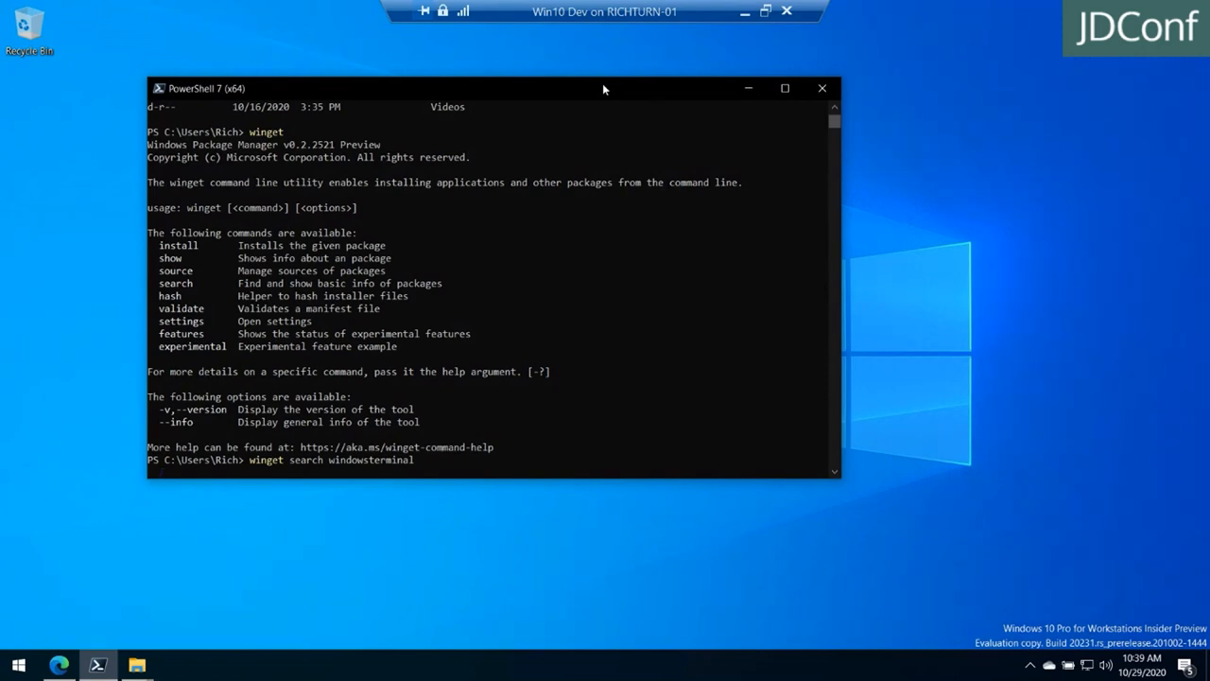
key("Enter")
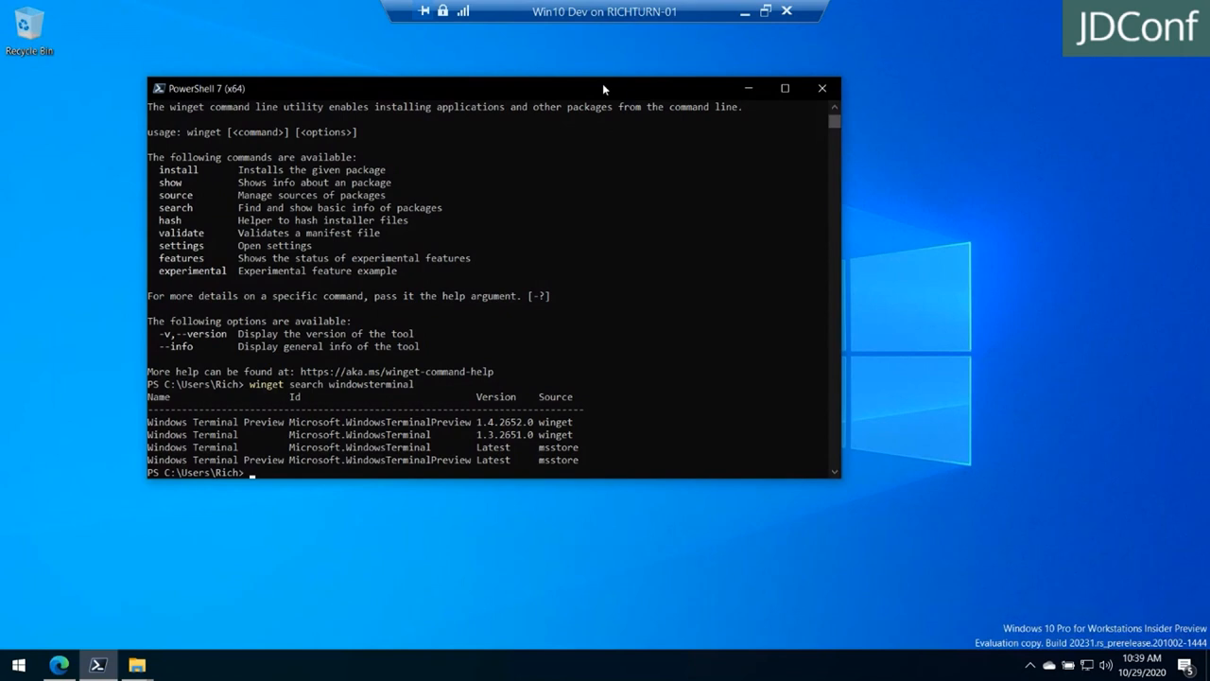
mouse_move(427, 280)
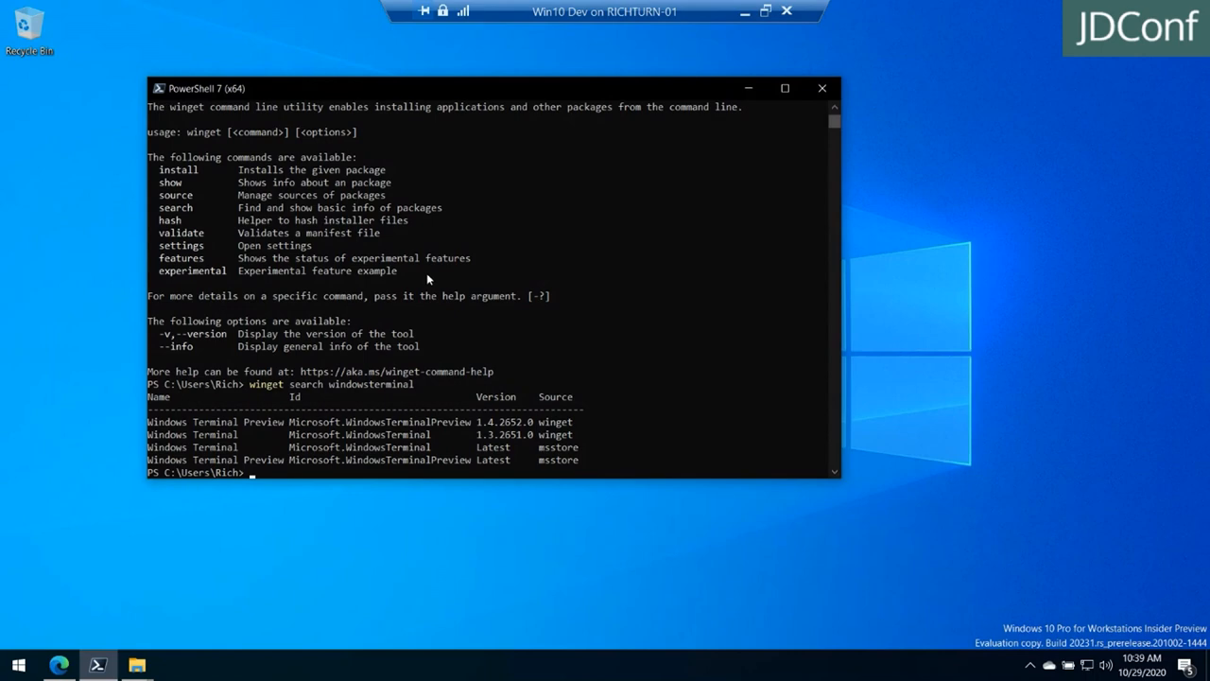
Copy the Microsoft.WindowsTerminal id and install it with winget install Microsoft.WindowsTerminal -s winget
double_click(359, 433)
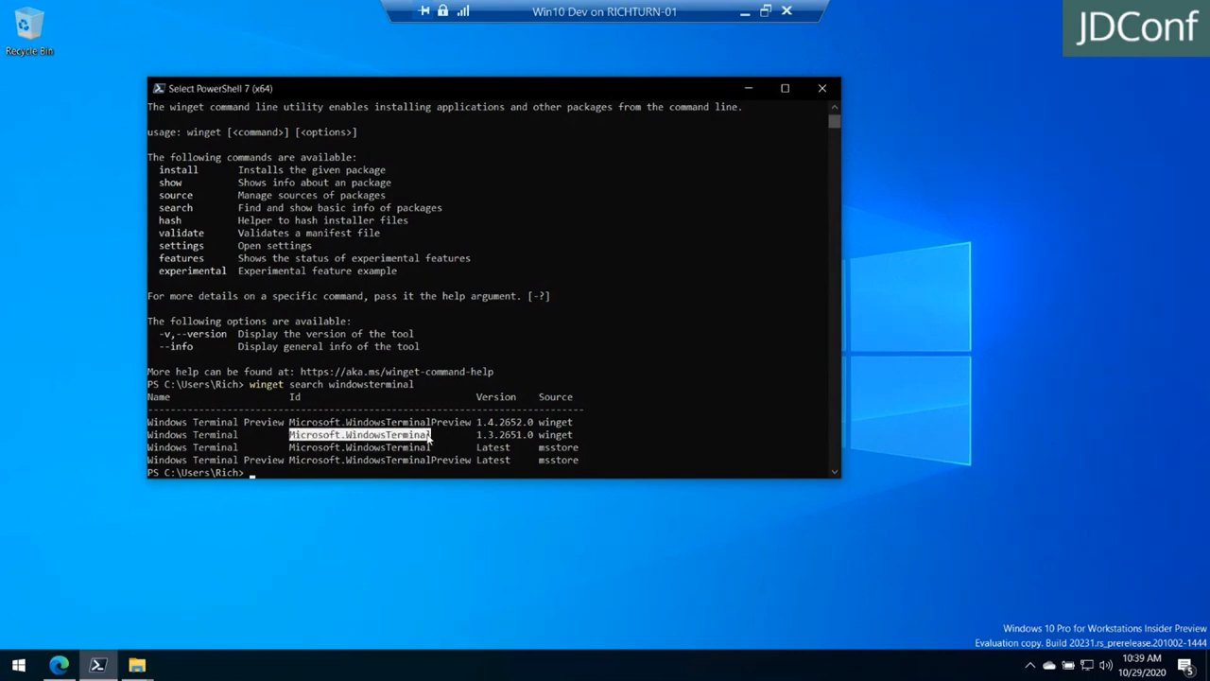
left_click(577, 442)
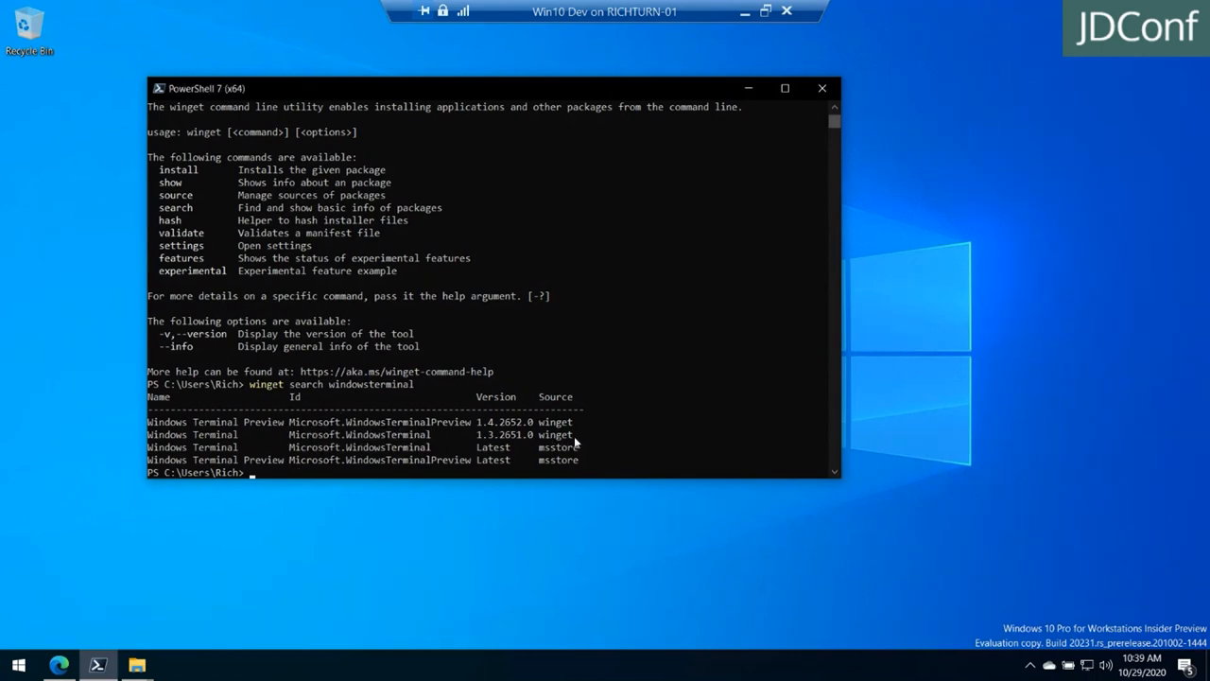
type("winget")
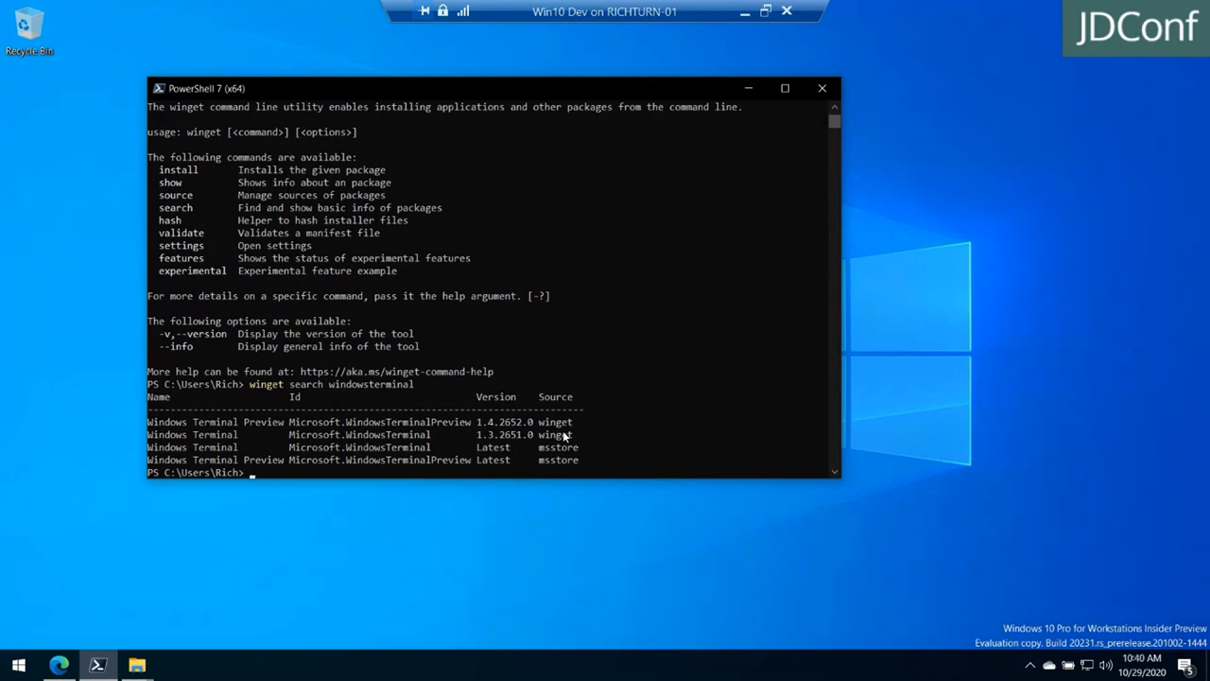
type("winget install Microsoft.WindowsTerminal")
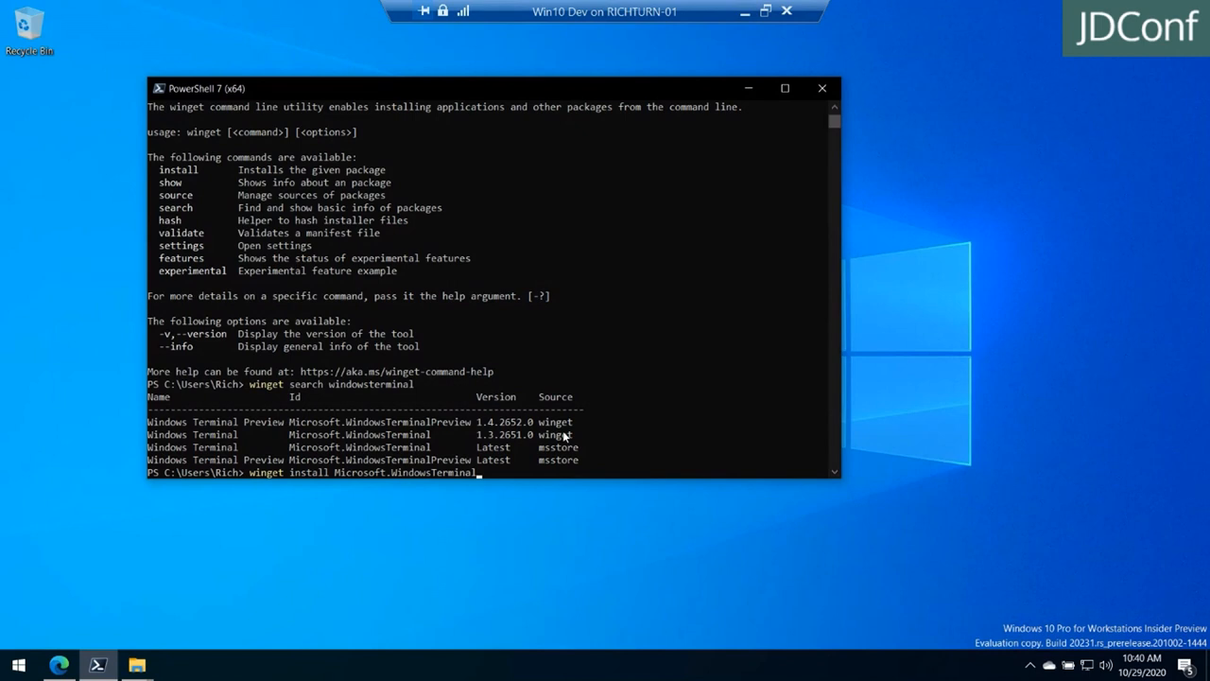
type("-s winget")
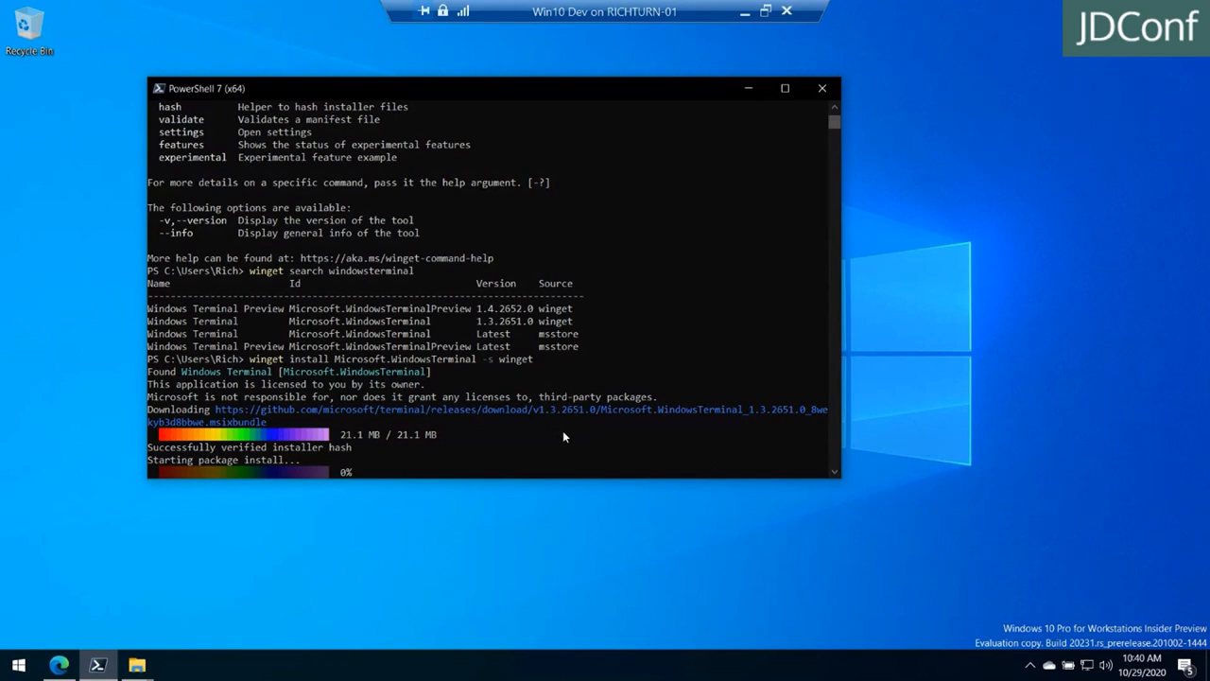
mouse_move(439, 295)
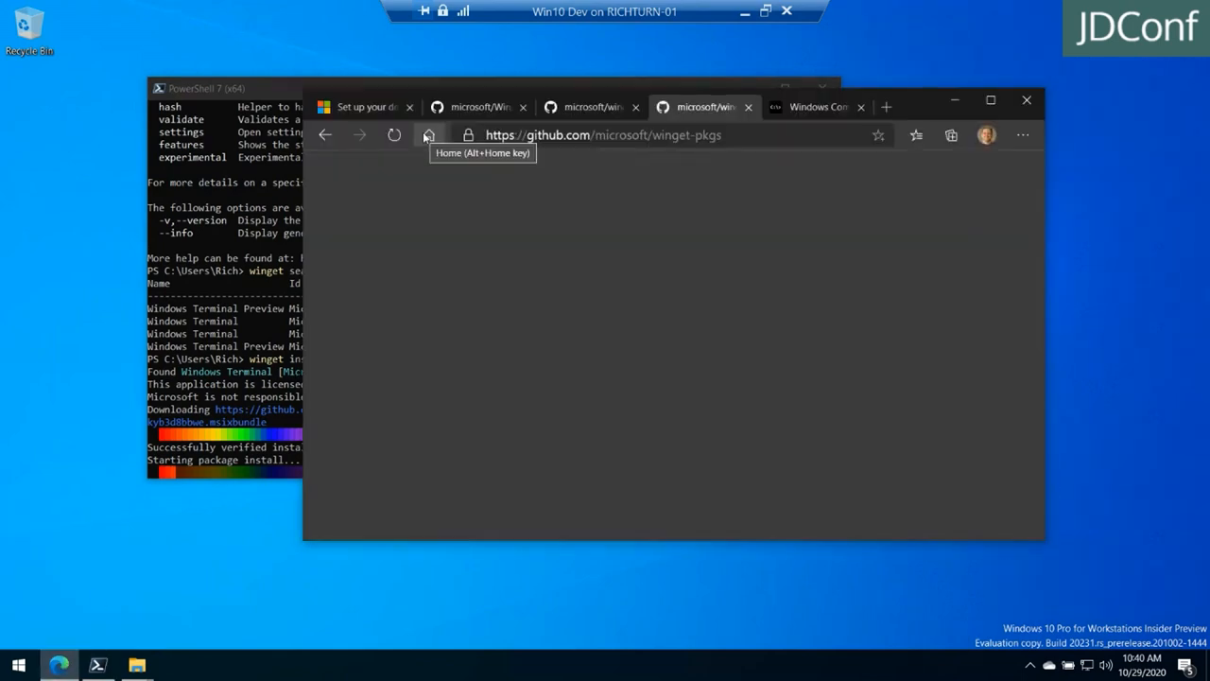
mouse_move(704, 106)
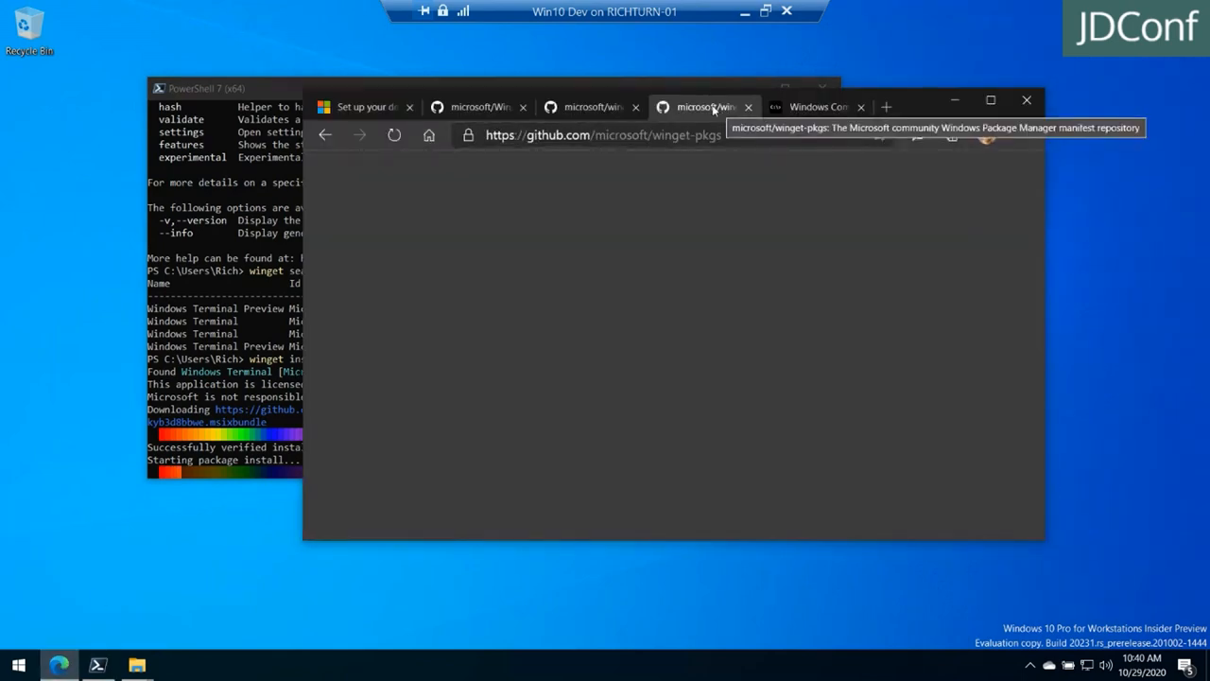
mouse_move(927, 257)
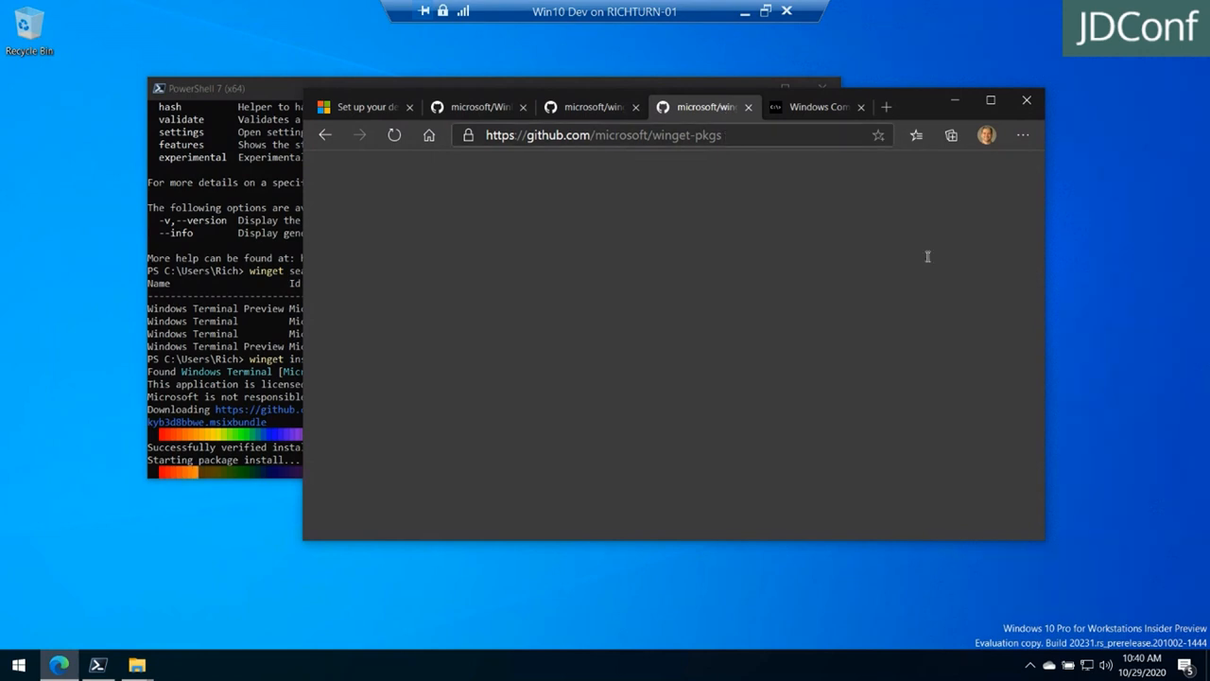
Go to github.com/microsoft/winget-pkgs in a new Edge tab
left_click(603, 134)
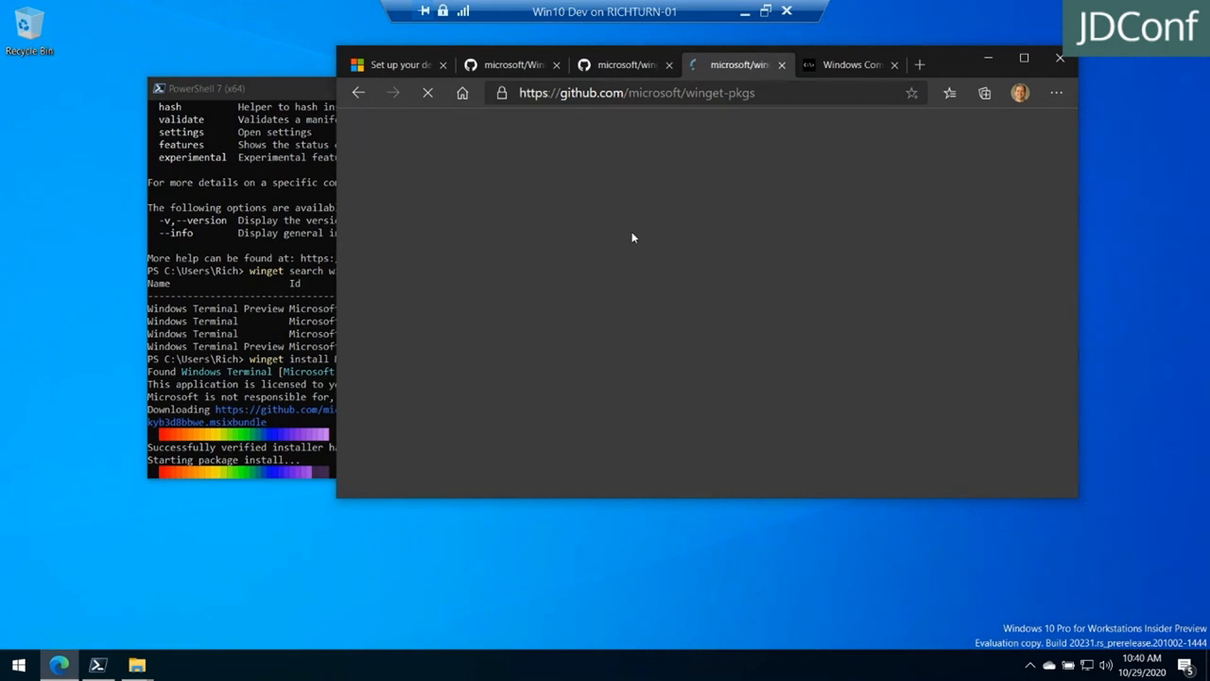
mouse_move(661, 239)
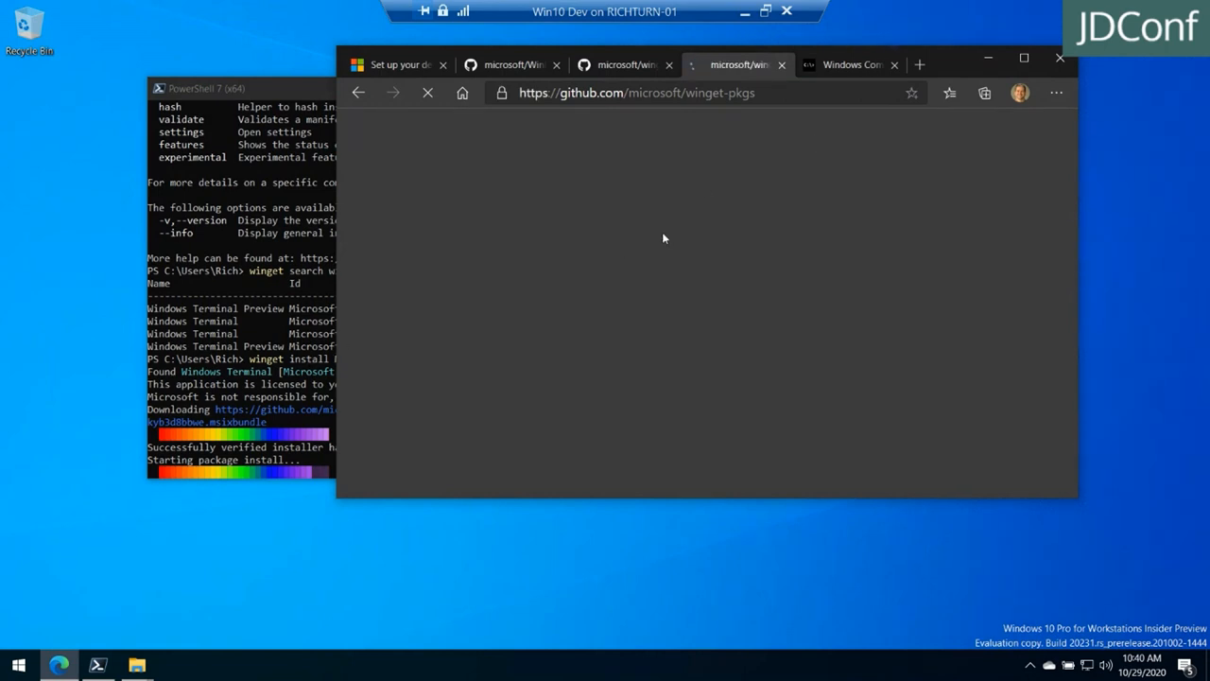
mouse_move(533, 177)
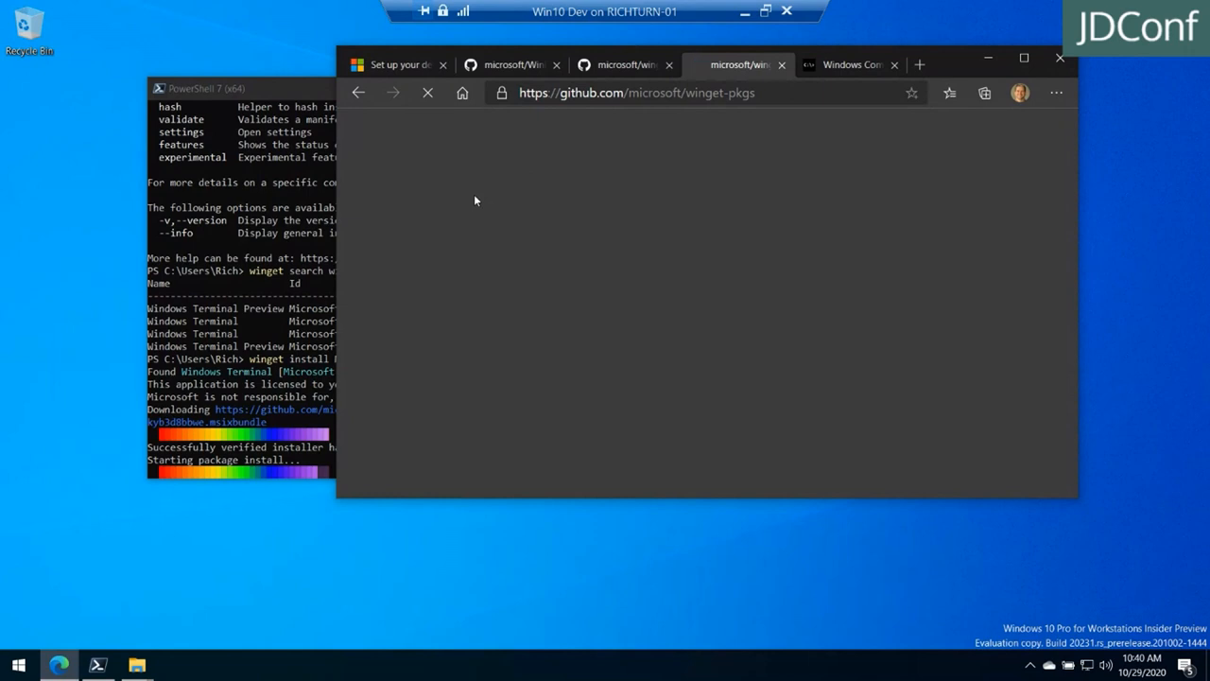
mouse_move(431, 194)
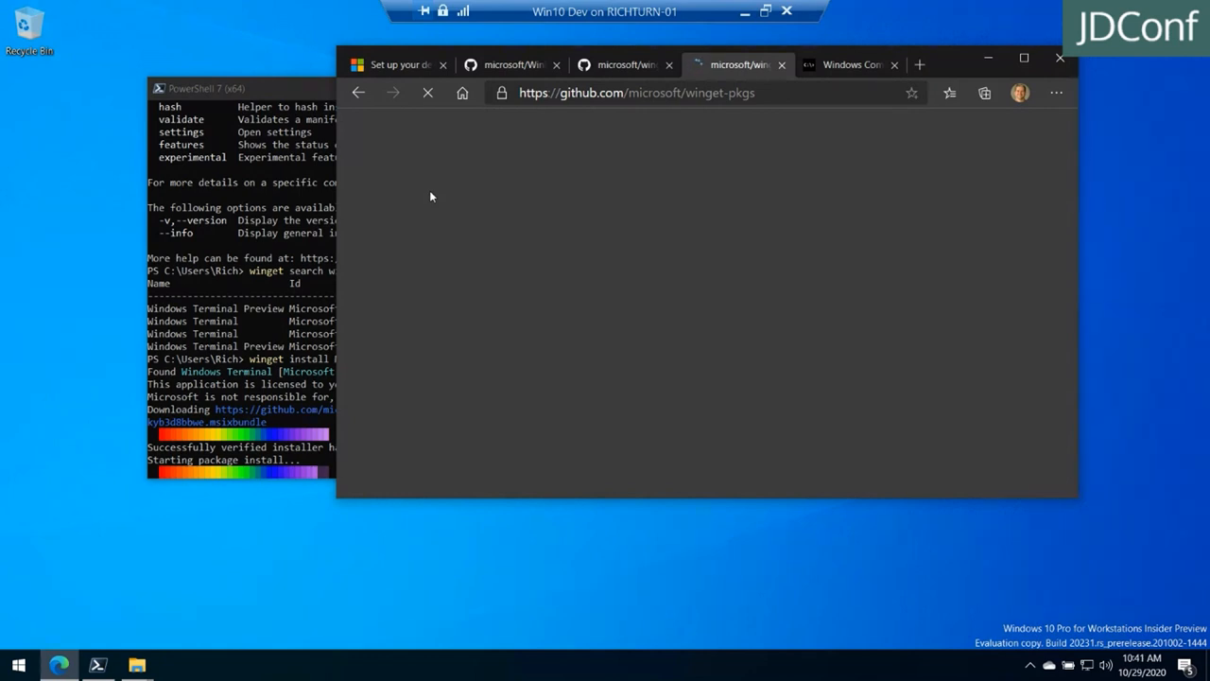
mouse_move(413, 159)
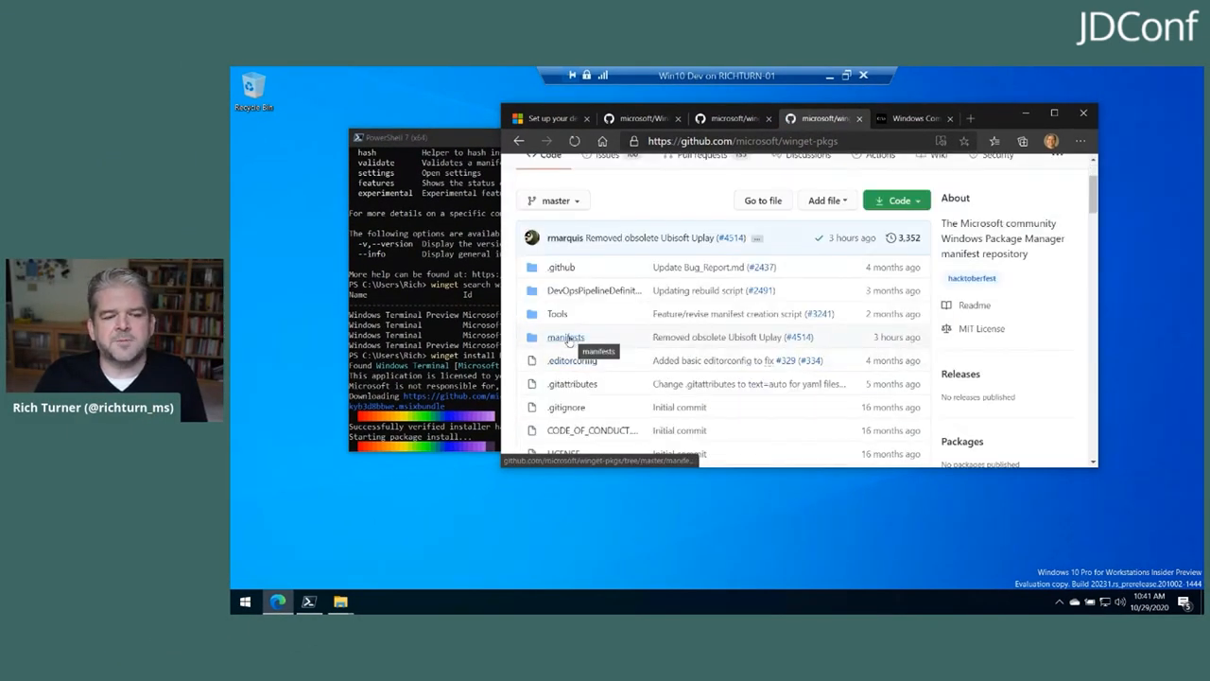
Select the manifests folder in the loaded winget-pkgs file list
left_click(565, 336)
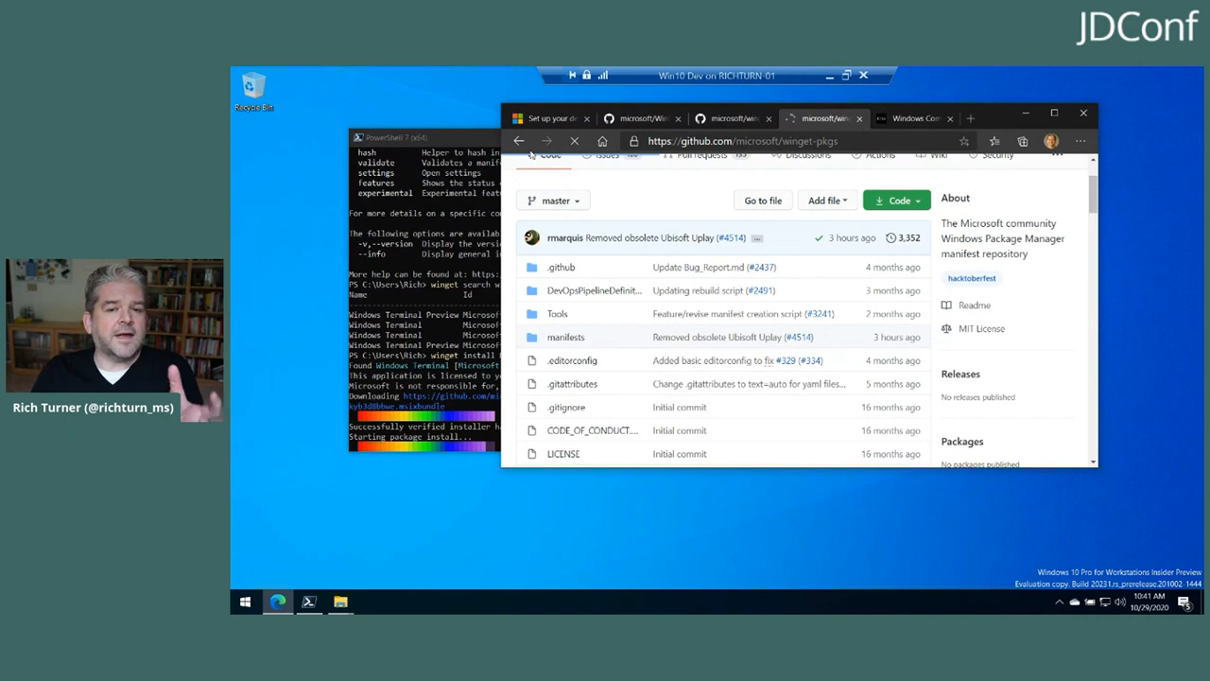
Browse into manifests/Microsoft and scroll to the WindowsTerminal package folder
left_click(566, 336)
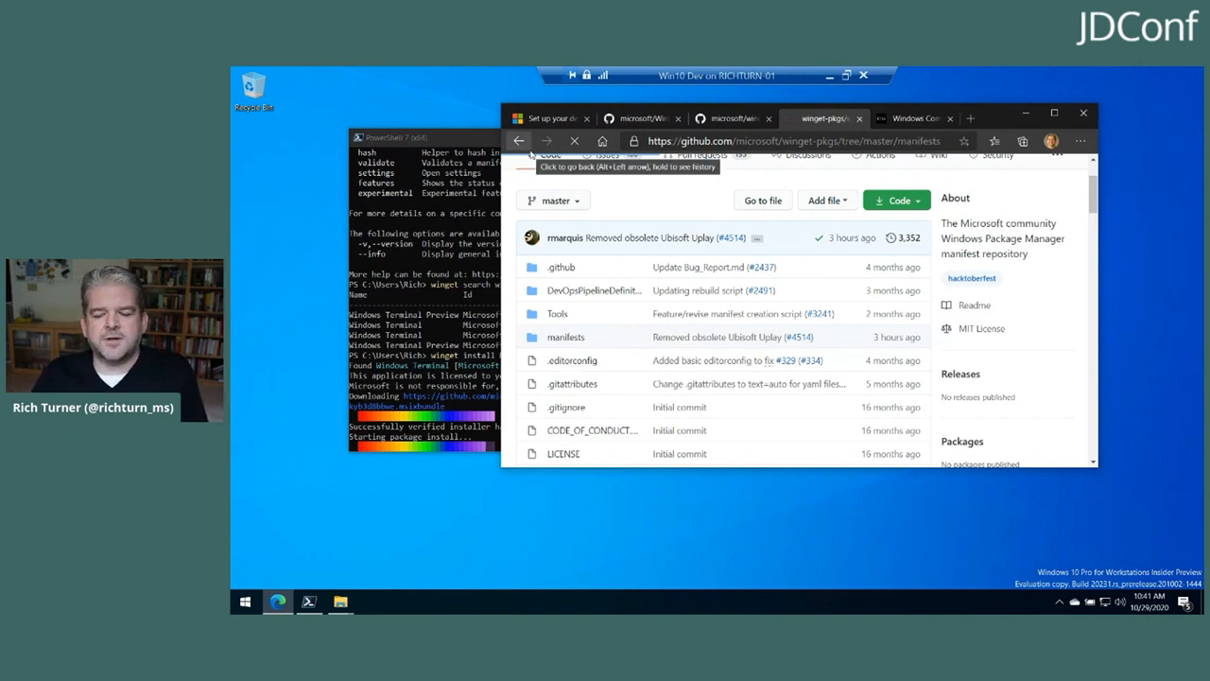
left_click(518, 140)
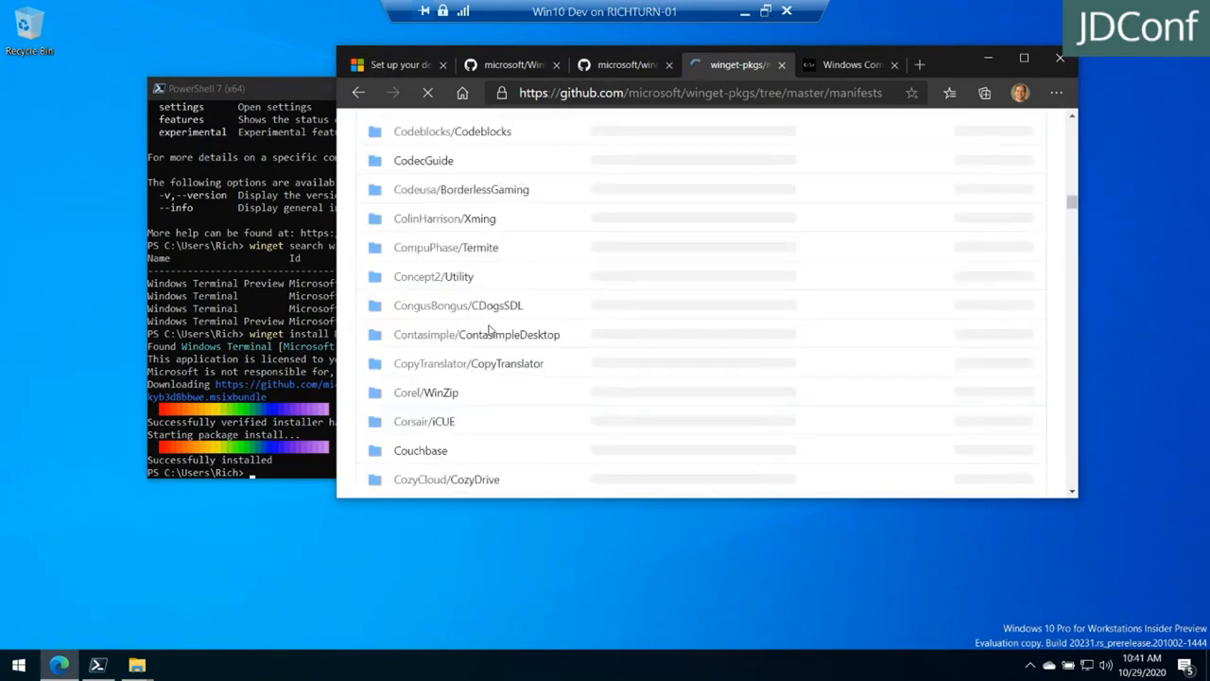
scroll("down", 3)
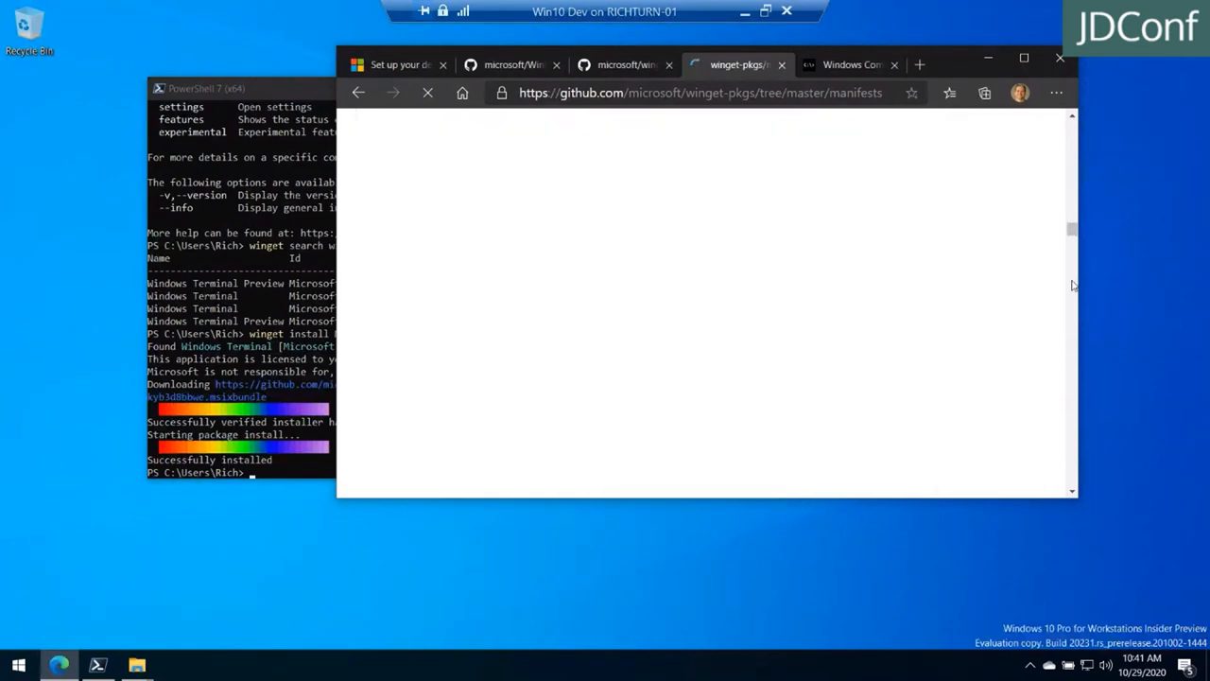
mouse_move(428, 399)
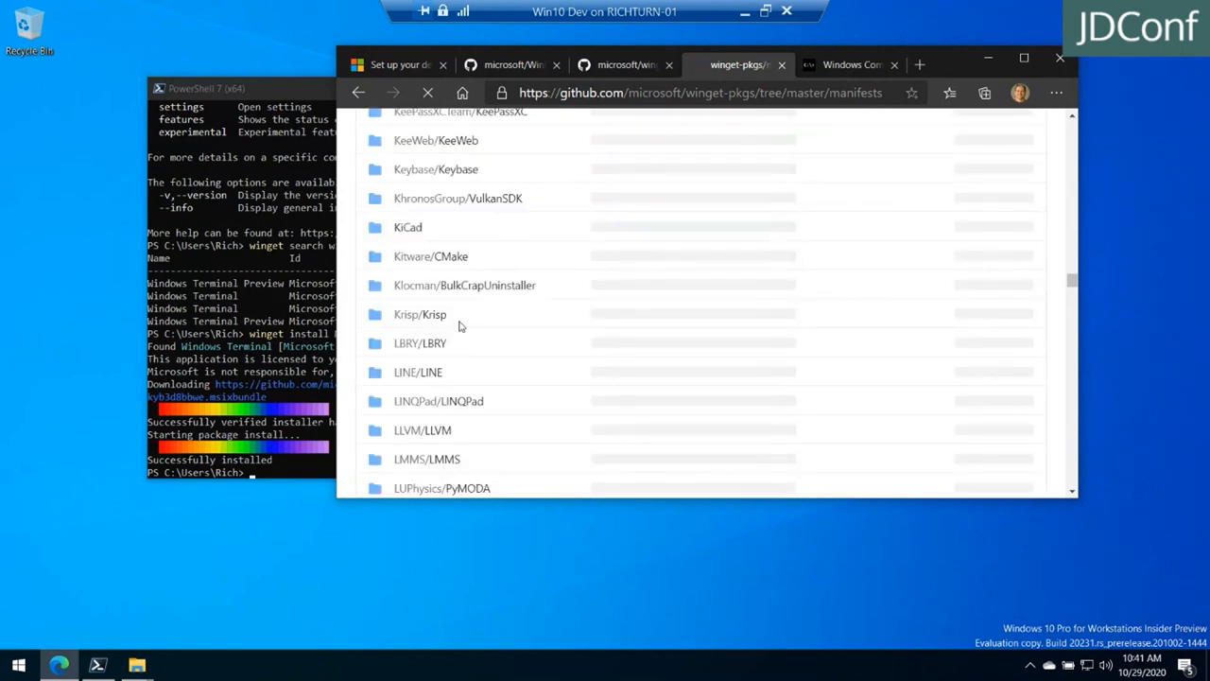
scroll("down", 3)
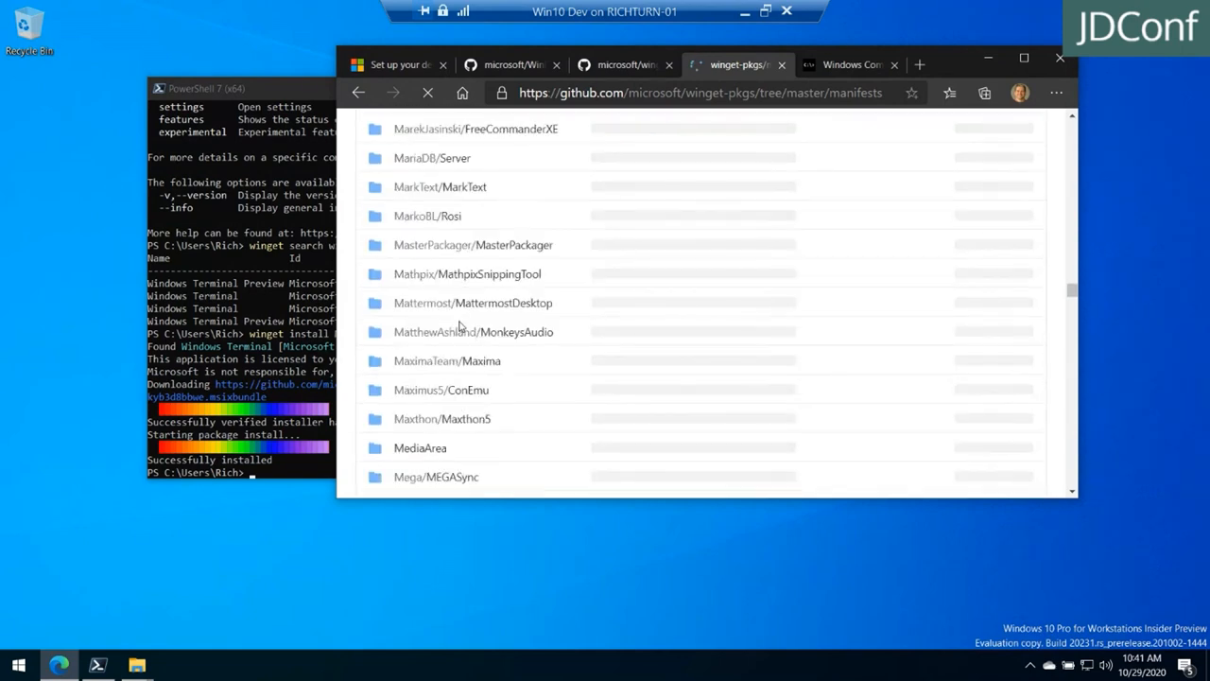
scroll("down", 3)
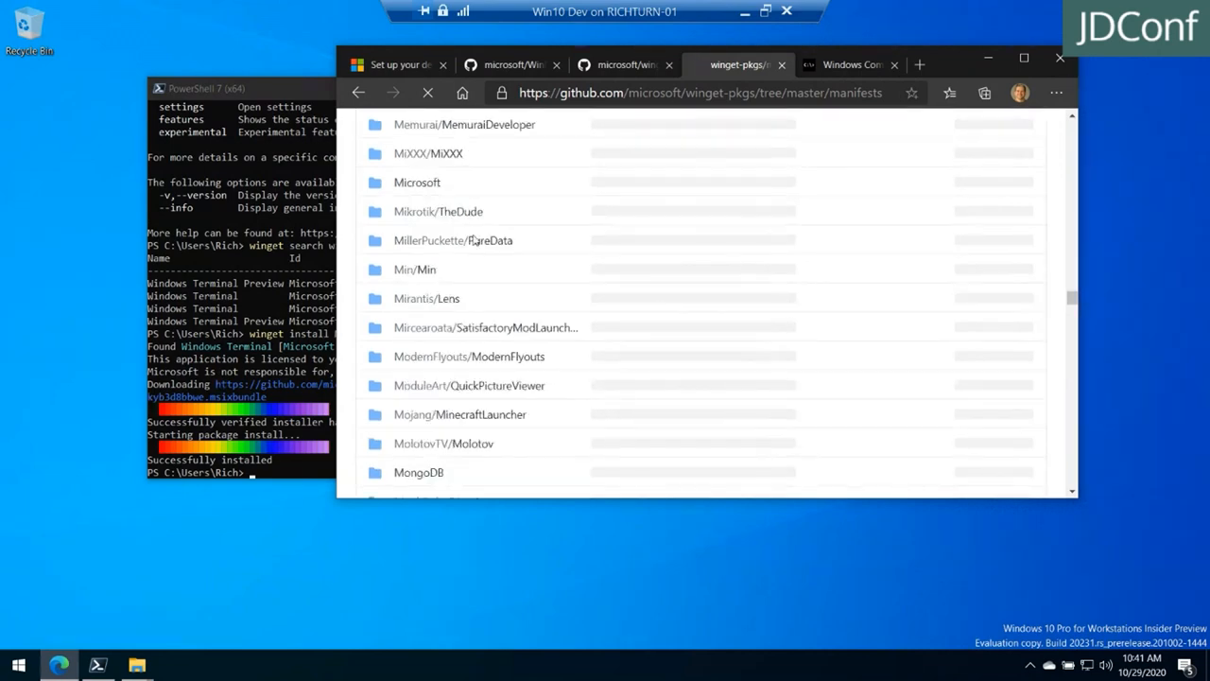
mouse_move(416, 181)
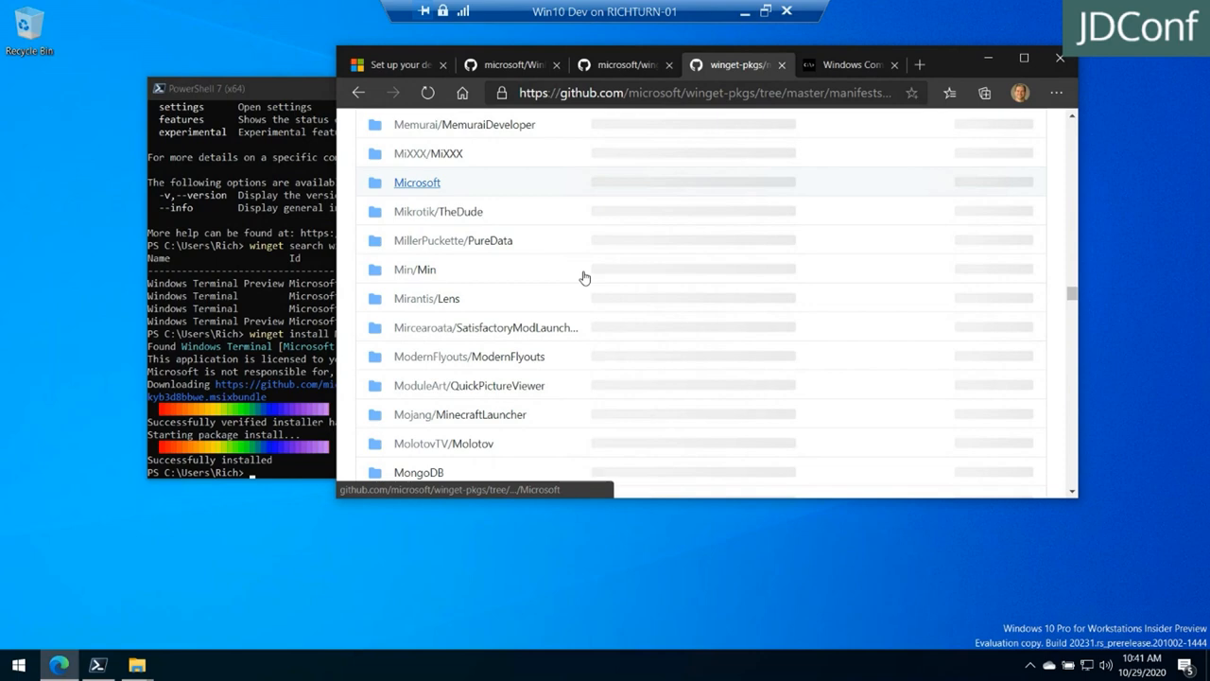
mouse_move(582, 276)
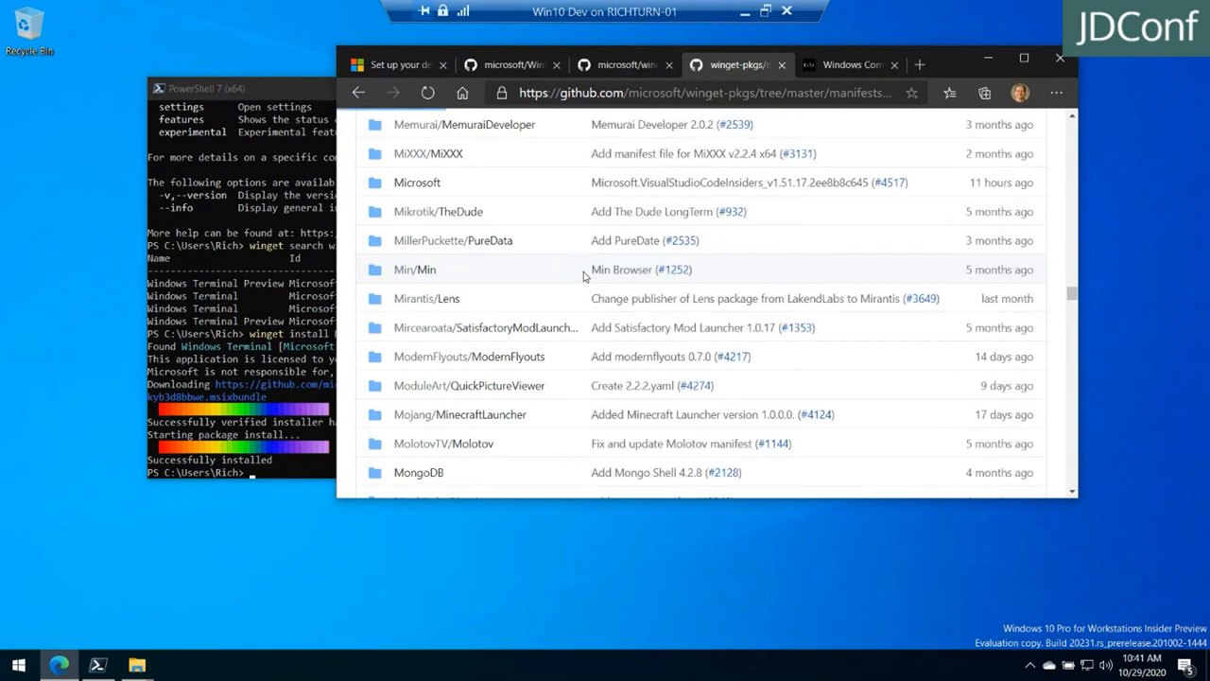
scroll("down", 3)
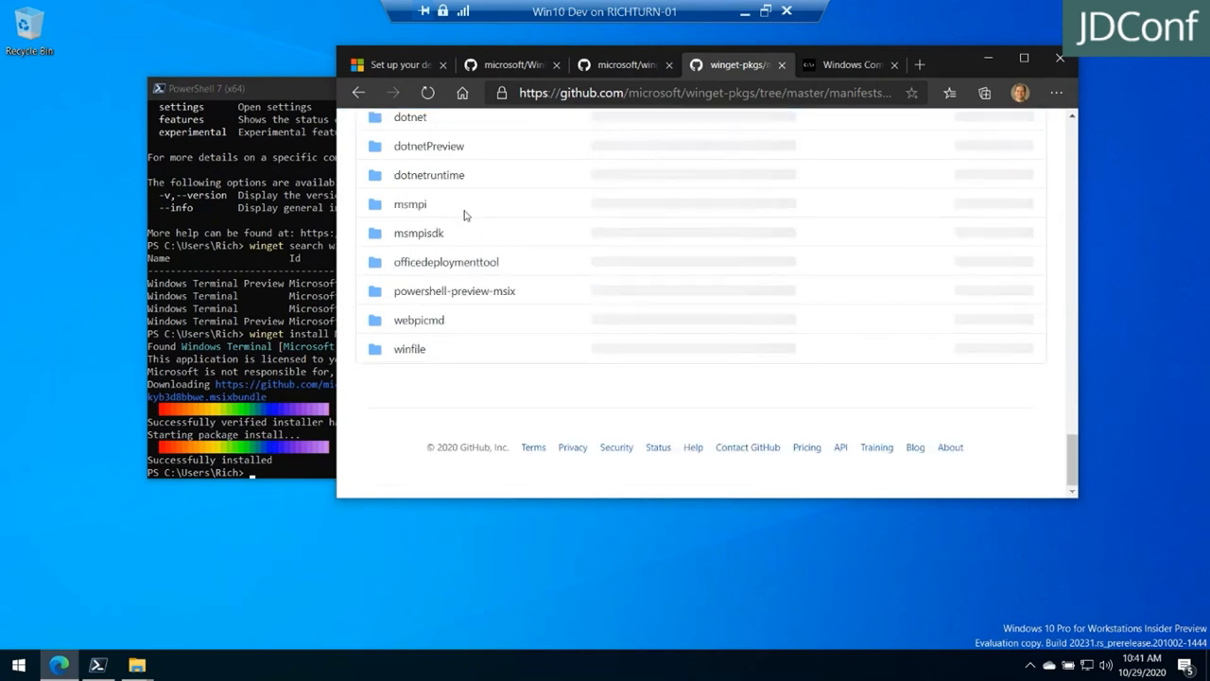
scroll("up", 3)
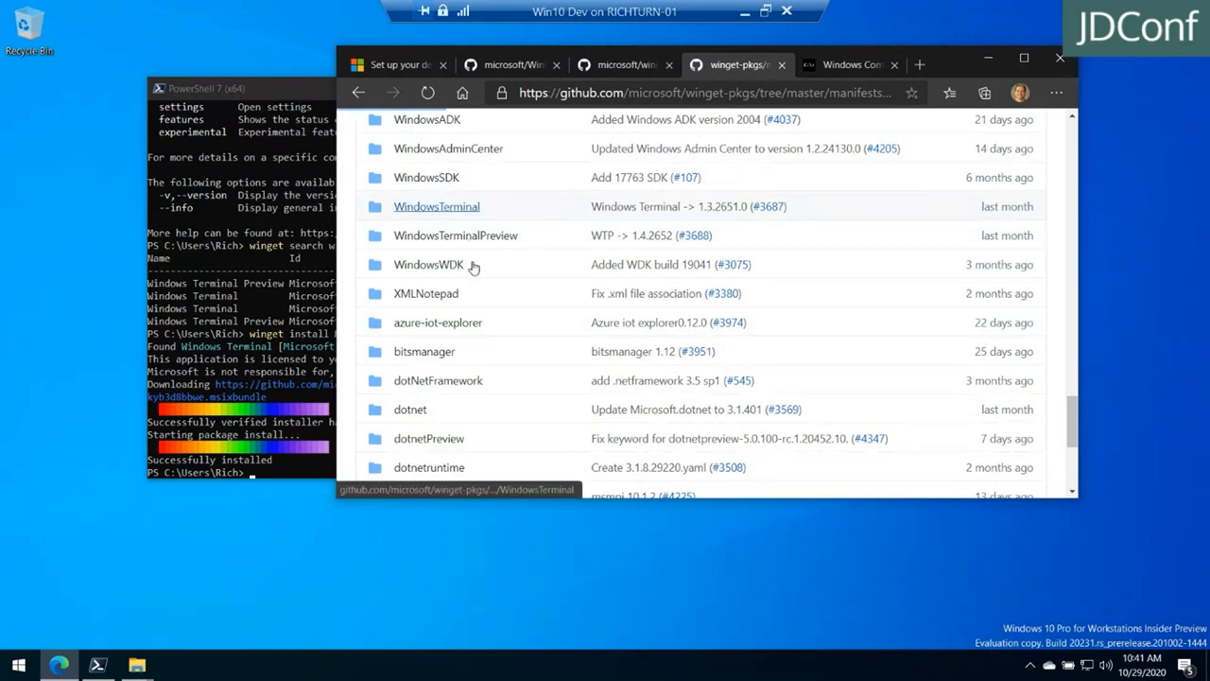
Enter the WindowsTerminal folder to list its version YAML files up to 1.3.2651.0
left_click(435, 206)
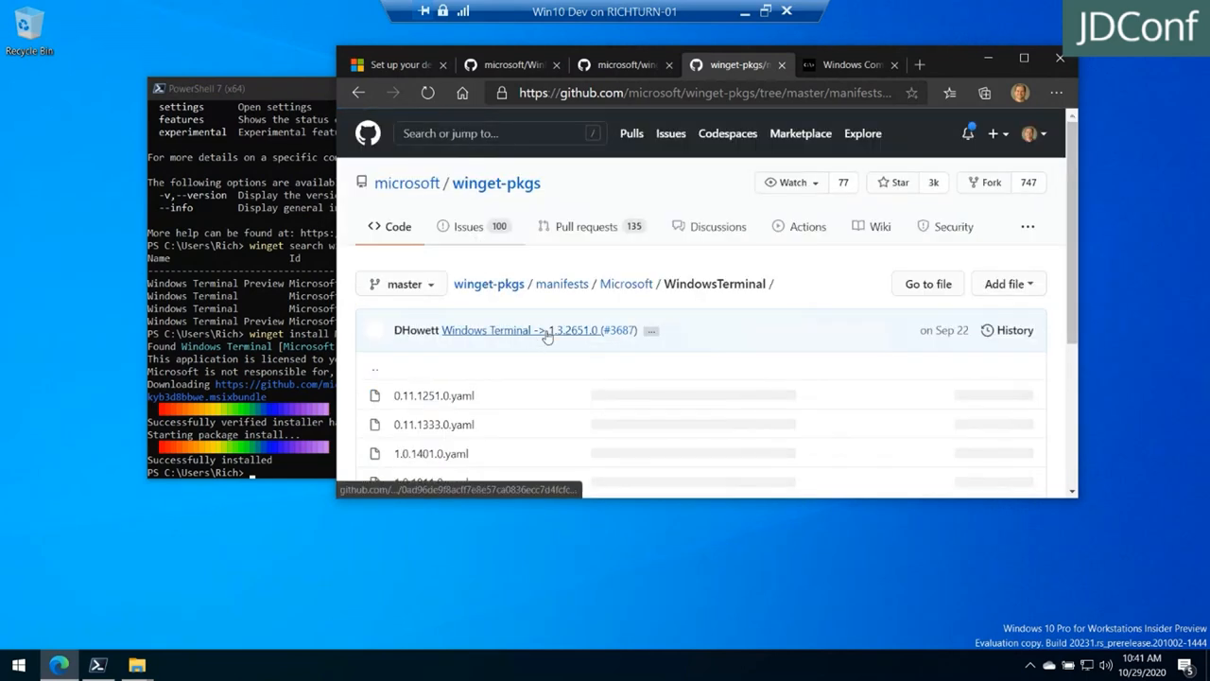
scroll("down", 3)
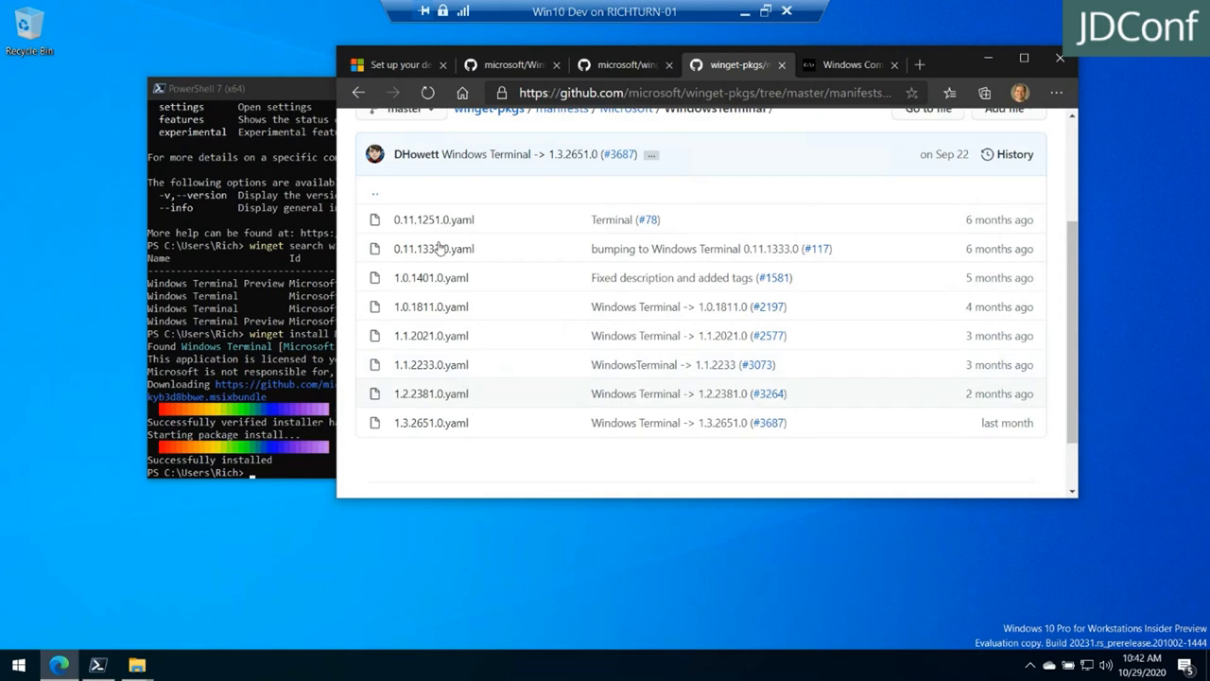
mouse_move(431, 424)
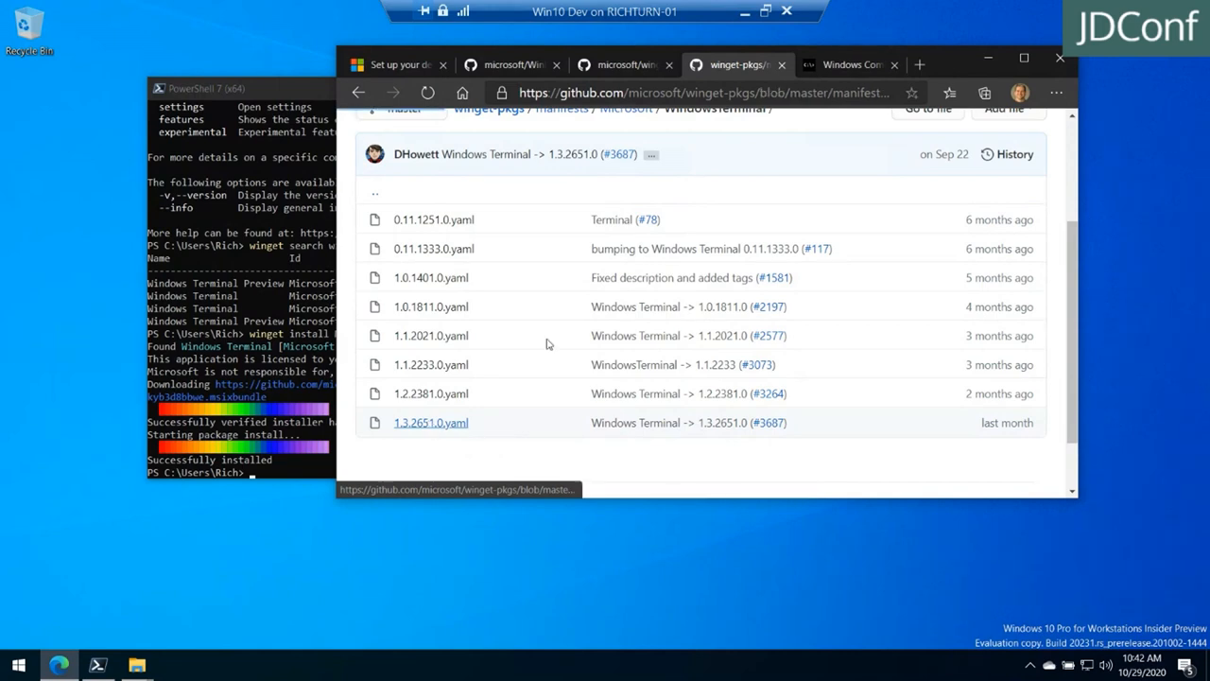
View the 1.3.2651.0.yaml manifest with its Id, publisher, license and installer URL
left_click(431, 423)
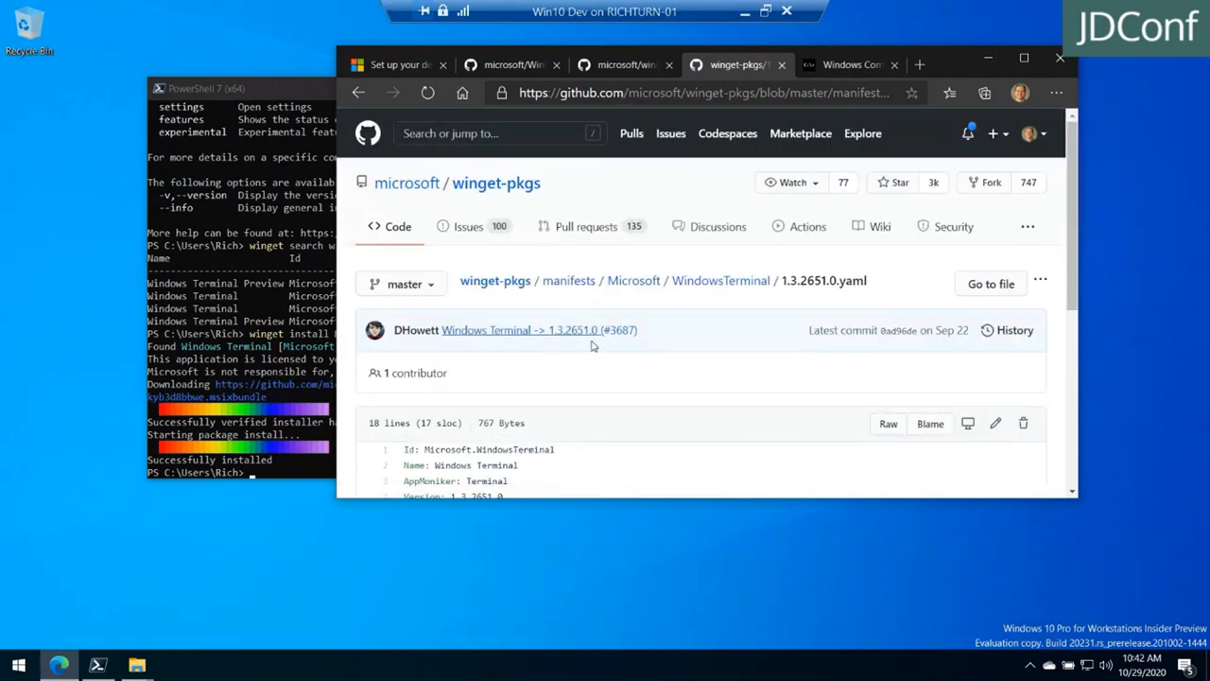
scroll("down", 3)
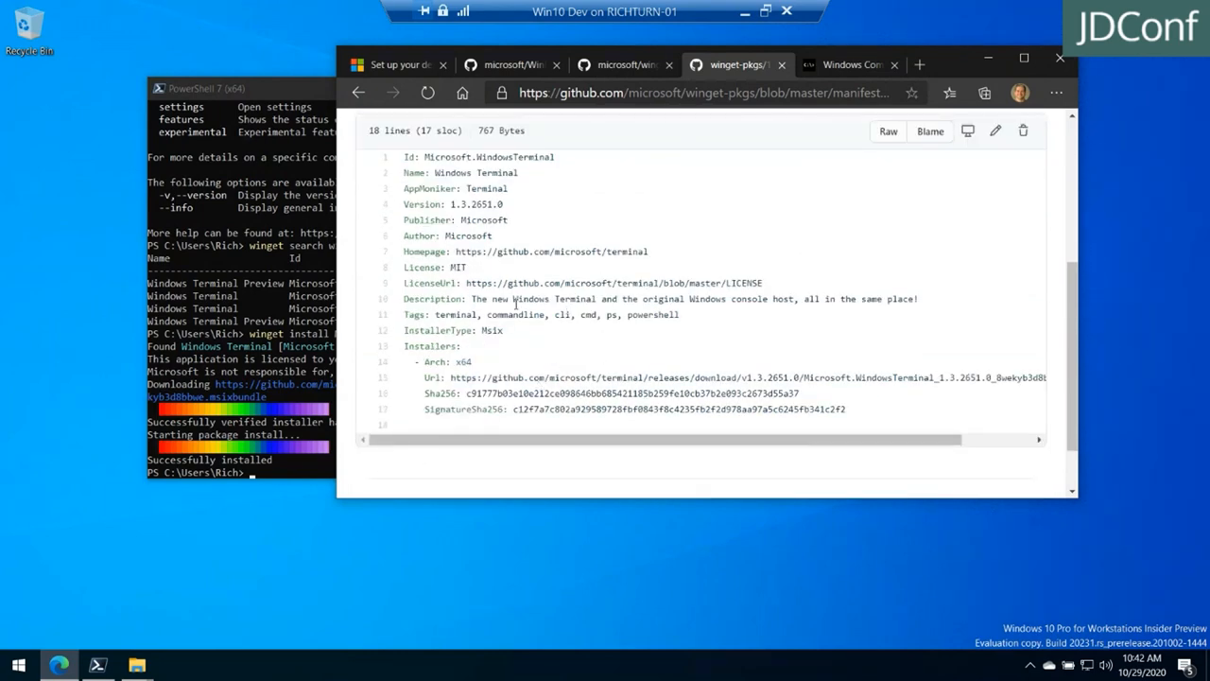
mouse_move(579, 427)
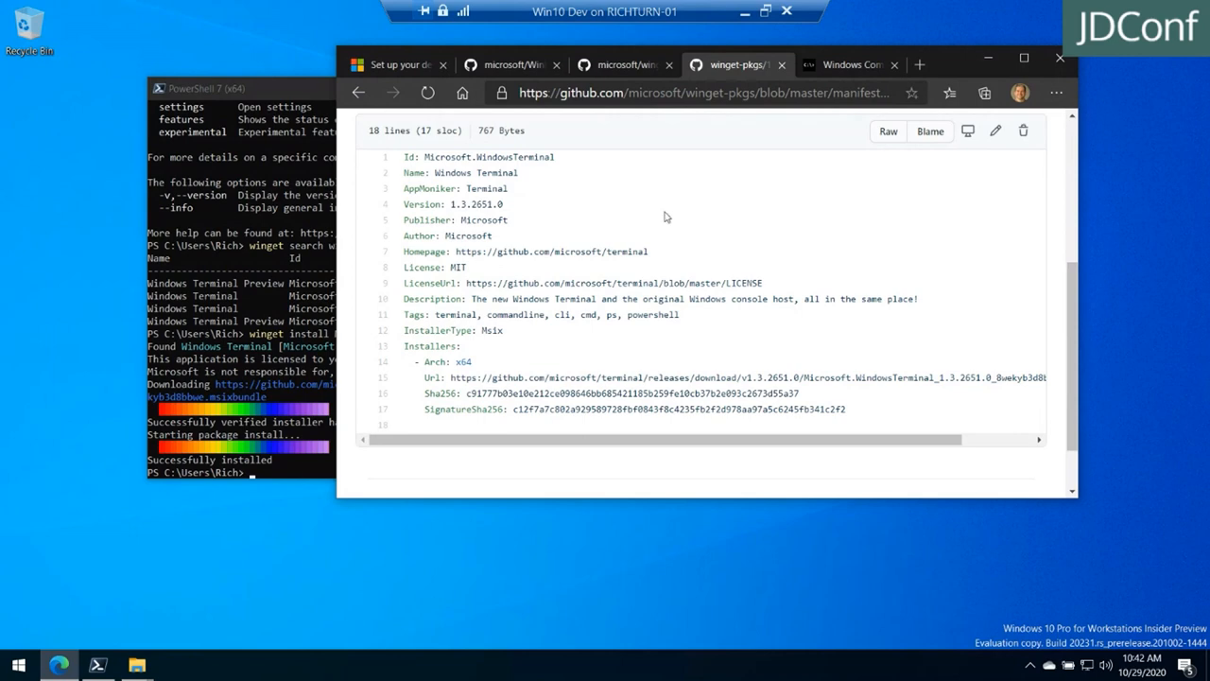
mouse_move(700, 193)
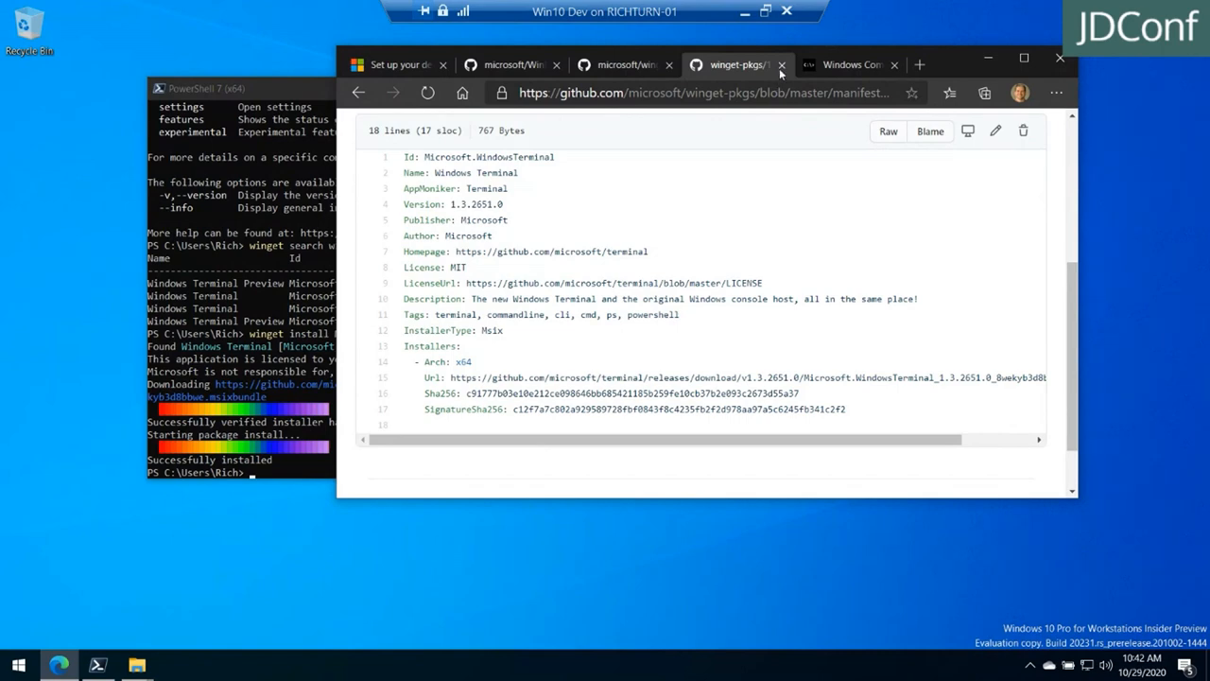
mouse_move(783, 64)
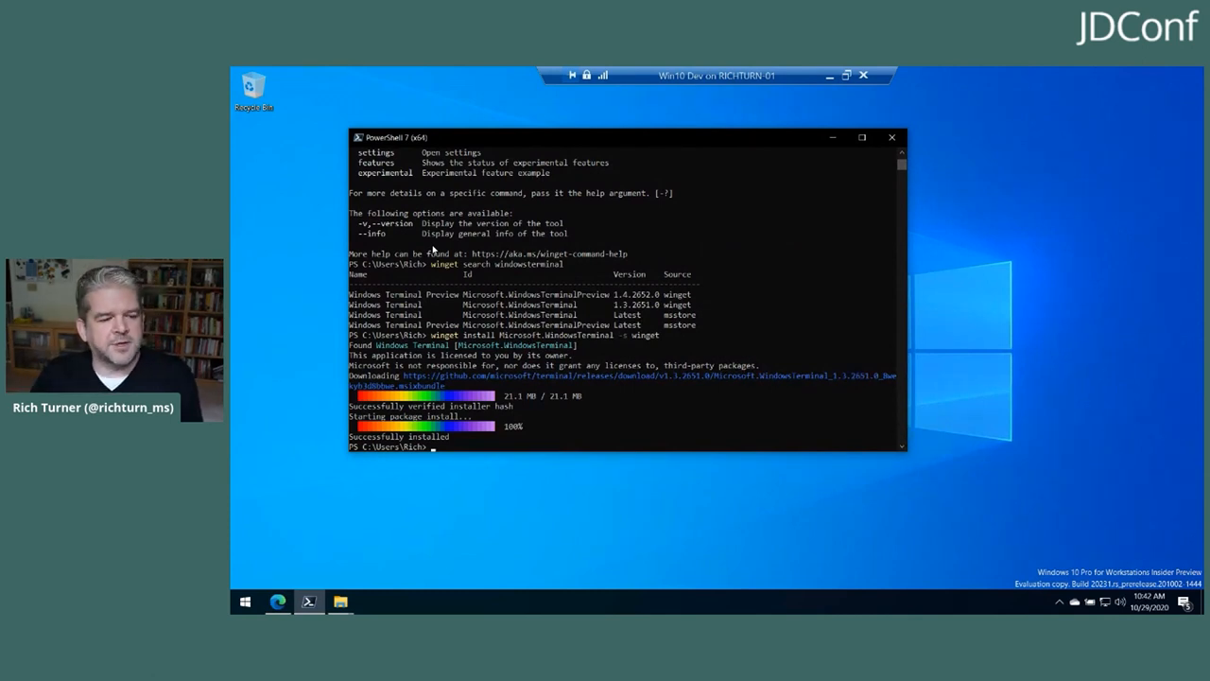
mouse_move(476, 327)
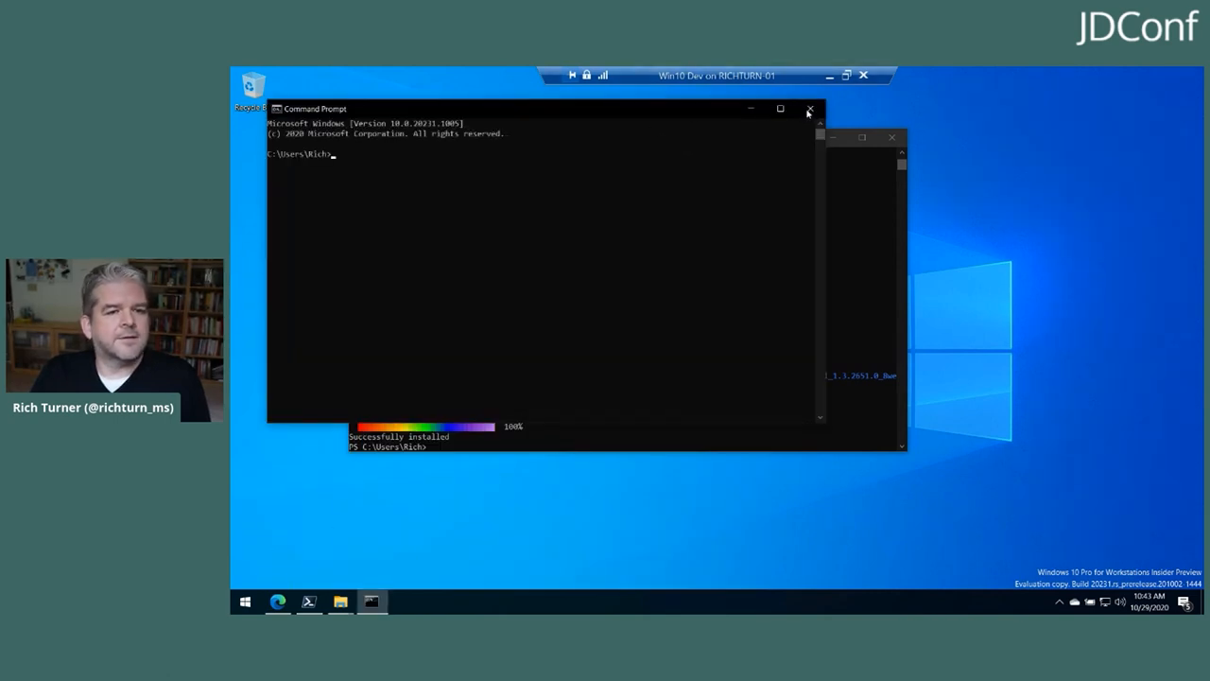
Close Command Prompt and bring up the Start menu's list of installed apps
left_click(810, 110)
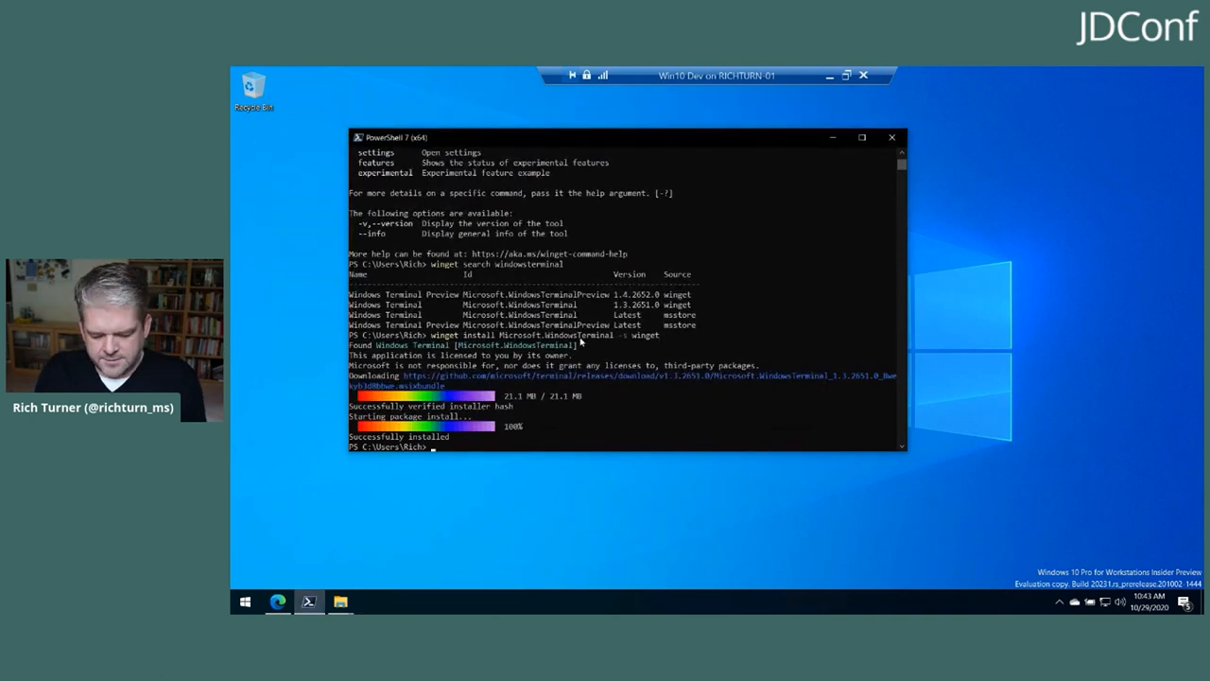
left_click(246, 602)
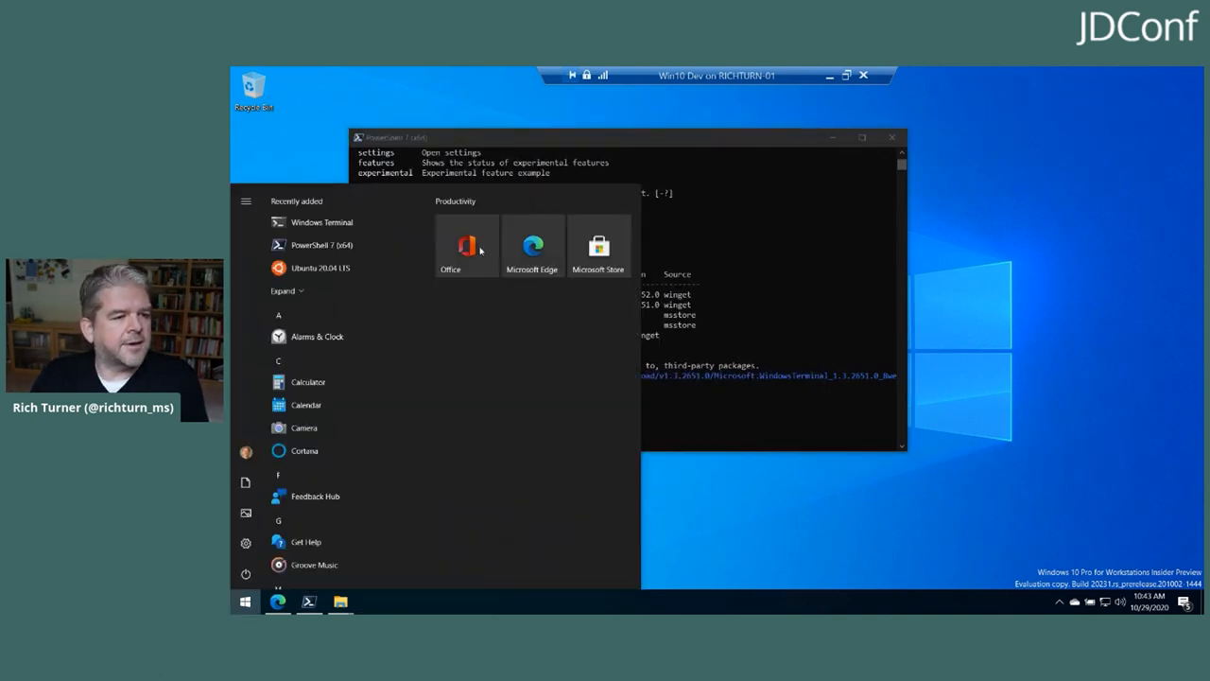
mouse_move(321, 223)
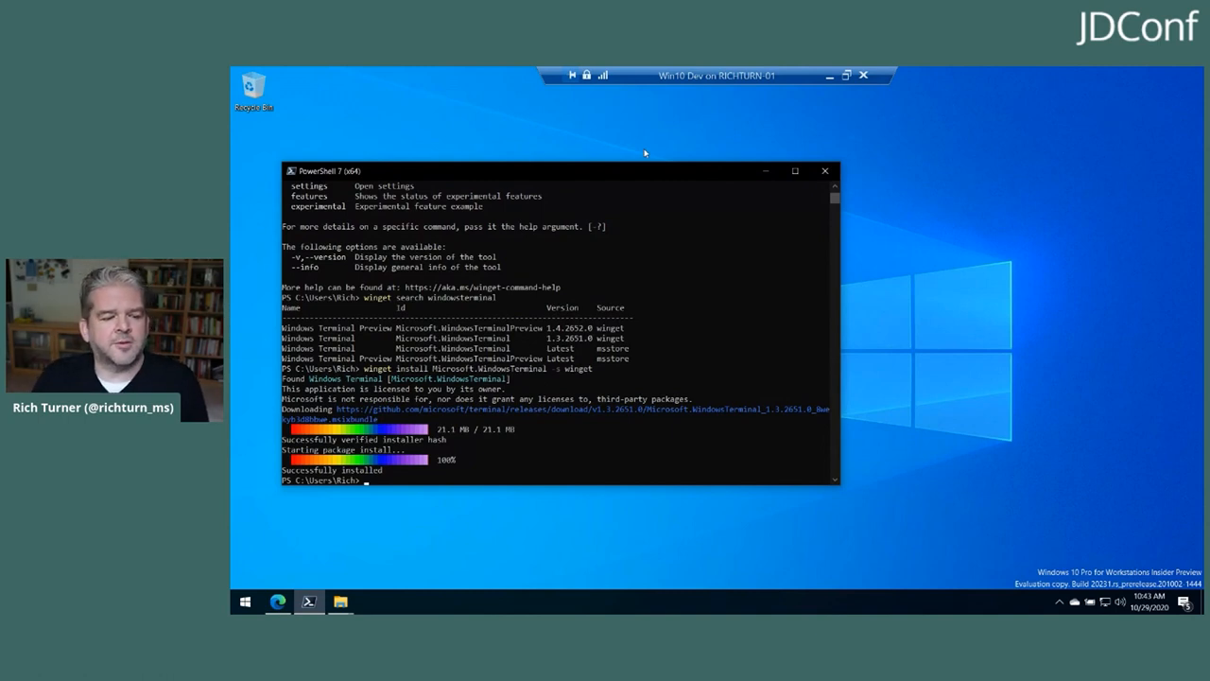
mouse_move(673, 234)
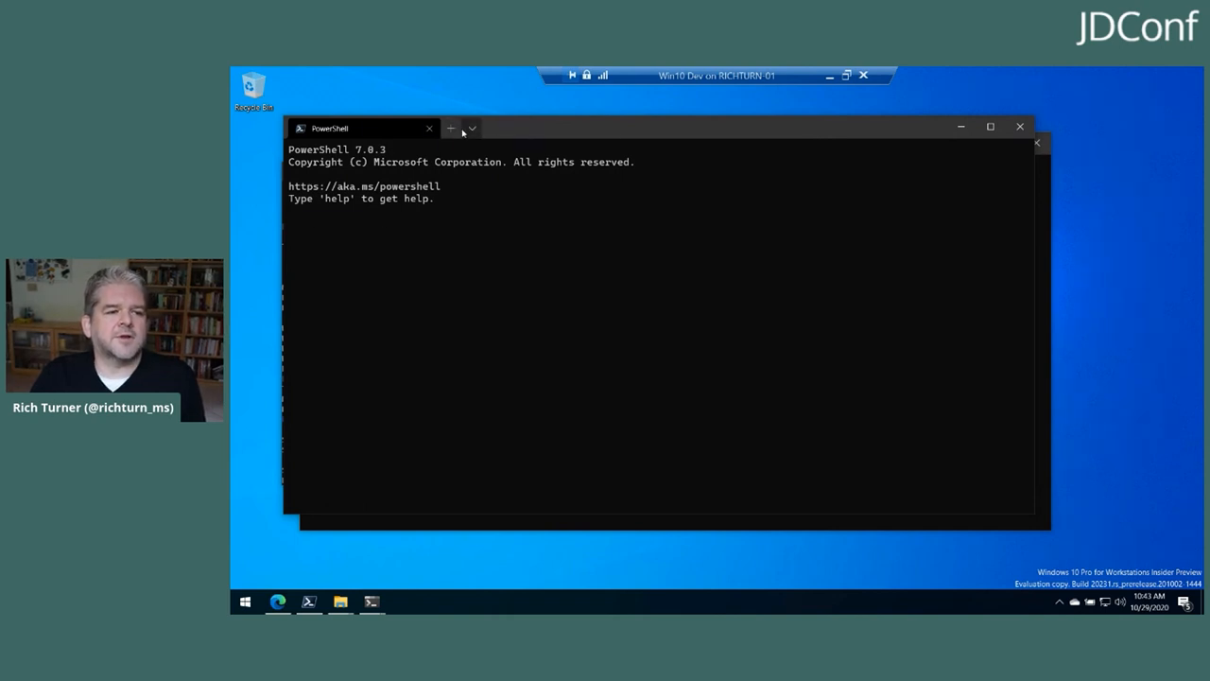
Add new PowerShell tabs so Windows Terminal holds two tabs plus a second window
left_click(450, 128)
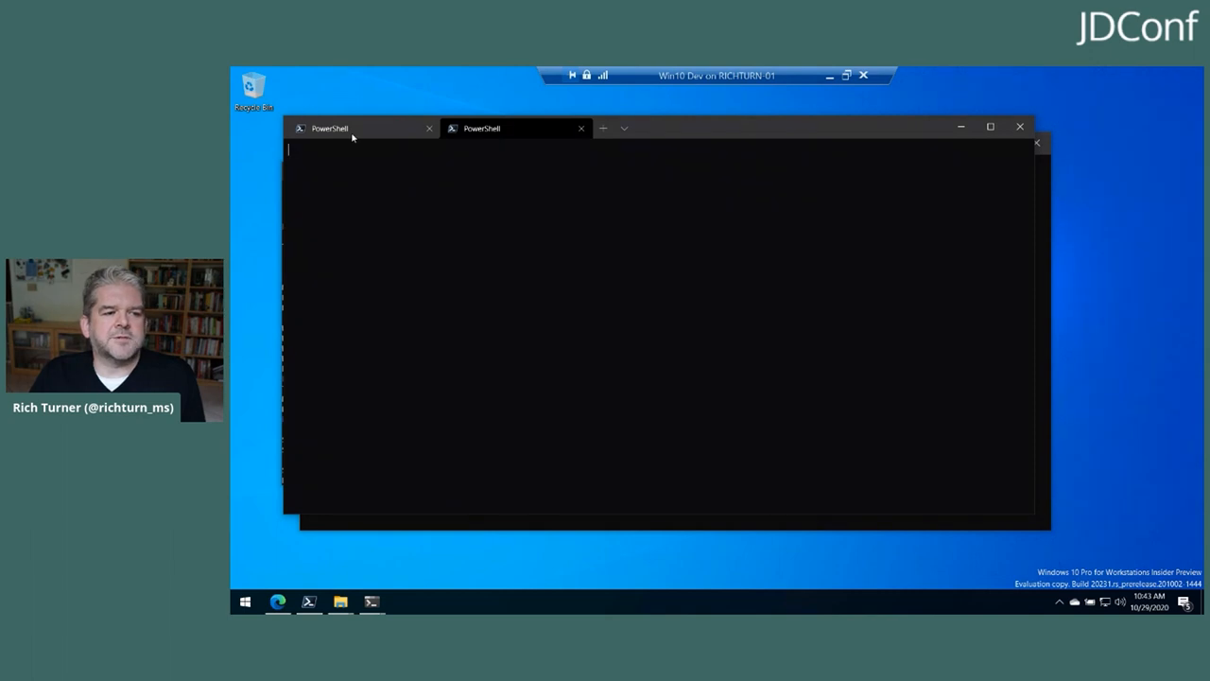
left_click(515, 128)
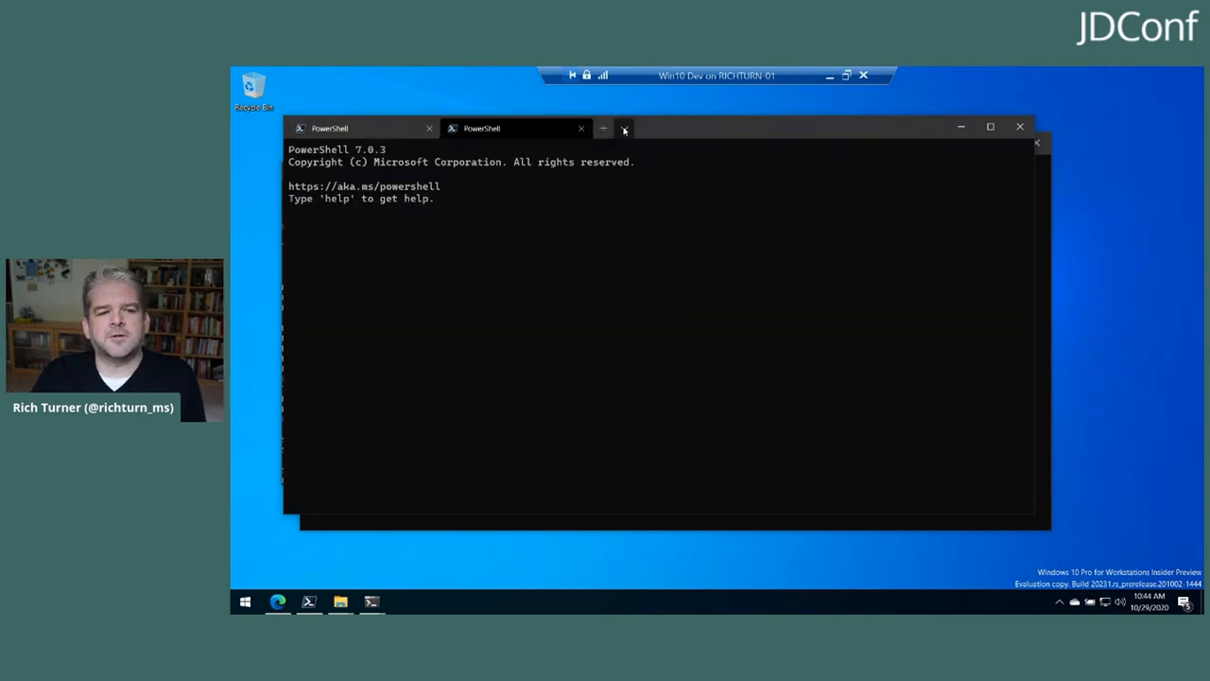
left_click(624, 128)
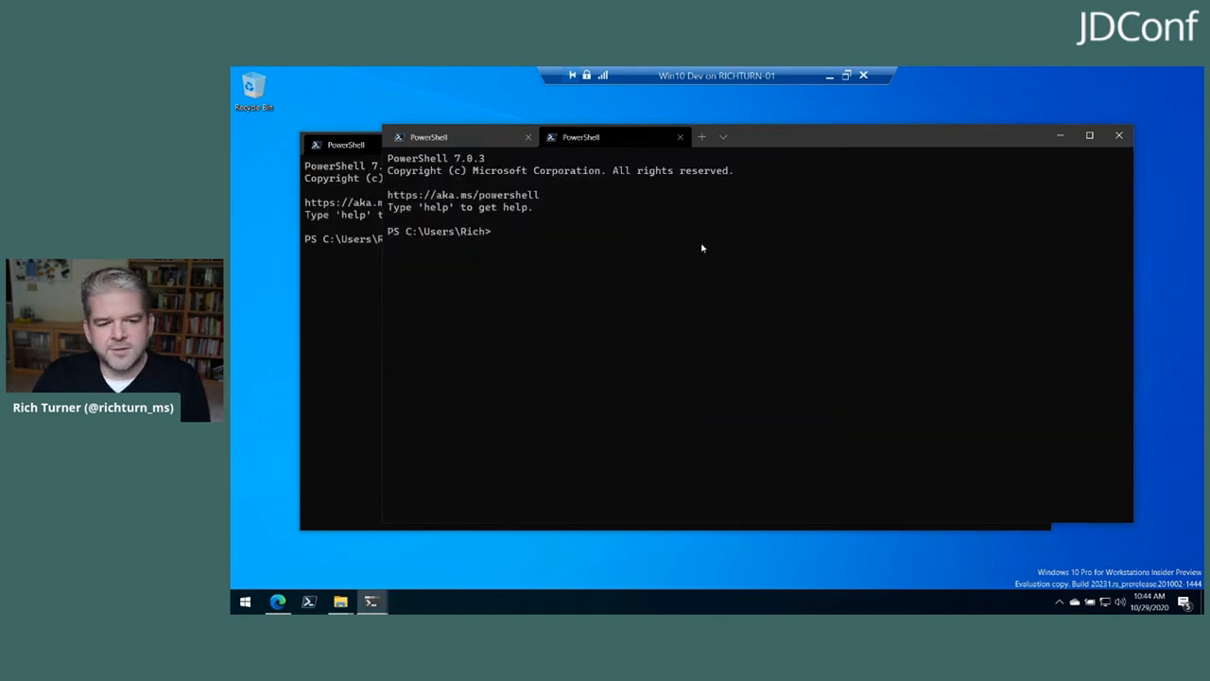
Run 'winget search openjdk' to list AdoptOpenJDK, Liberica JDK and ejdkbuild packages
type("winget search")
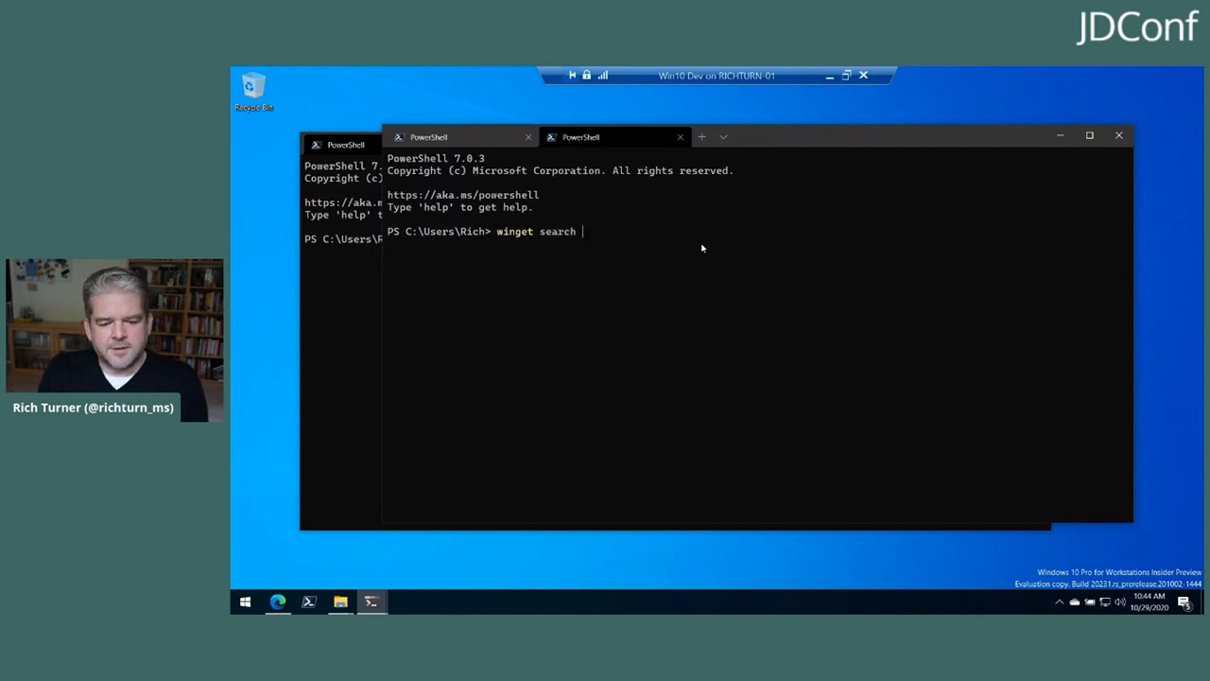
type("open")
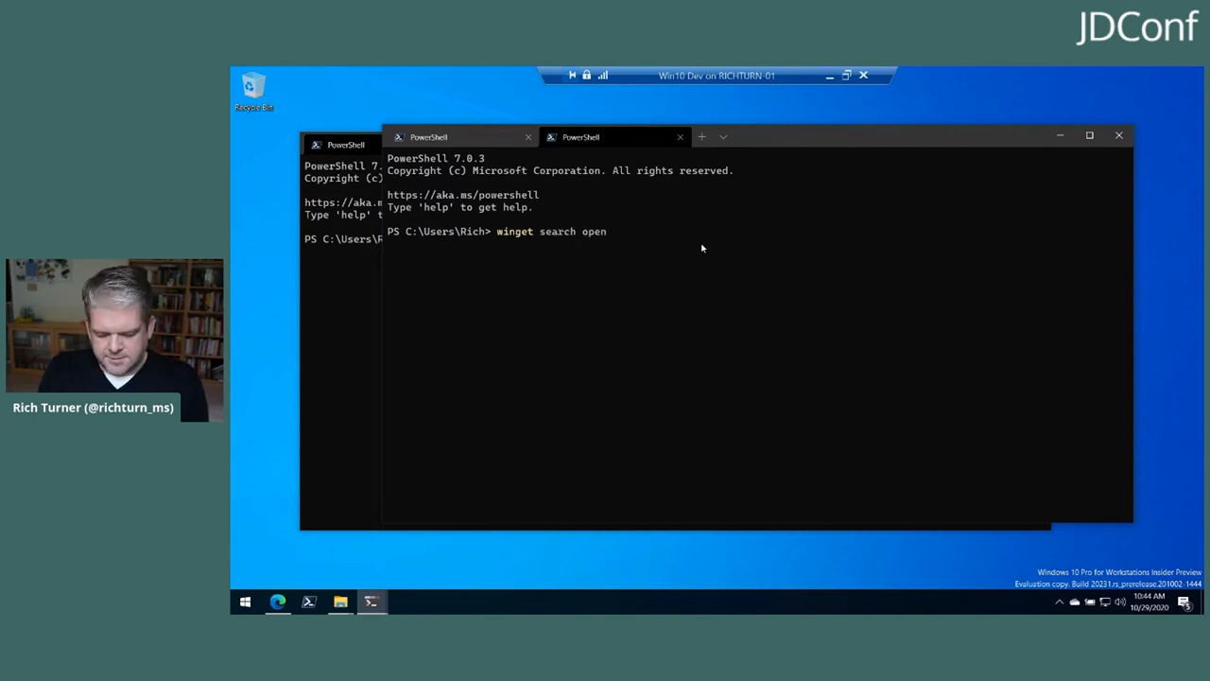
type("kdj")
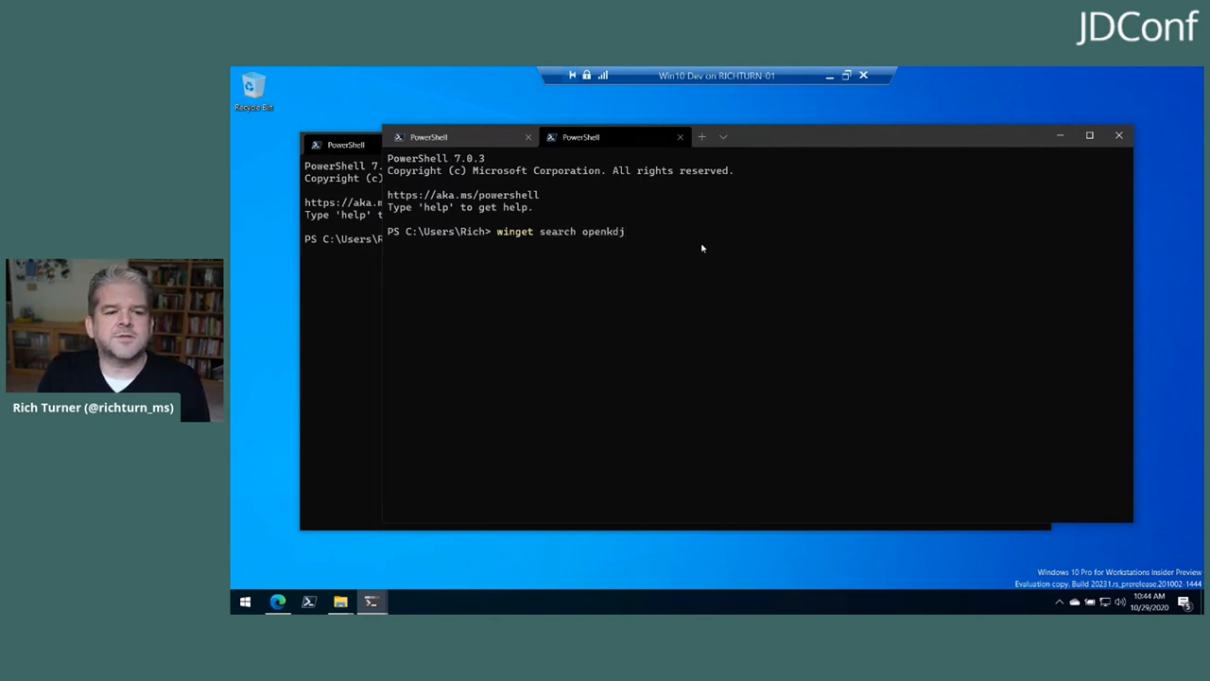
key("BackSpace")
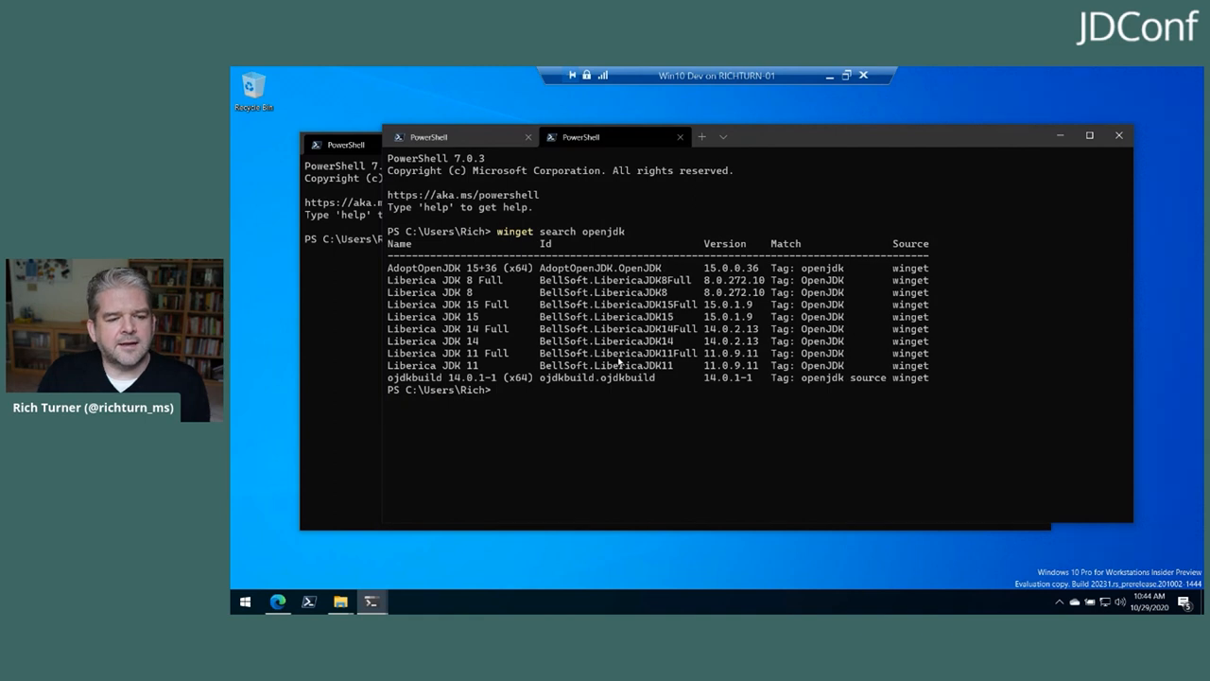
Run 'winget install adoptopenjdk.optnjdk', which fails with no package found
type("winget search openjd")
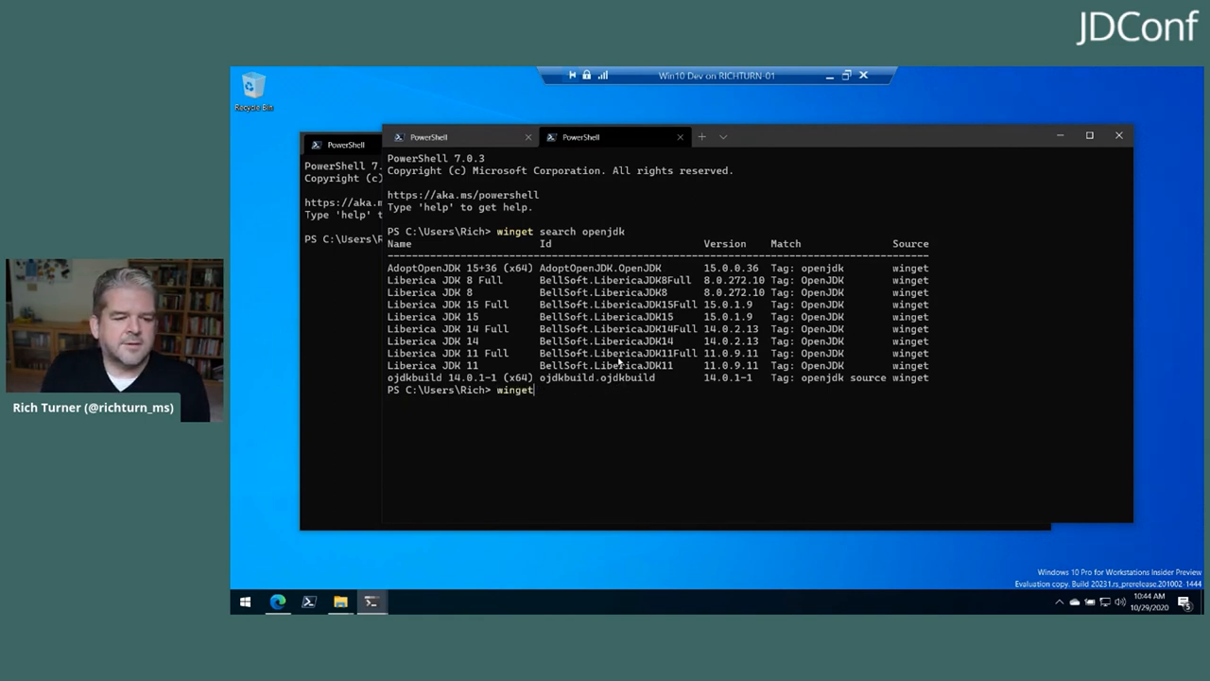
type("install")
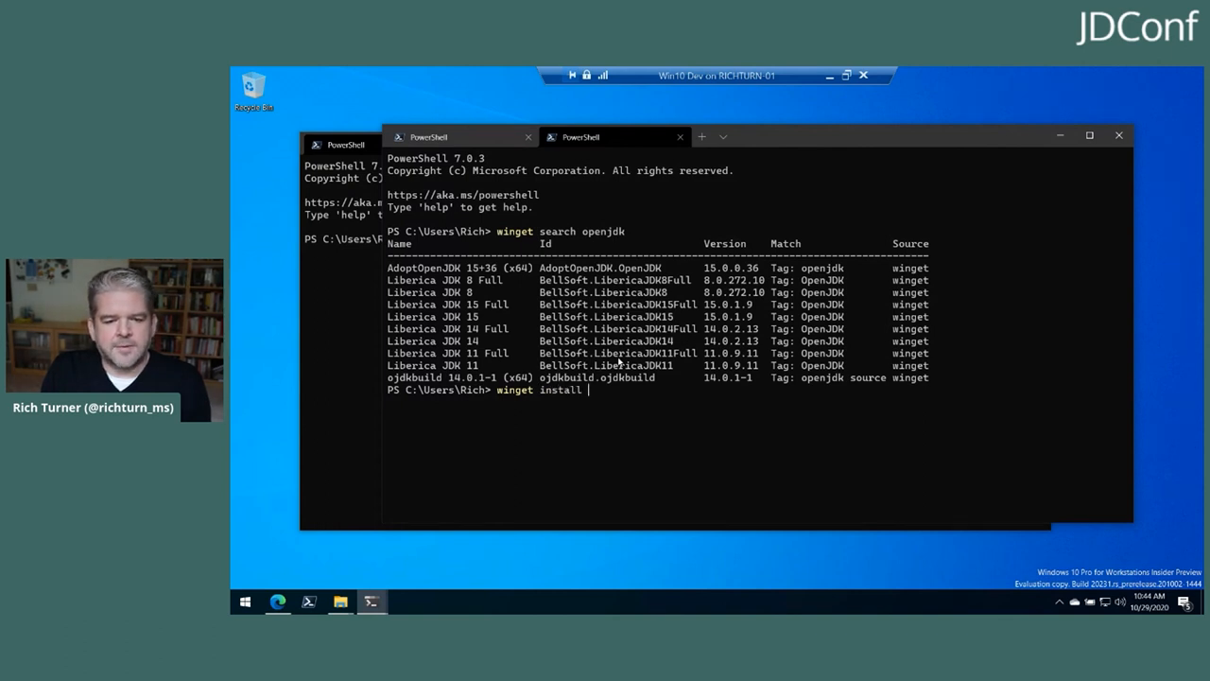
type("adopt")
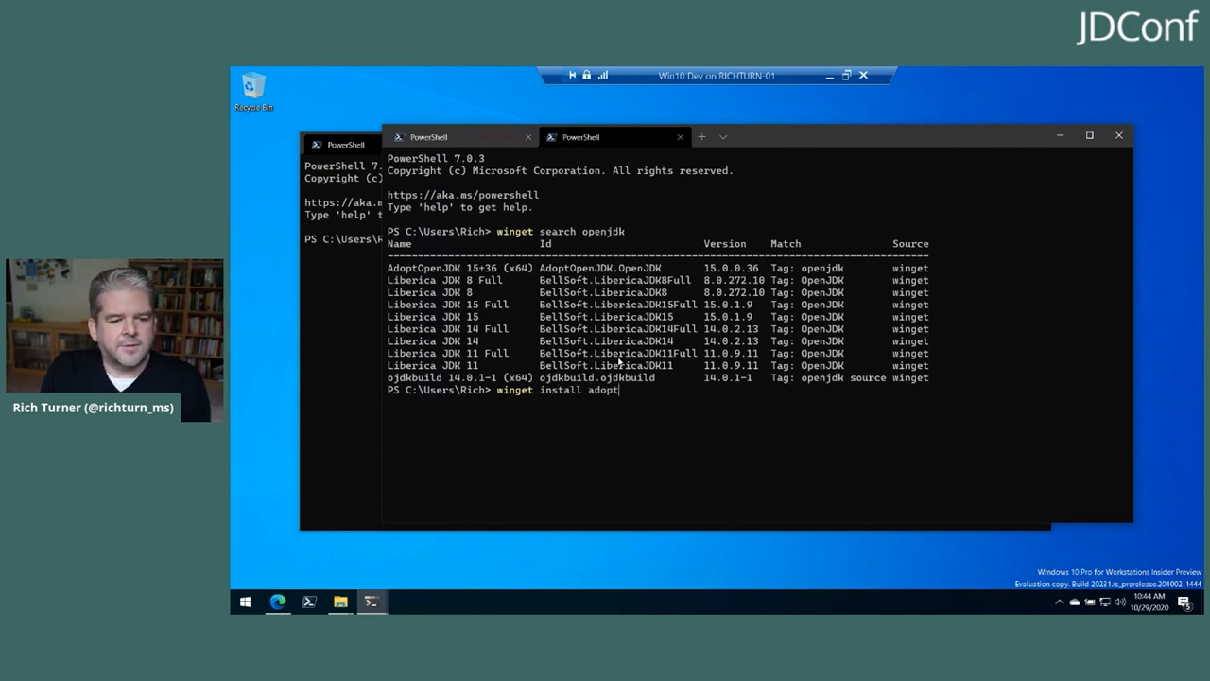
type("optn")
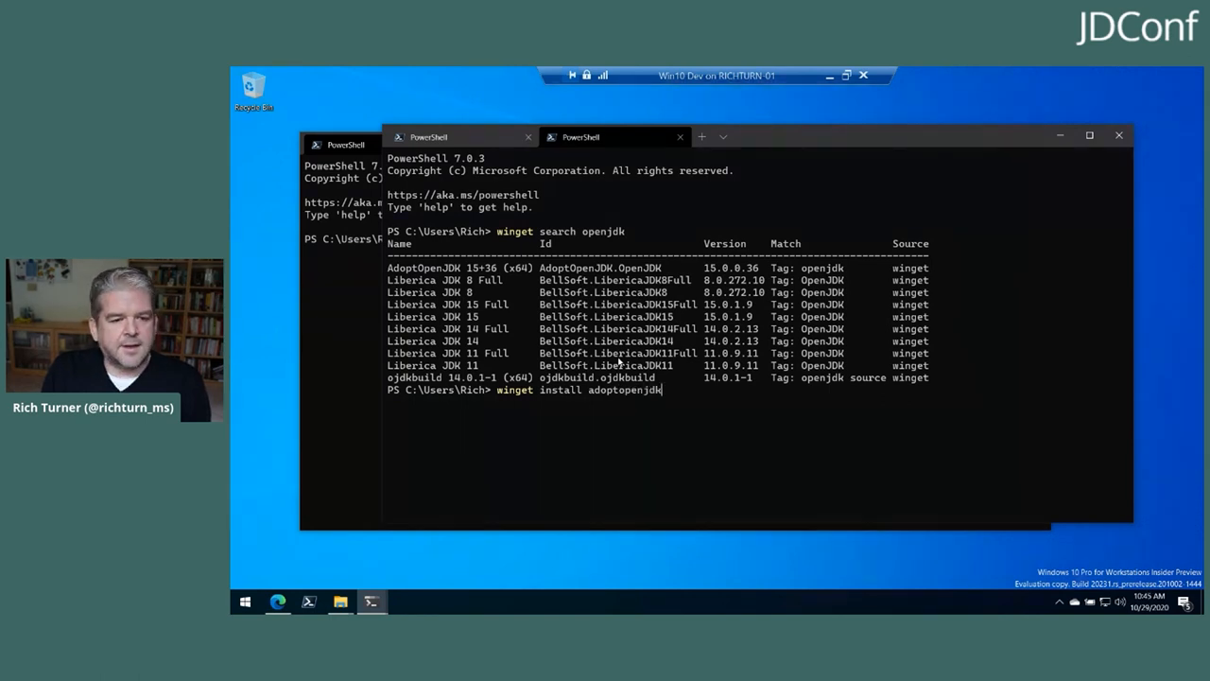
type("op")
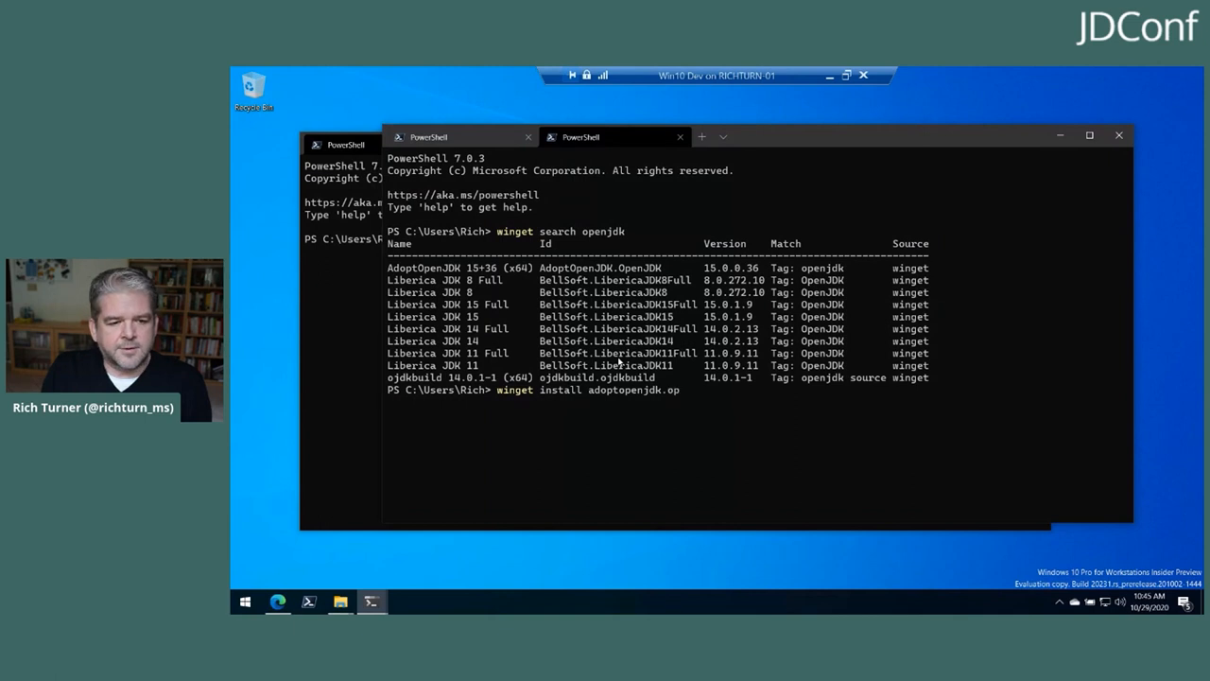
type("tnjdk")
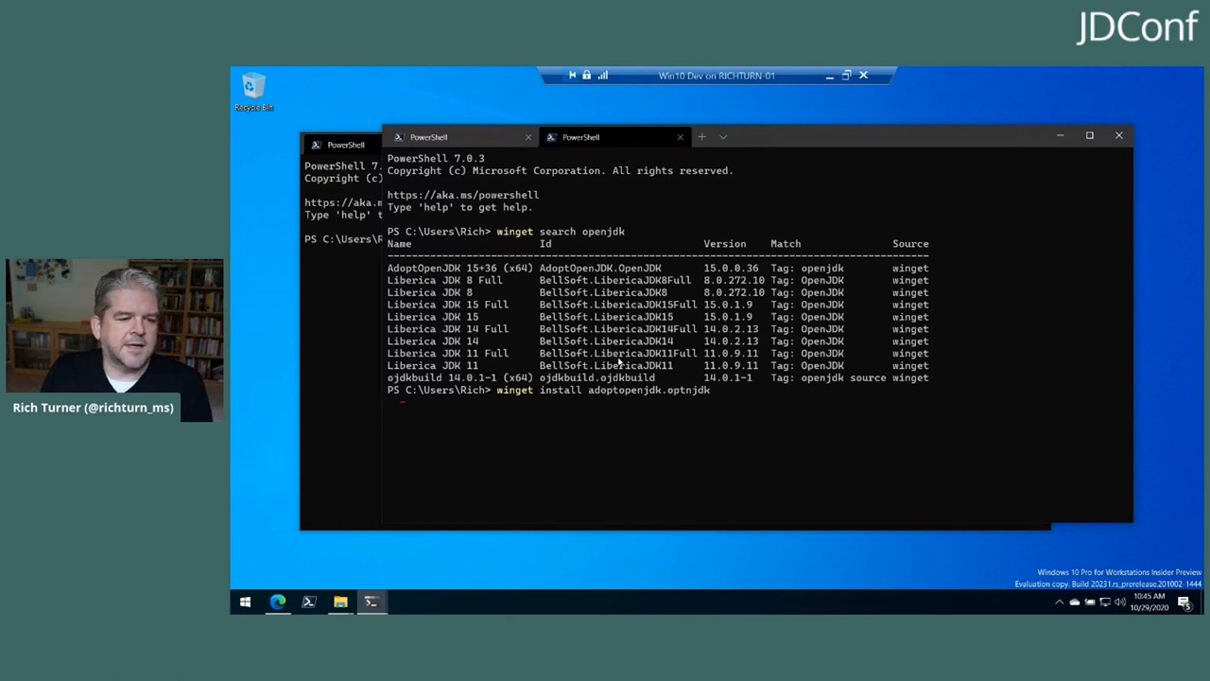
key("Enter")
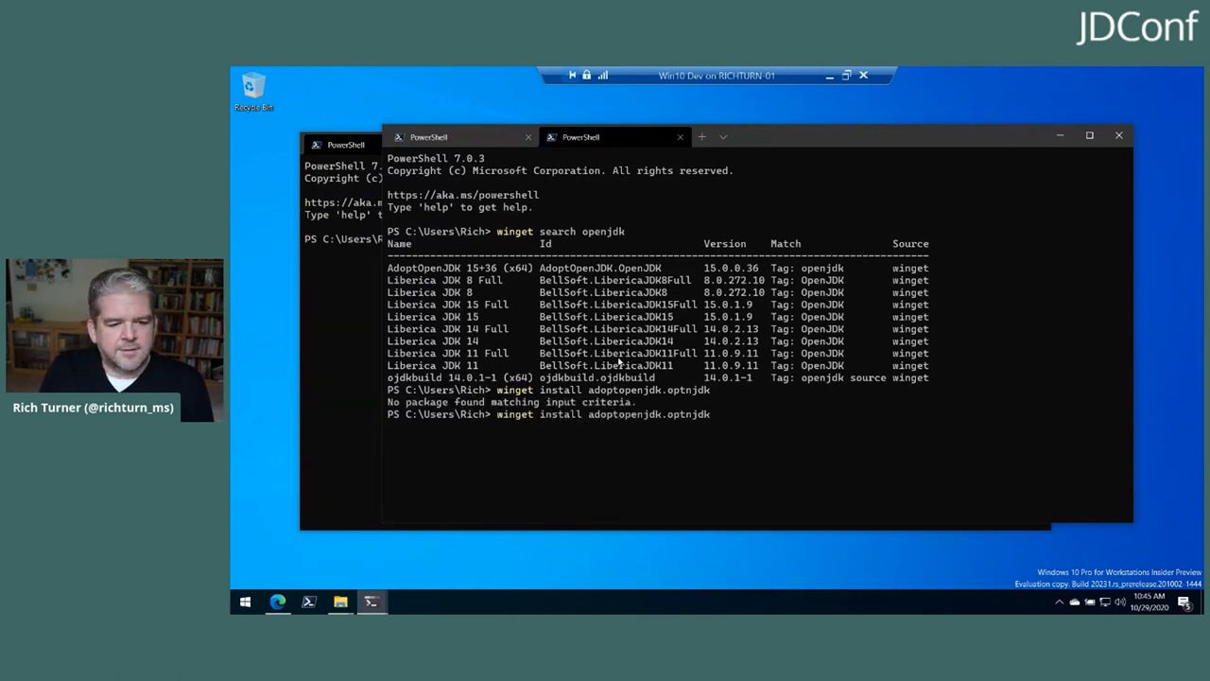
type("openjdk")
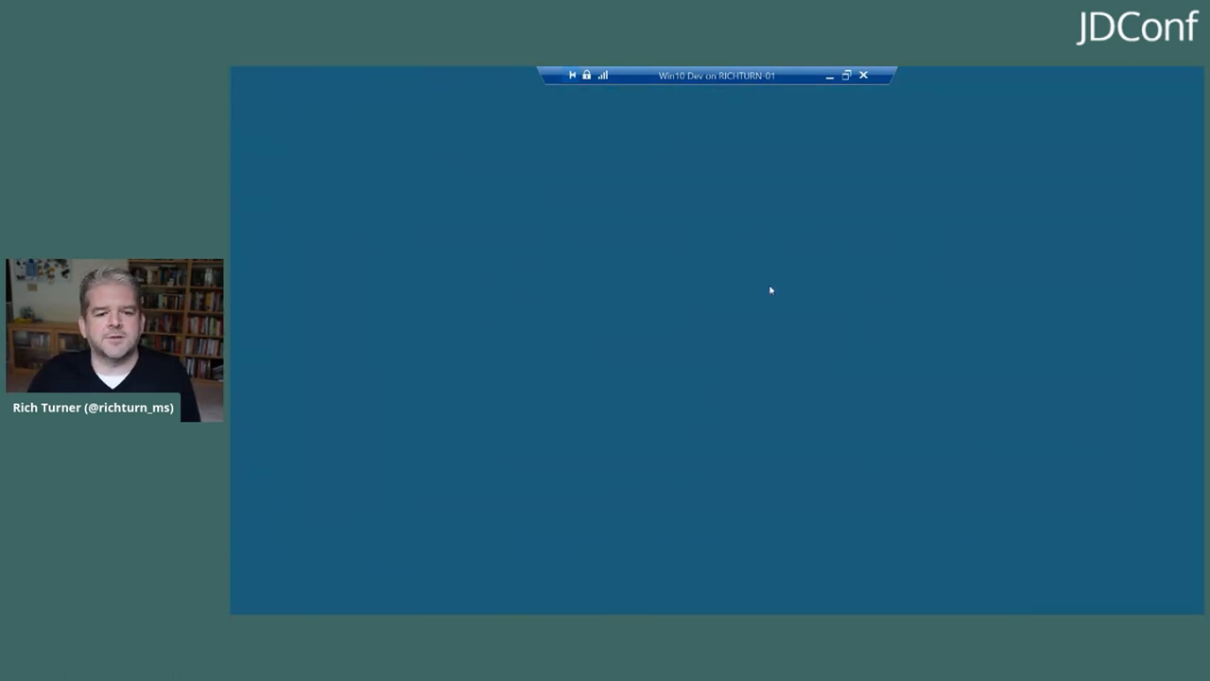
mouse_move(686, 333)
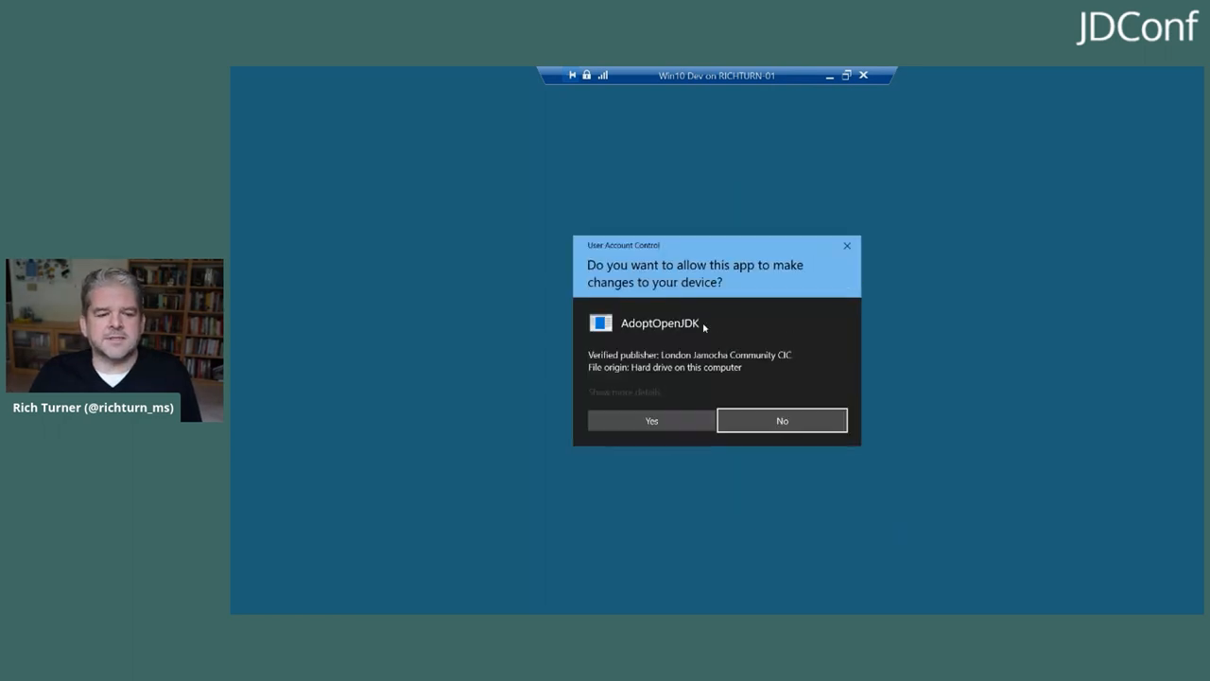
Approve the UAC prompt so the AdoptOpenJDK installer can proceed
left_click(650, 419)
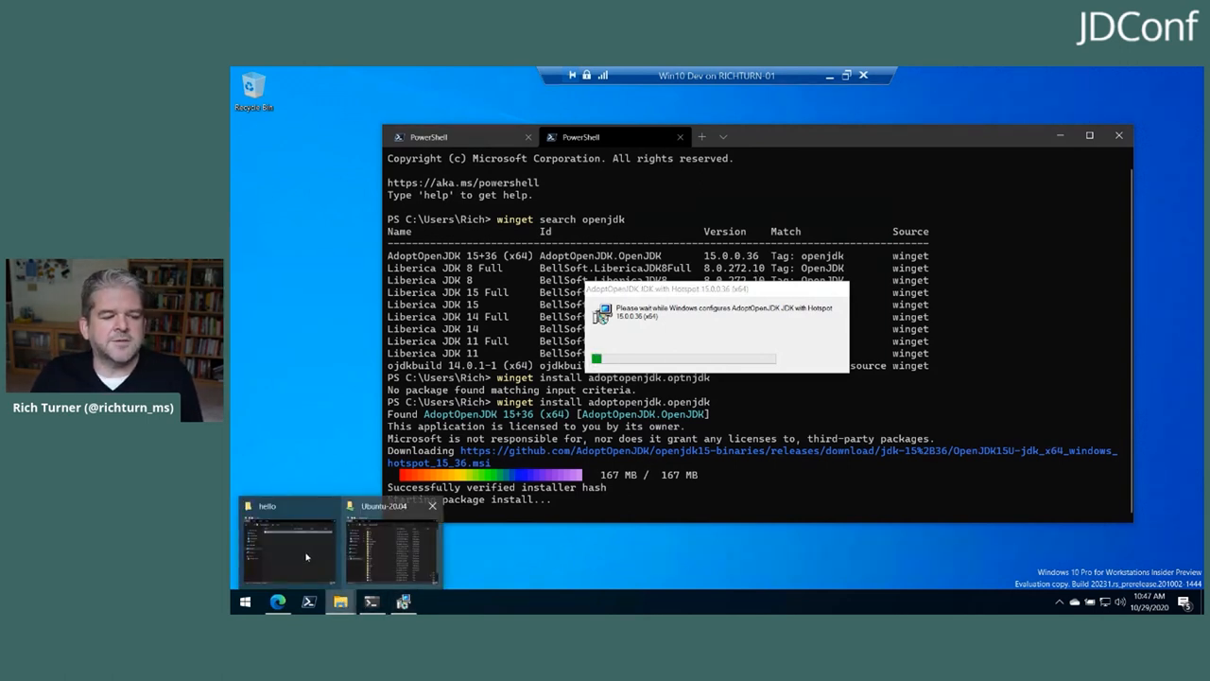
Bring the dev\hello folder with hello.java into view in File Explorer
left_click(288, 539)
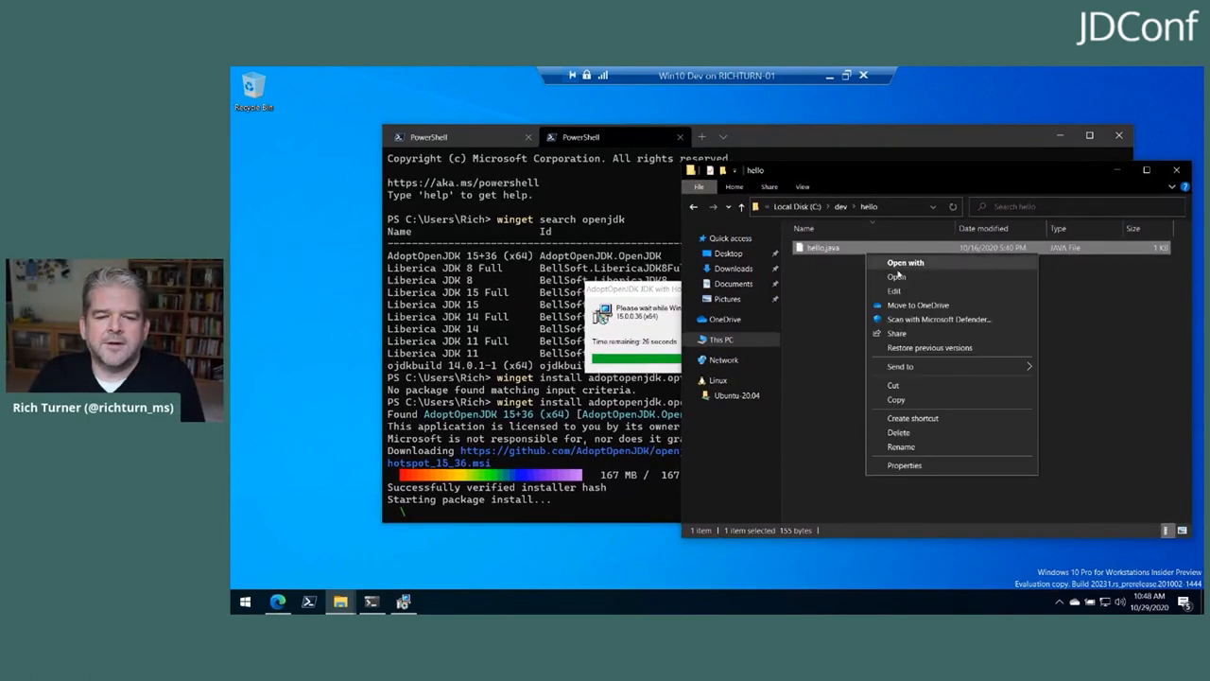
left_click(900, 291)
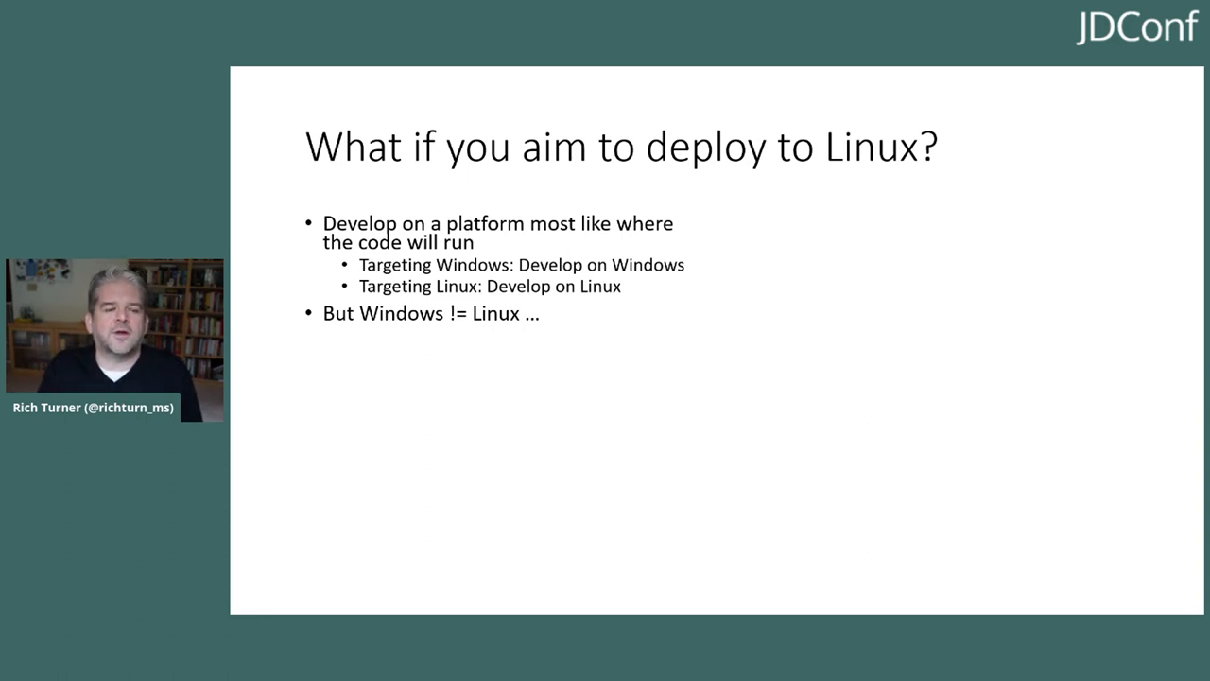
Advance from the 'deploy to Linux' slide to the 'What is WSL / for?' slide
key("Right")
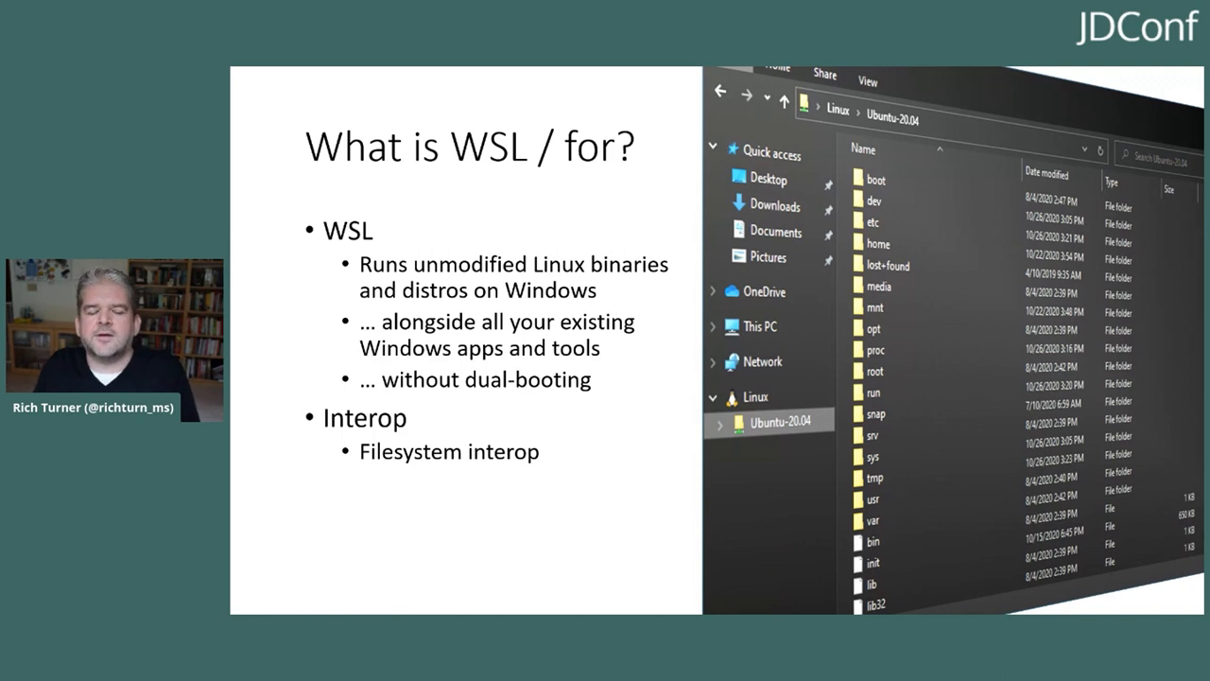
Advance past the 'What is WSL / for?' slide back toward the terminal demo
key("Right")
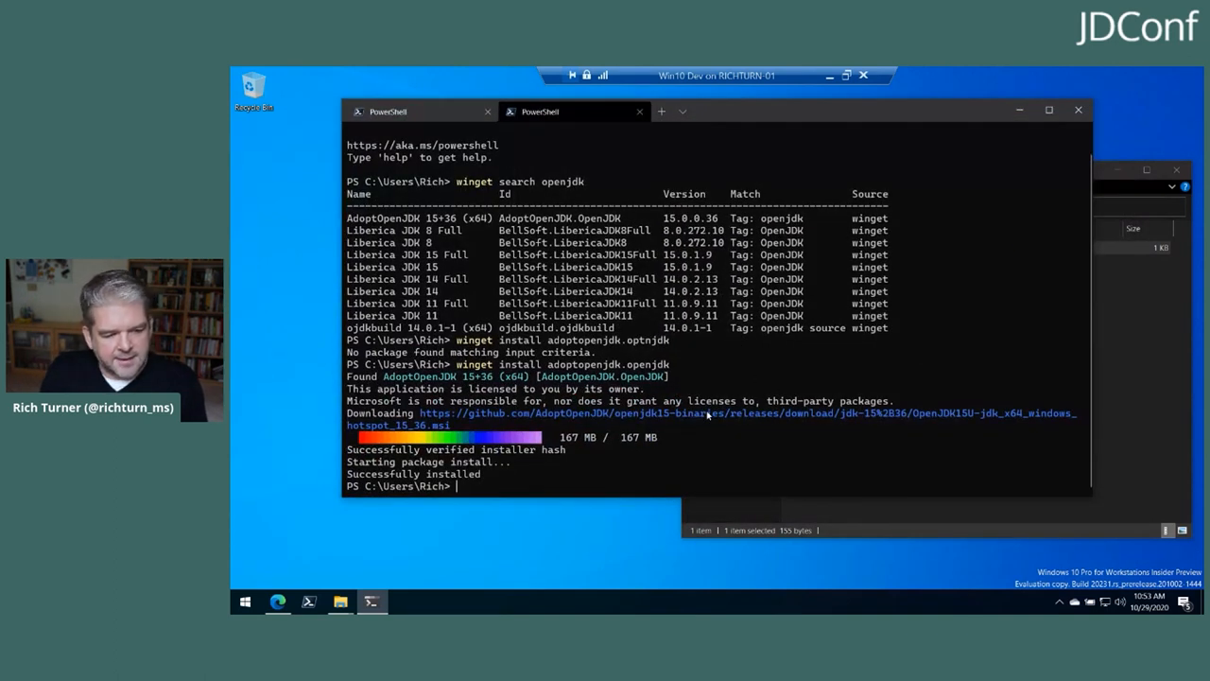
Change to C:\dev\hello, list hello.java, and attempt 'java .\hello.java', which is not recognized
type("cd \\dev")
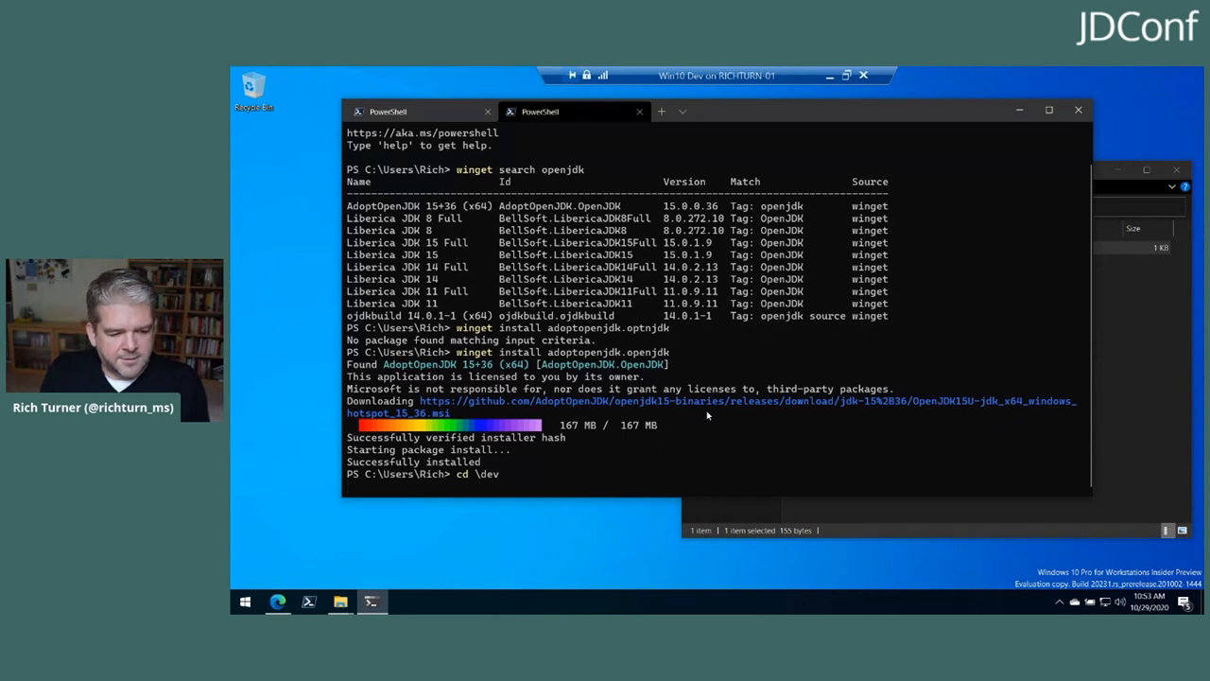
type("cd .\\hello\\")
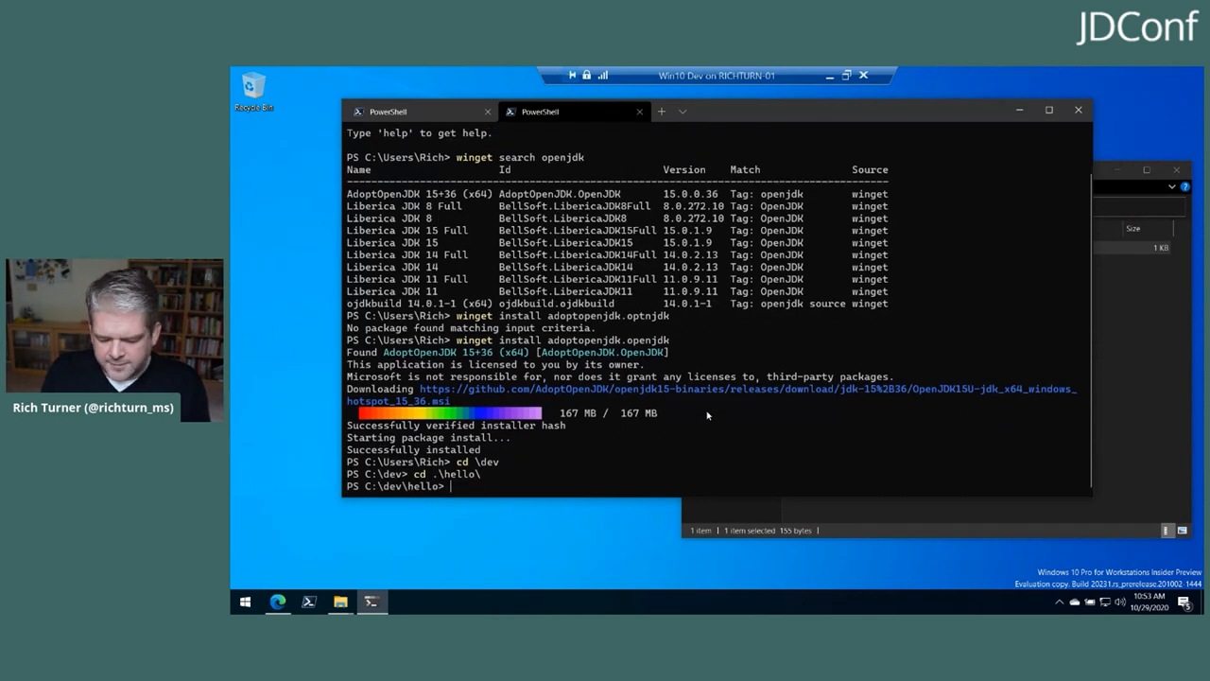
type("ls")
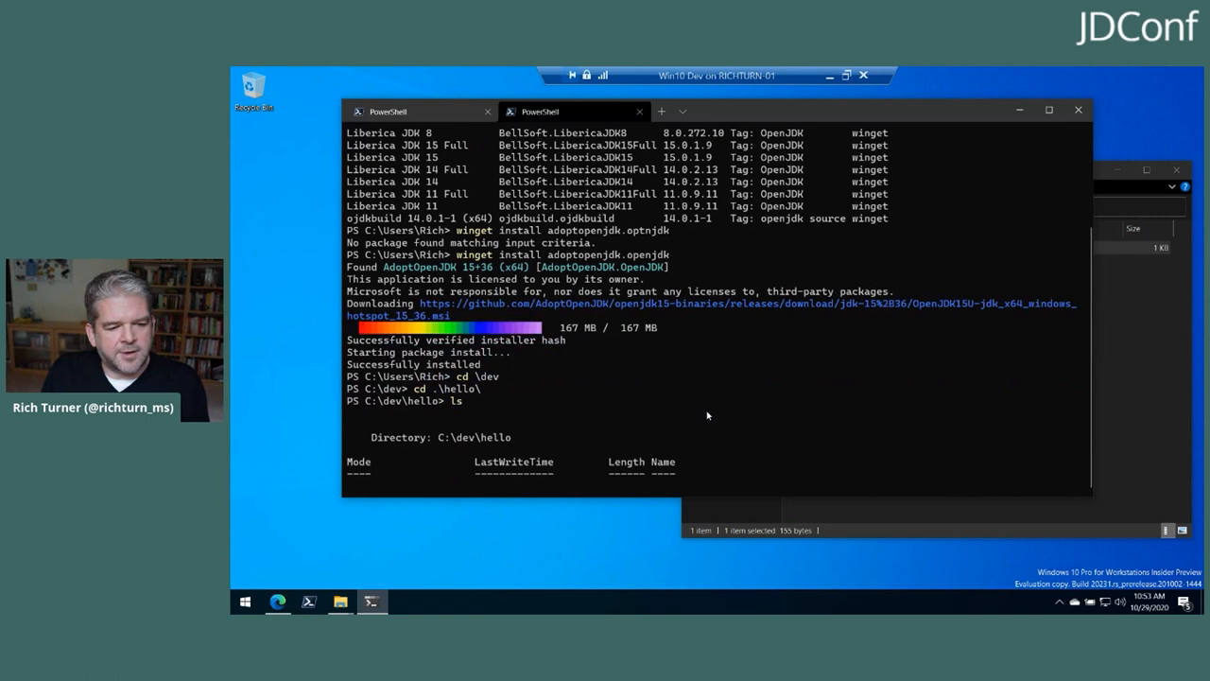
key("Enter")
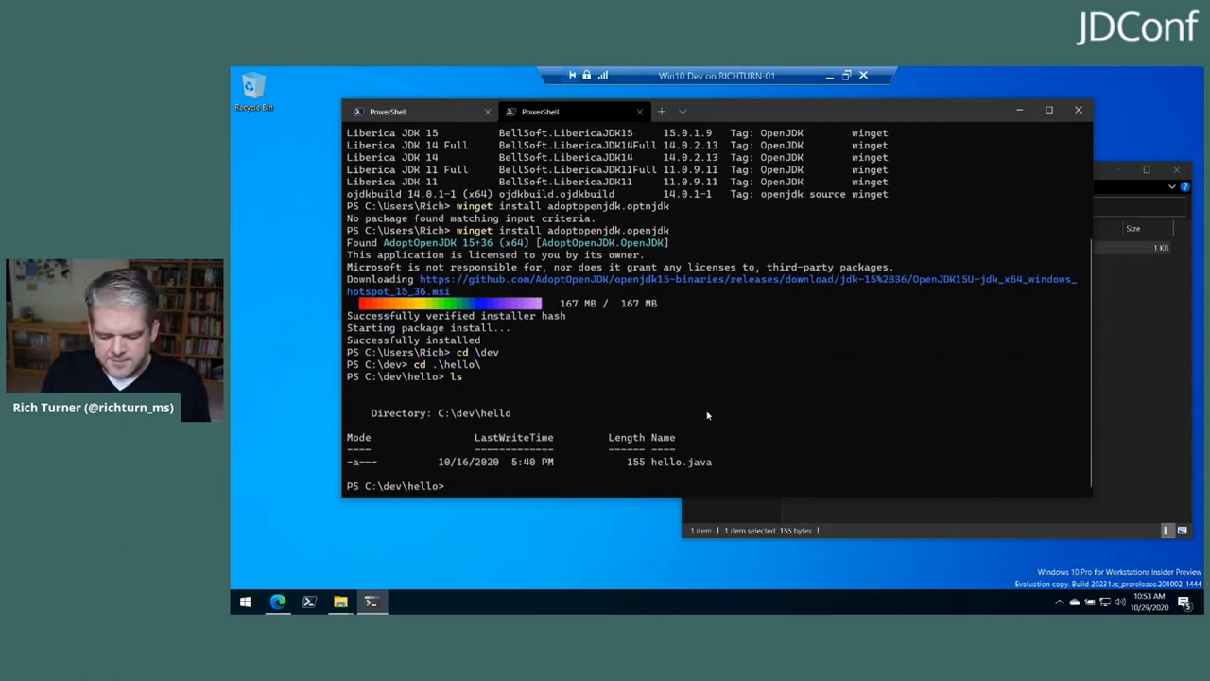
type("java")
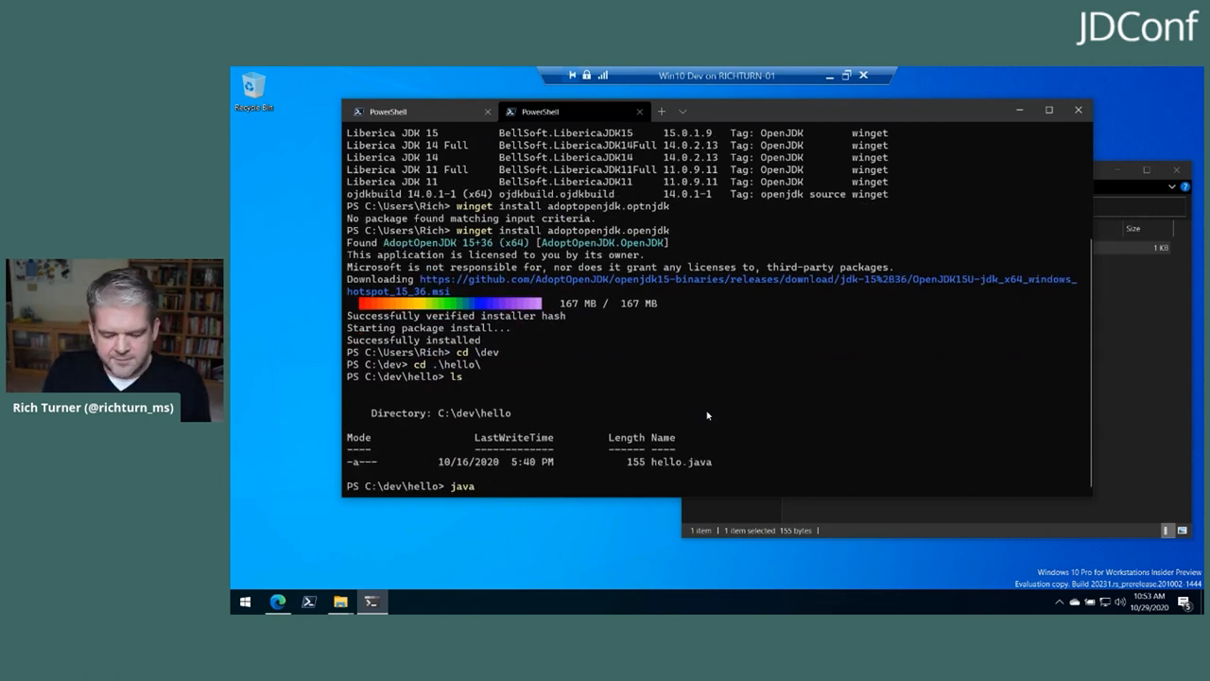
type("hello.java")
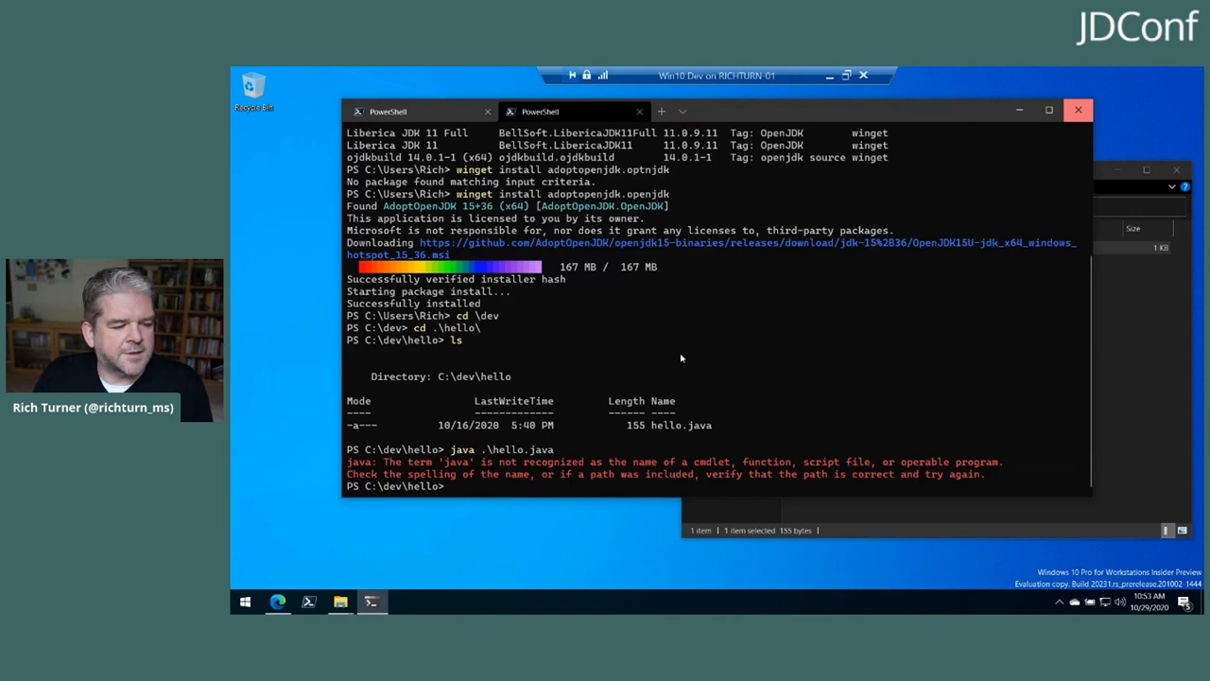
Close Windows Terminal with all its tabs and launch a fresh terminal session
left_click(1078, 110)
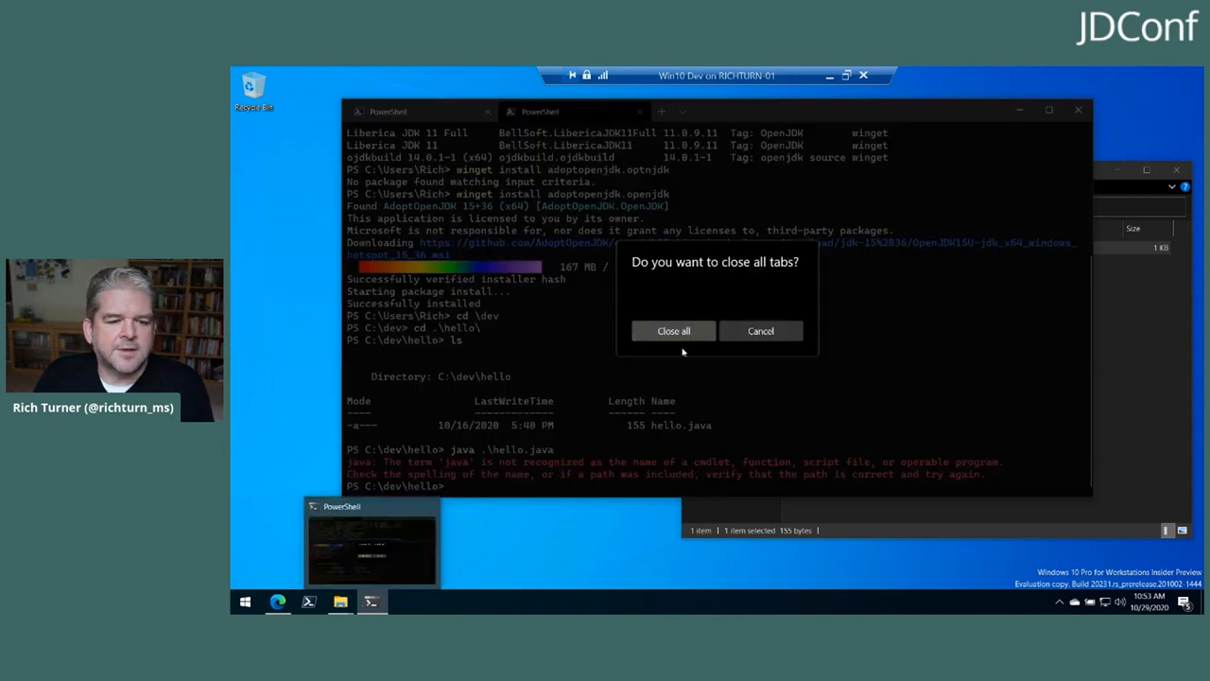
left_click(673, 330)
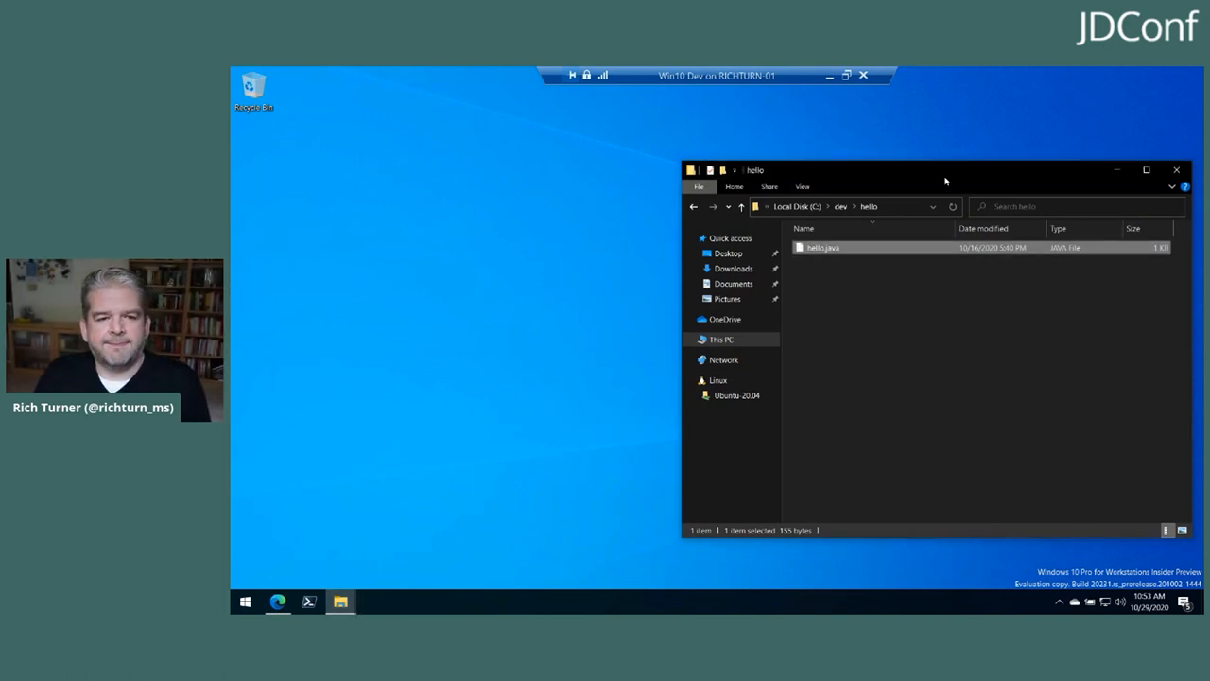
mouse_move(477, 414)
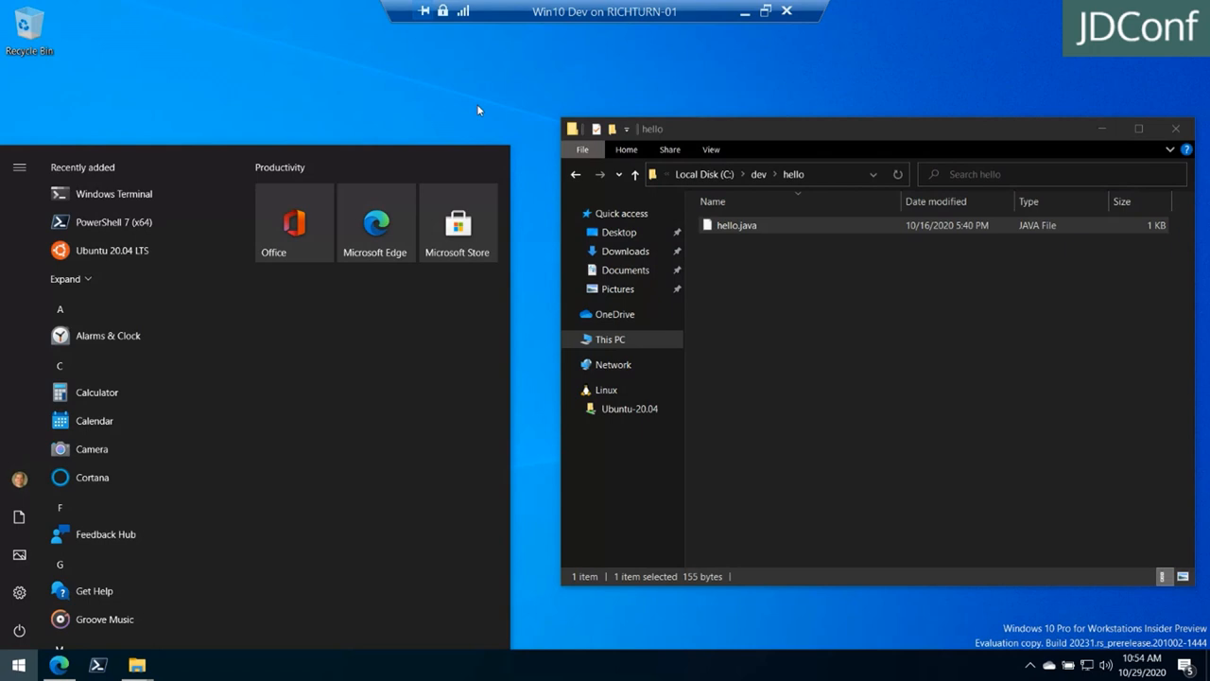
left_click(756, 98)
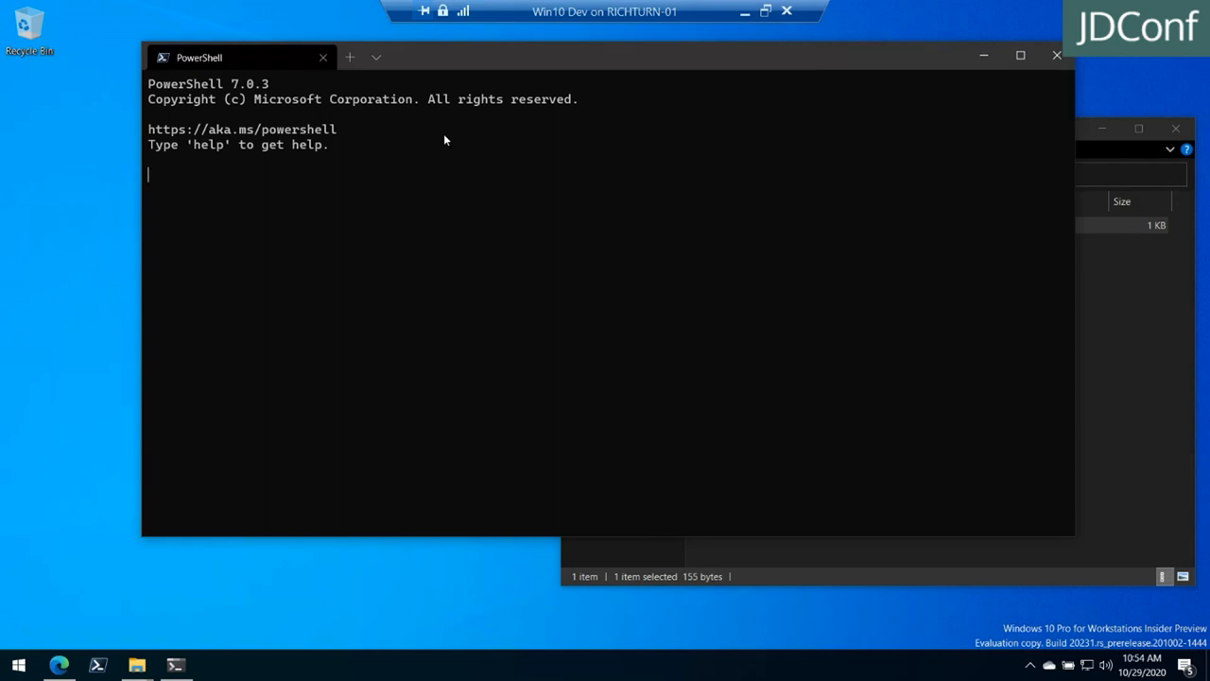
Run 'java -version' to confirm OpenJDK 15, then change to \dev\
type("j")
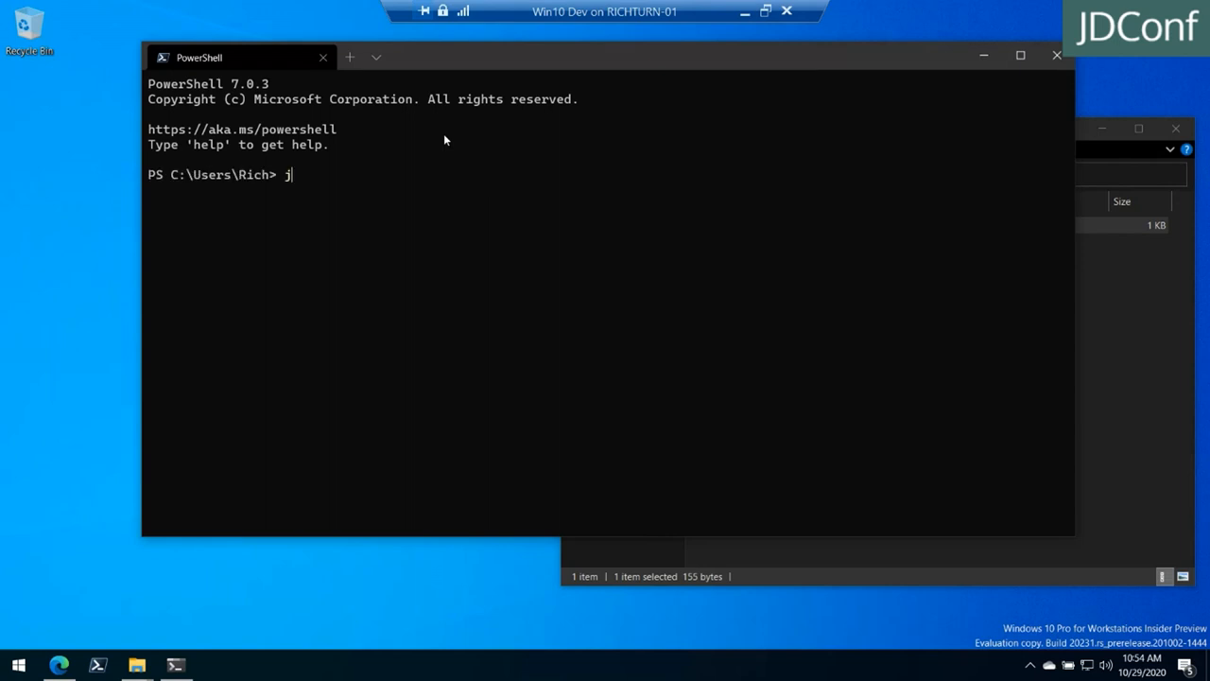
type("ava -version")
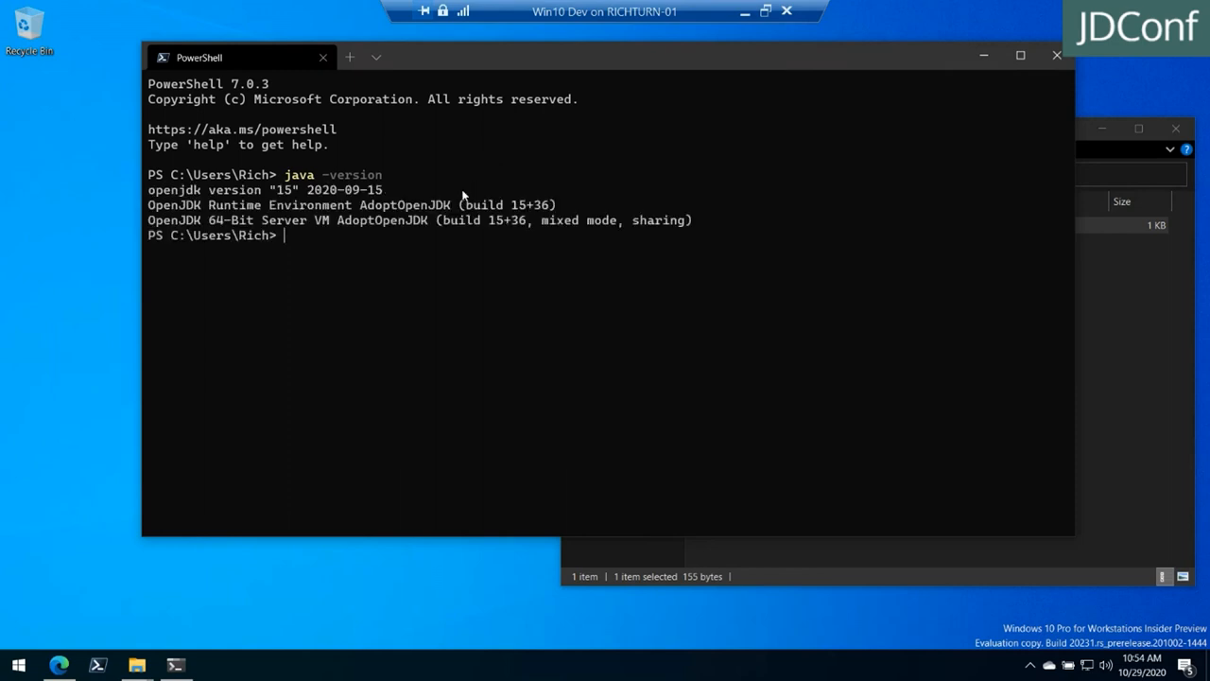
type("cd \\dev\\")
type("java h")
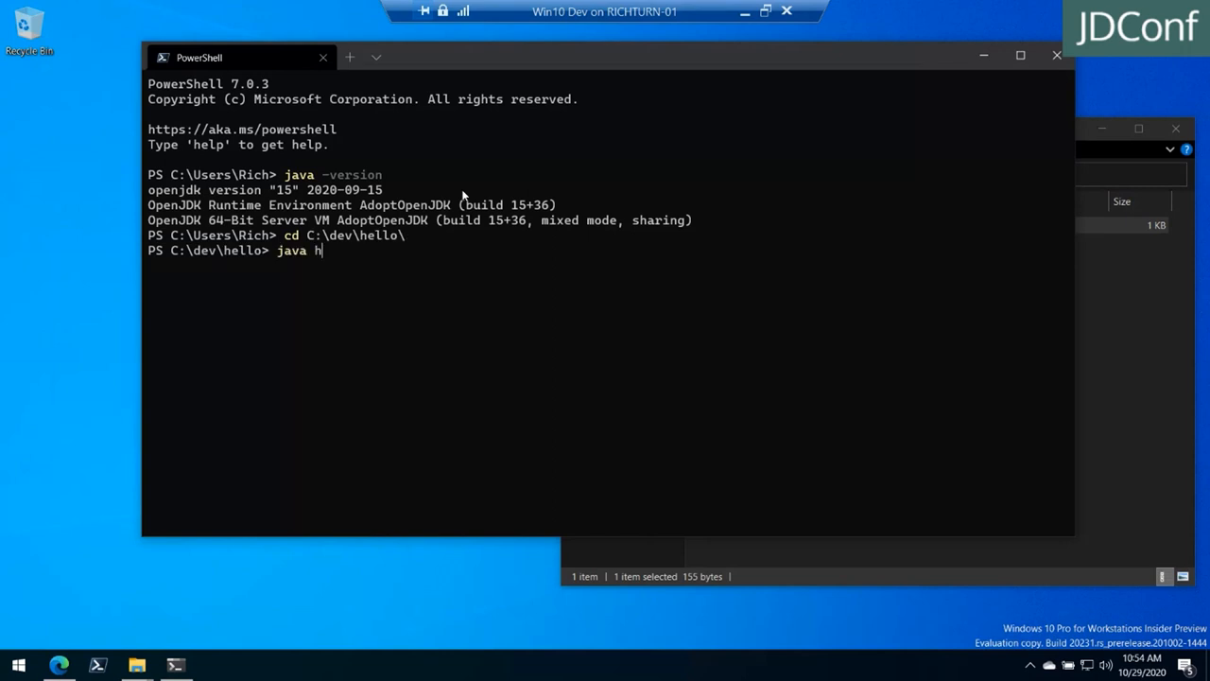
Run java .\hello.java, which prints 'Hellooooooooo world!'
type(".\\hello.java")
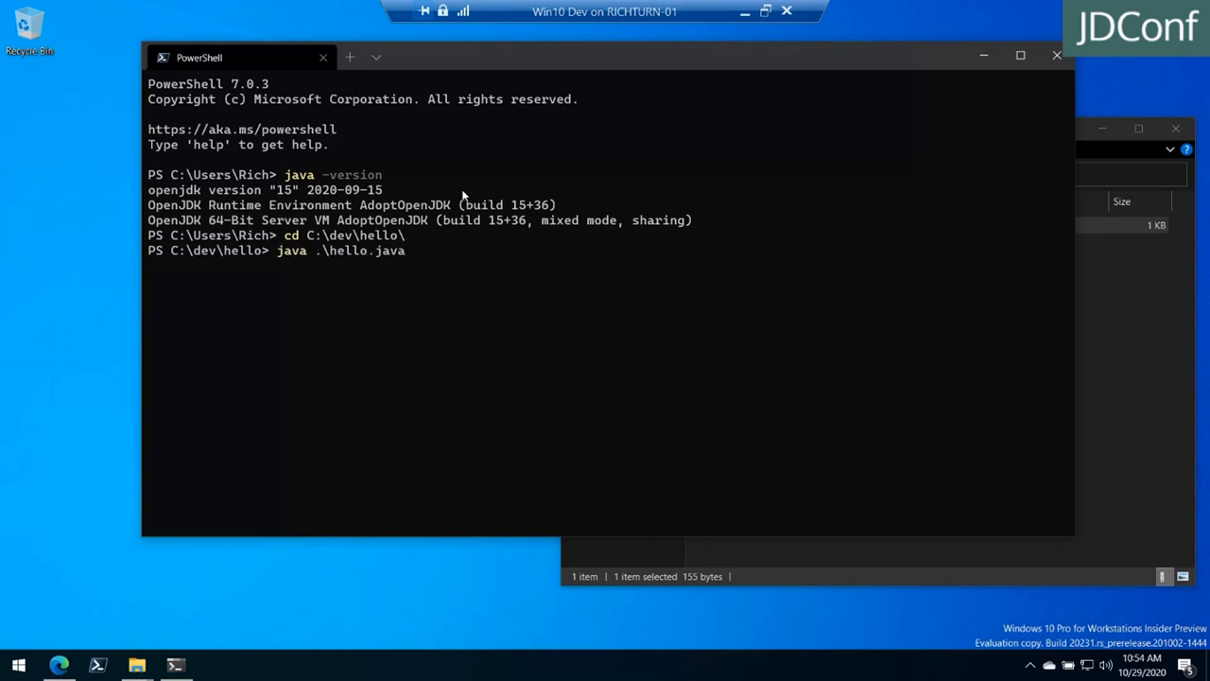
mouse_move(548, 231)
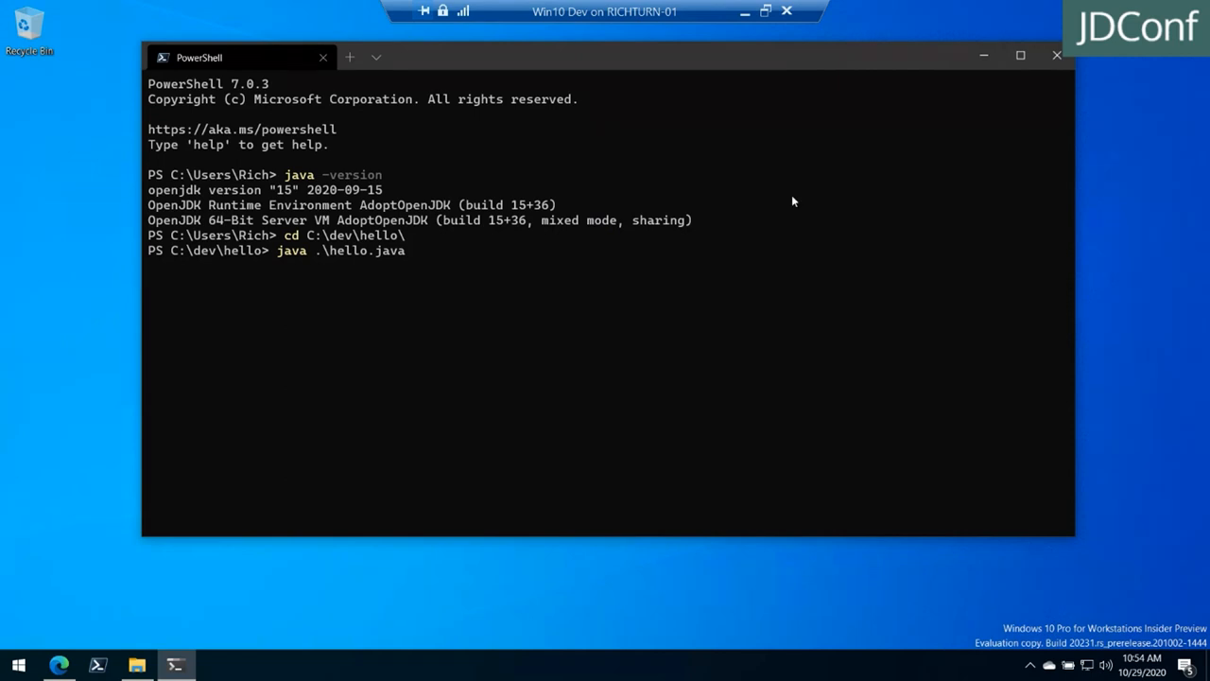
key("Enter")
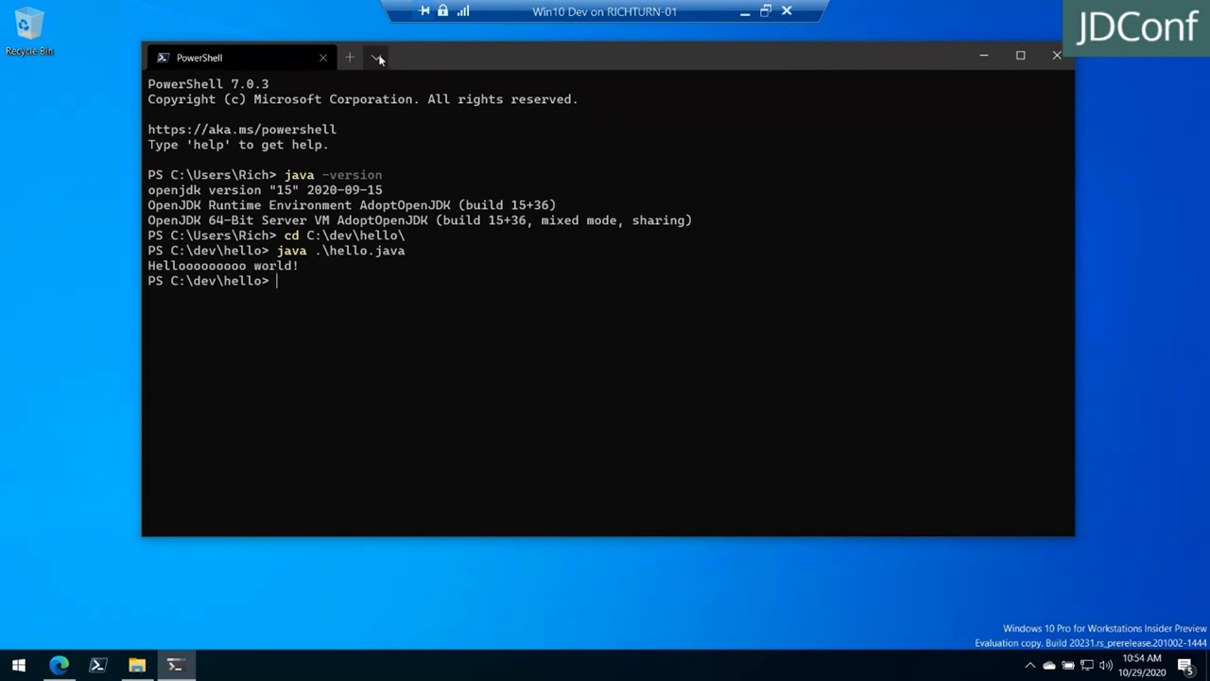
mouse_move(378, 57)
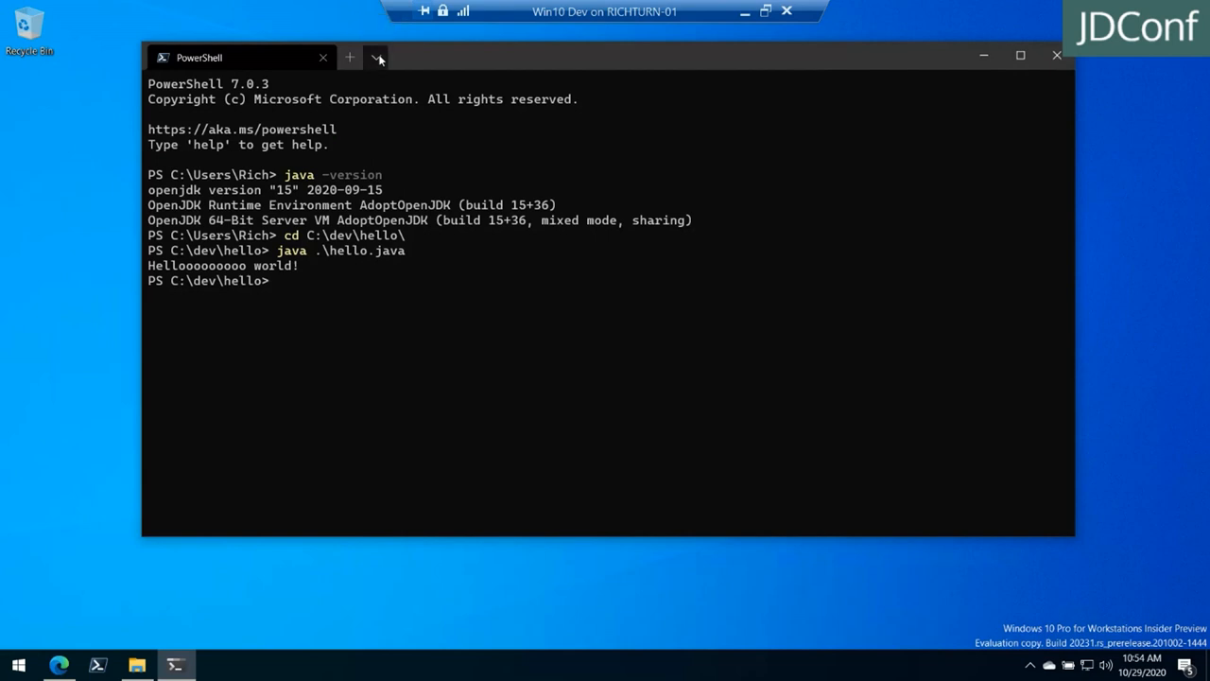
left_click(374, 57)
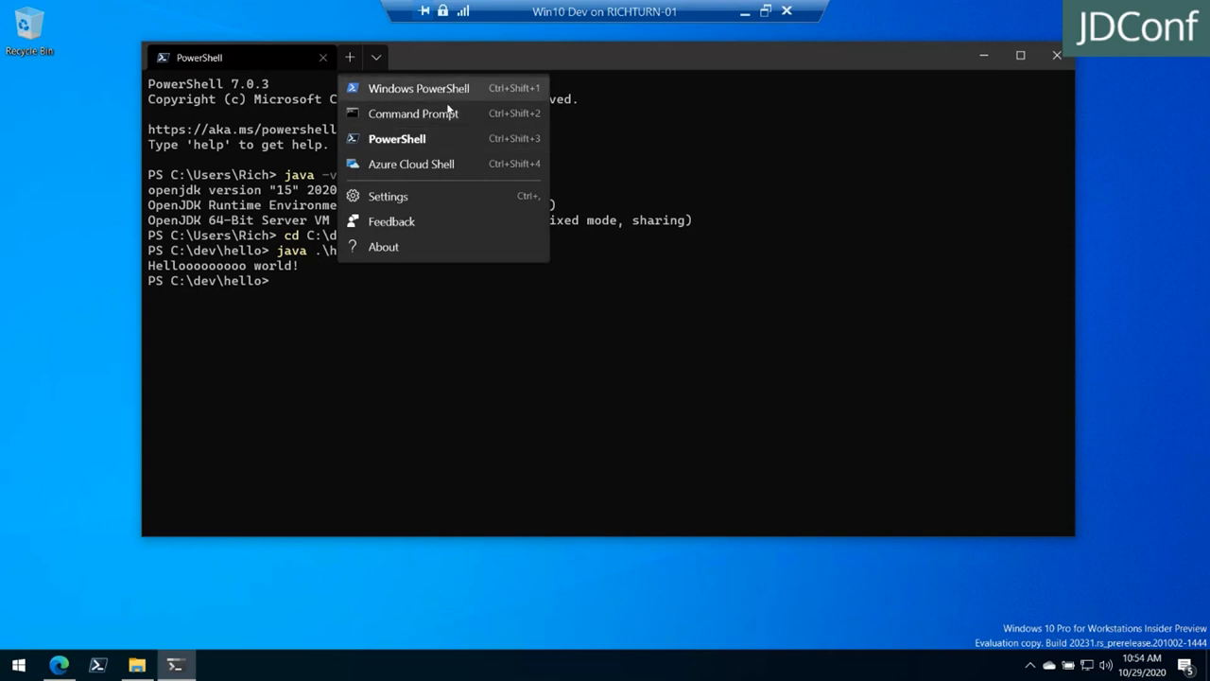
mouse_move(412, 113)
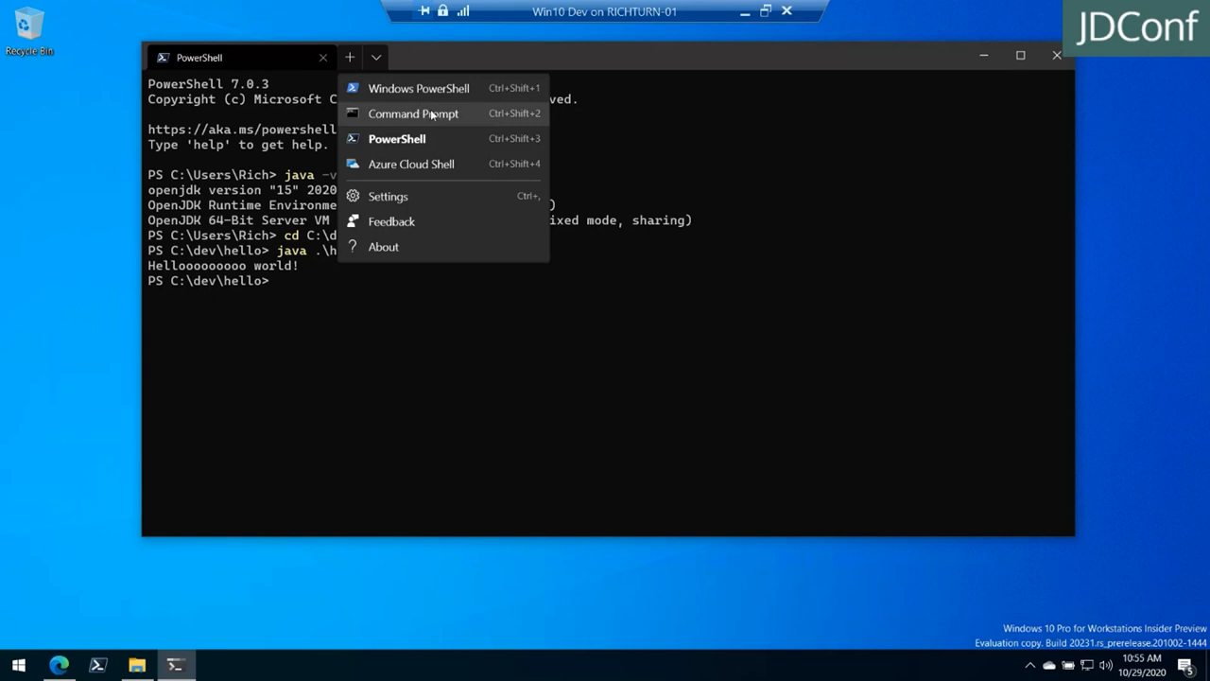
mouse_move(439, 89)
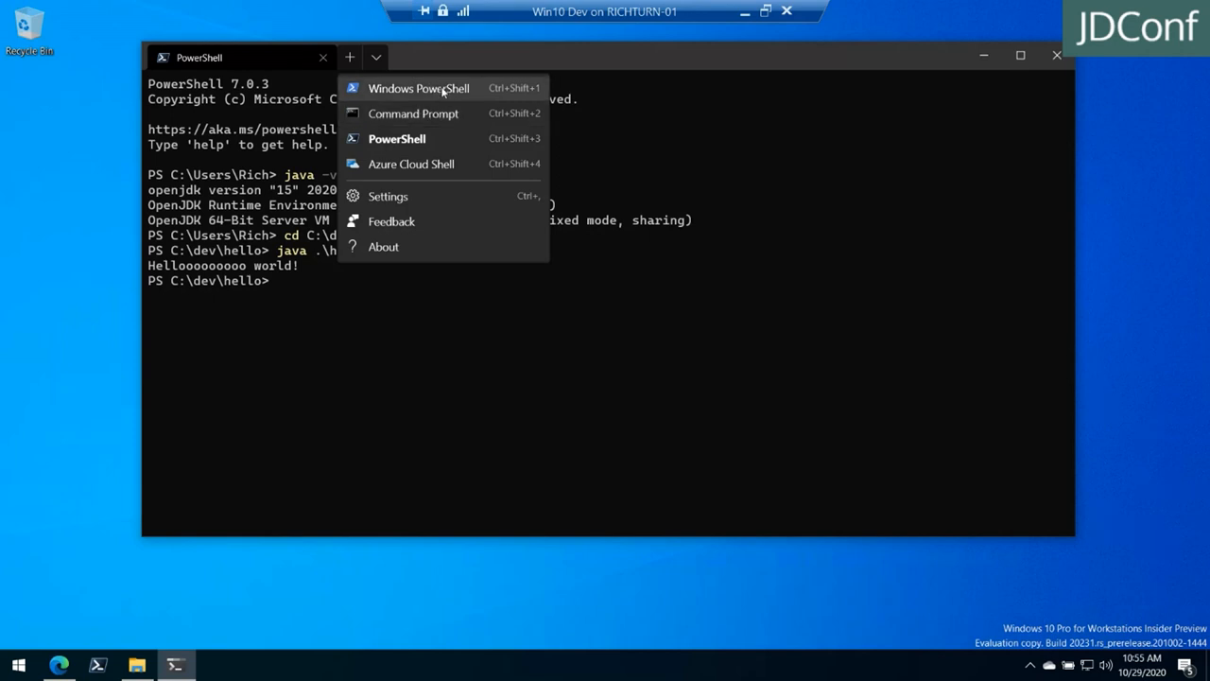
mouse_move(446, 91)
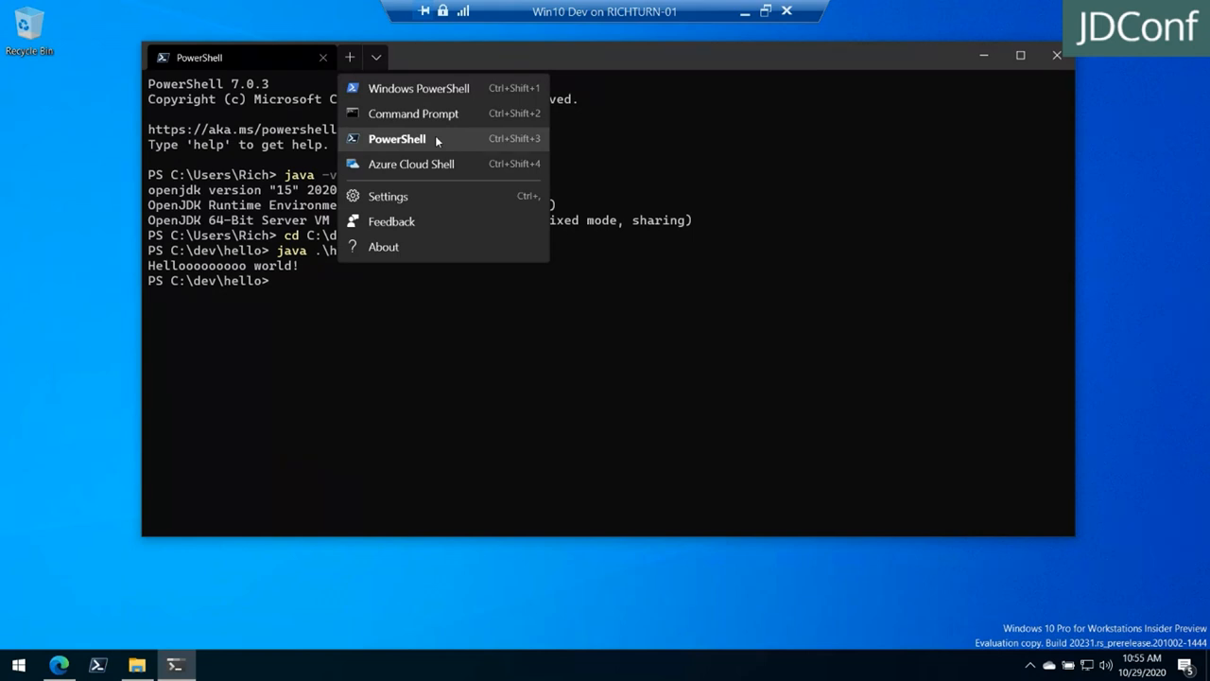
mouse_move(442, 163)
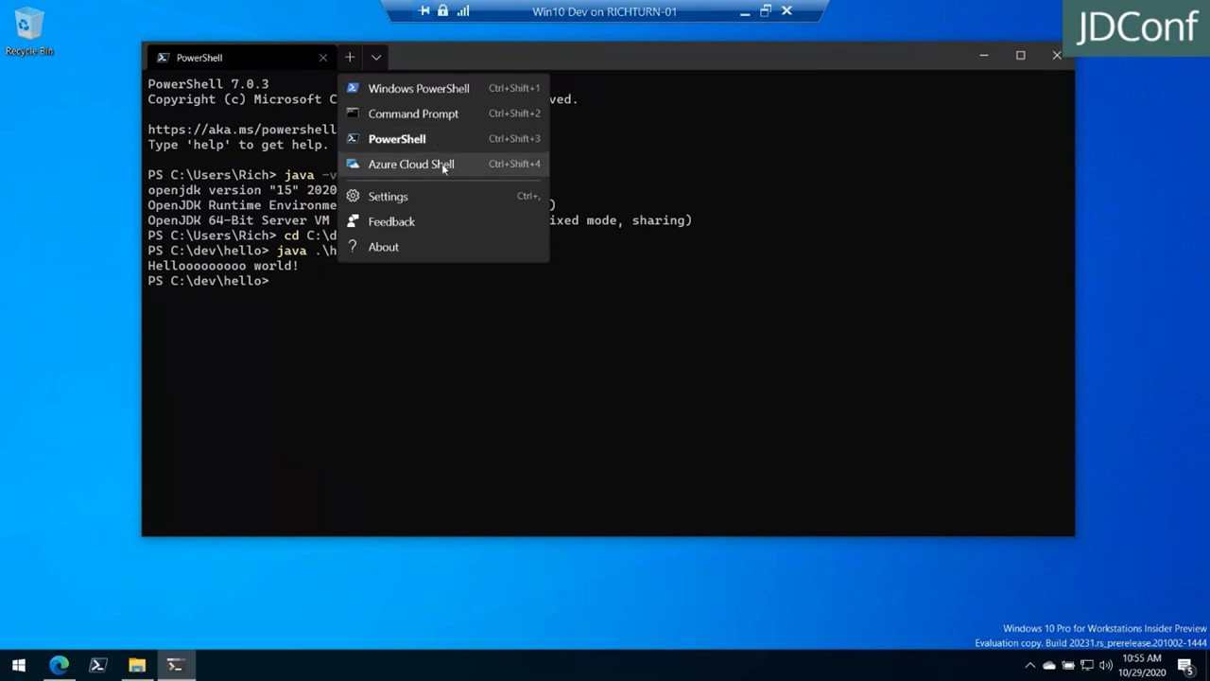
mouse_move(419, 166)
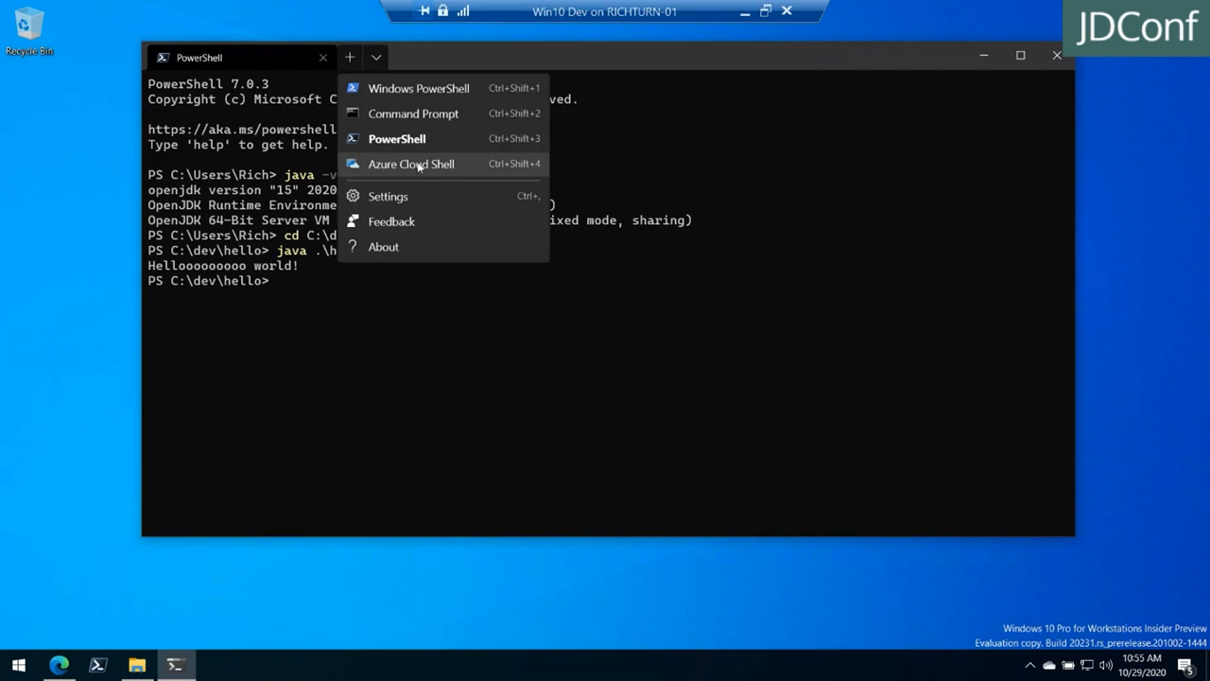
left_click(654, 295)
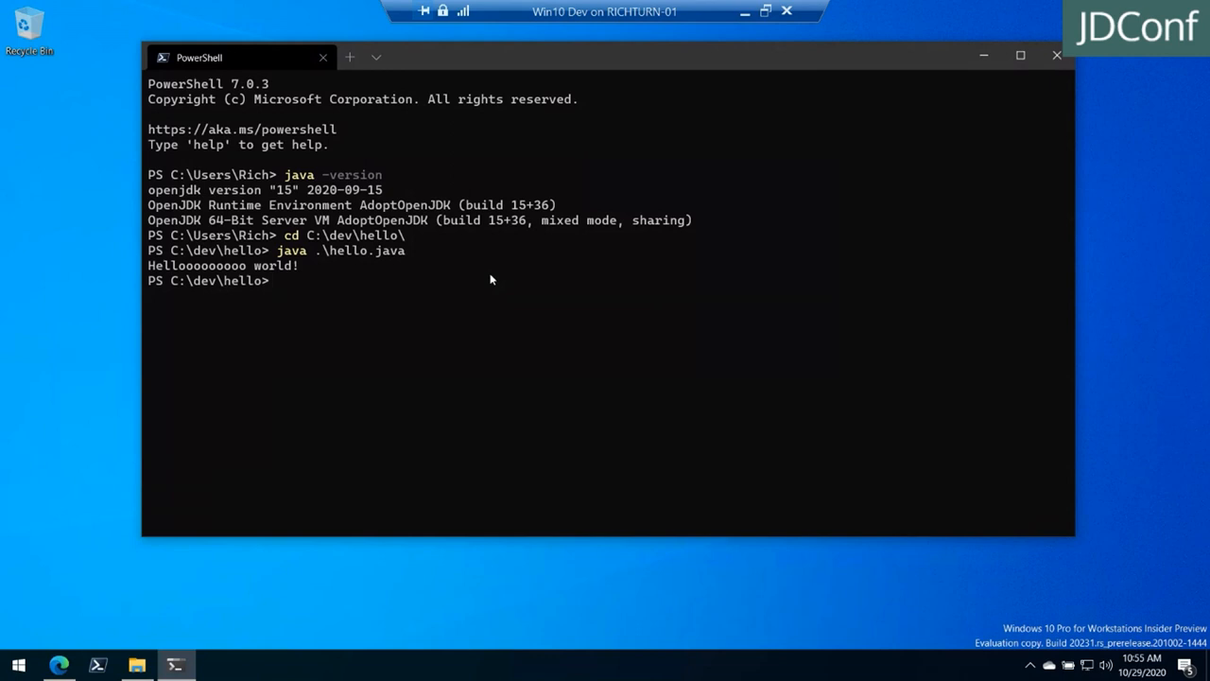
Close the Windows Terminal PowerShell window
left_click(17, 665)
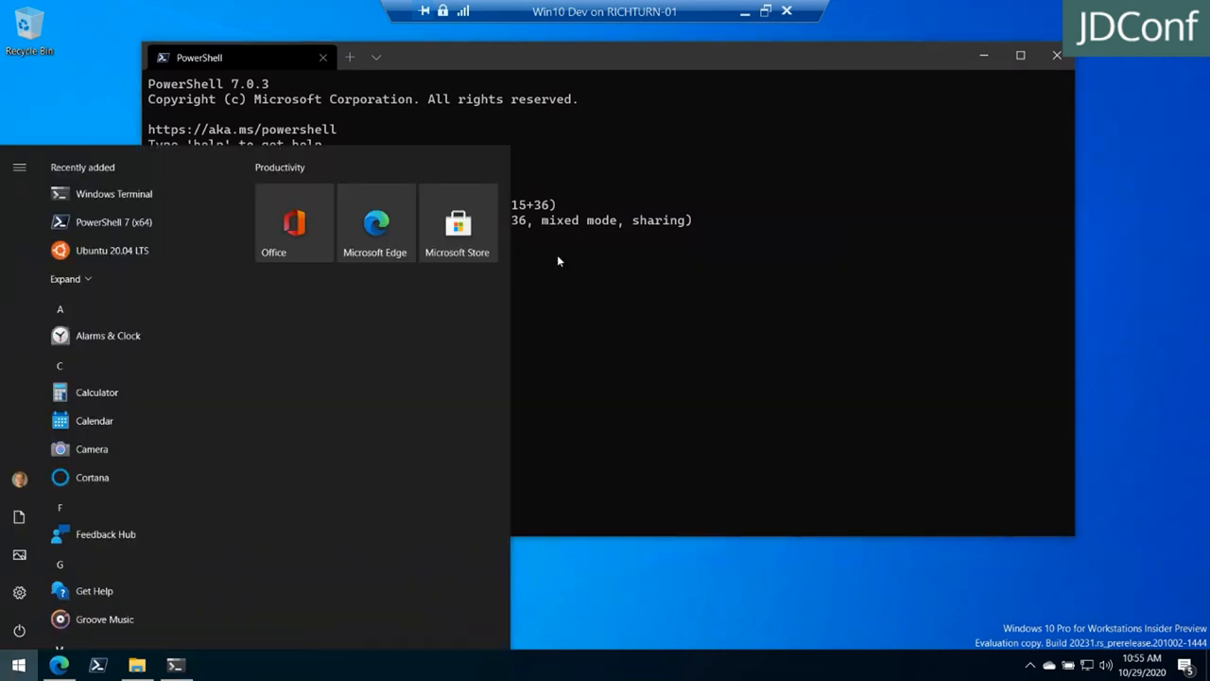
left_click(374, 57)
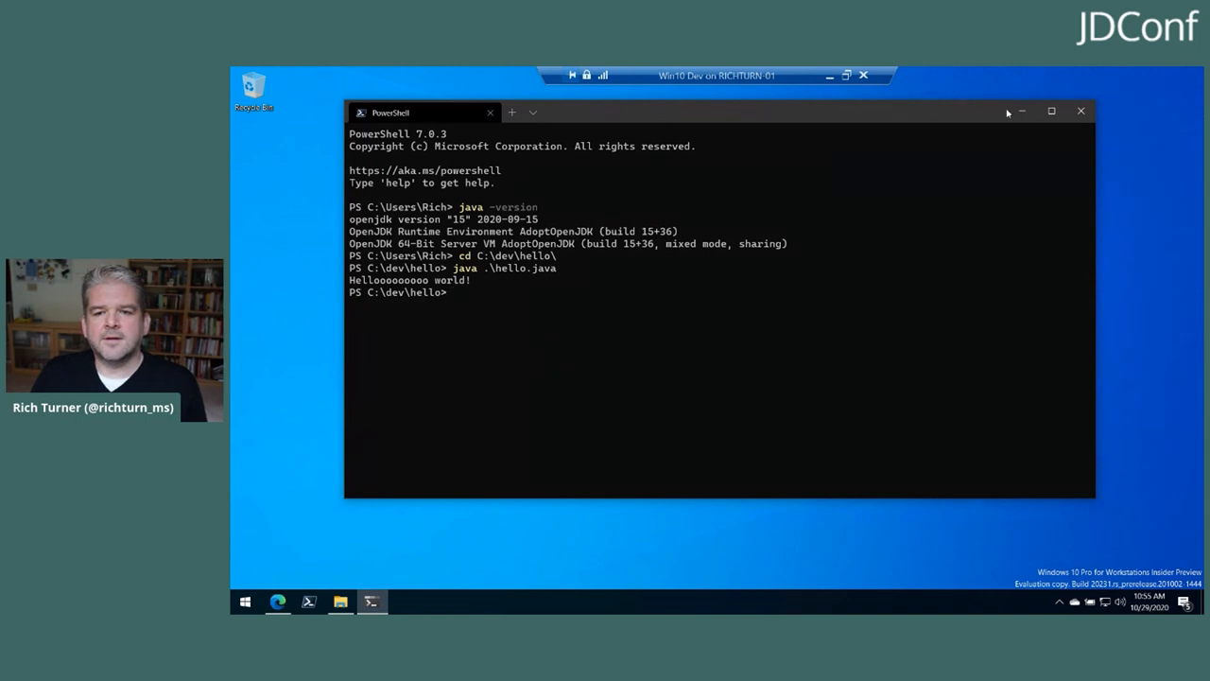
mouse_move(1082, 109)
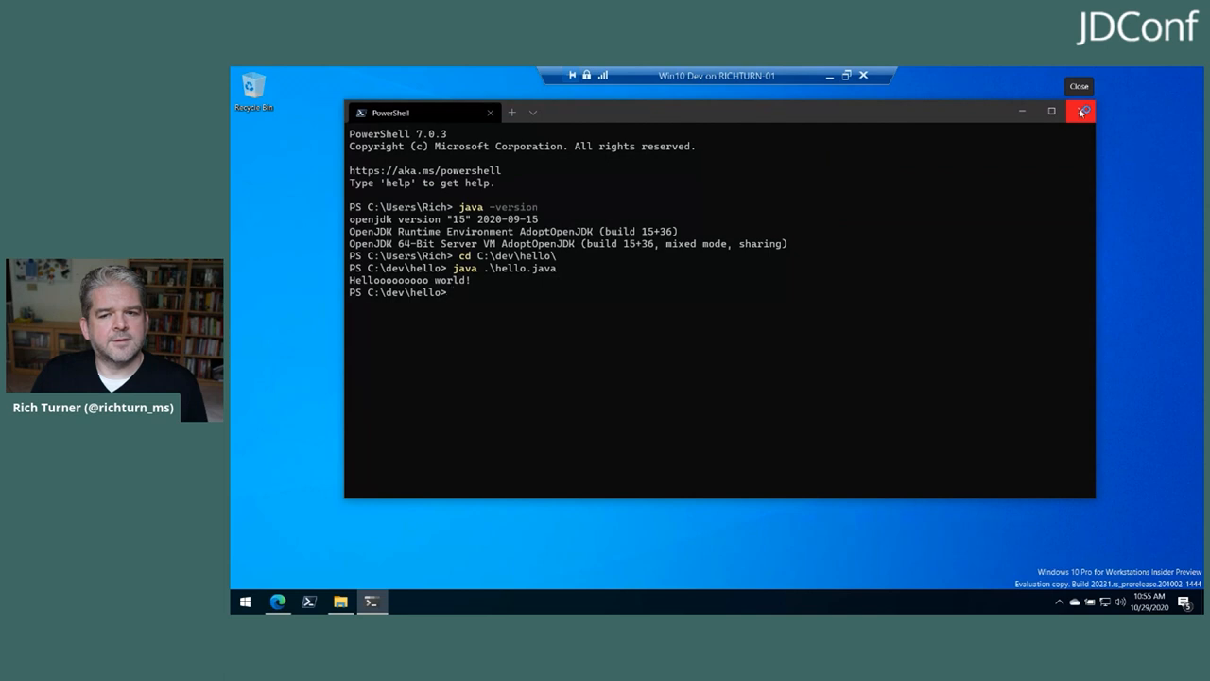
left_click(1081, 110)
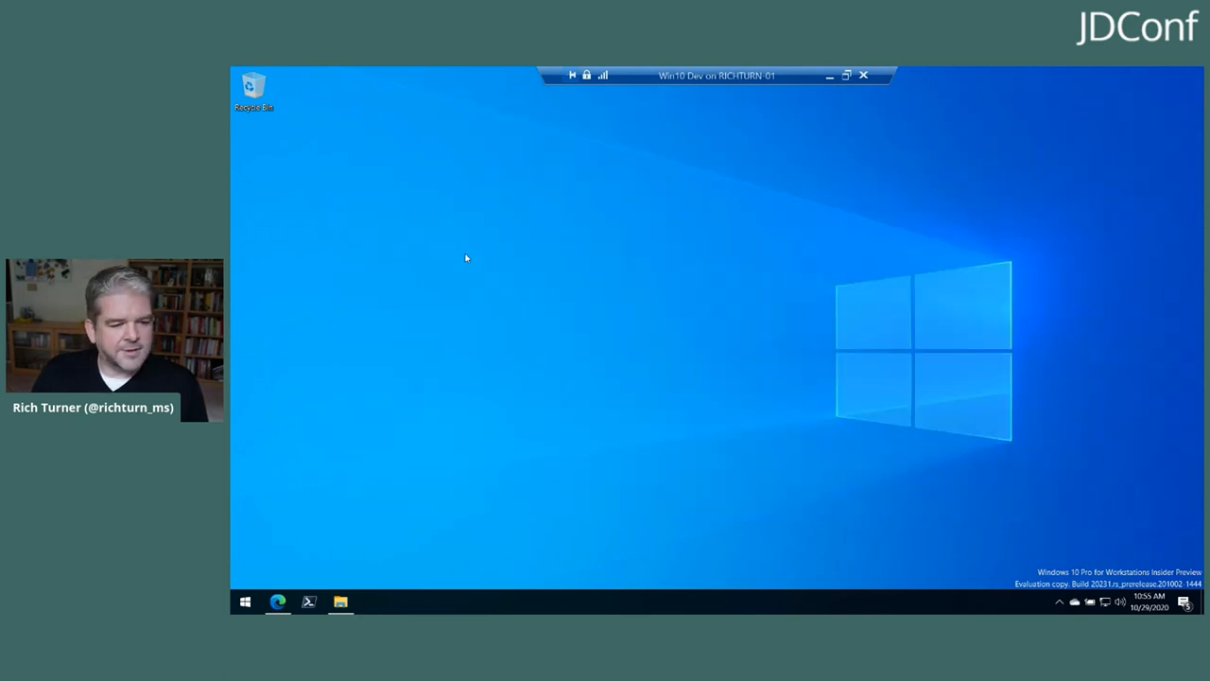
Launch Ubuntu 20.04 LTS from the Start menu's app list
left_click(246, 601)
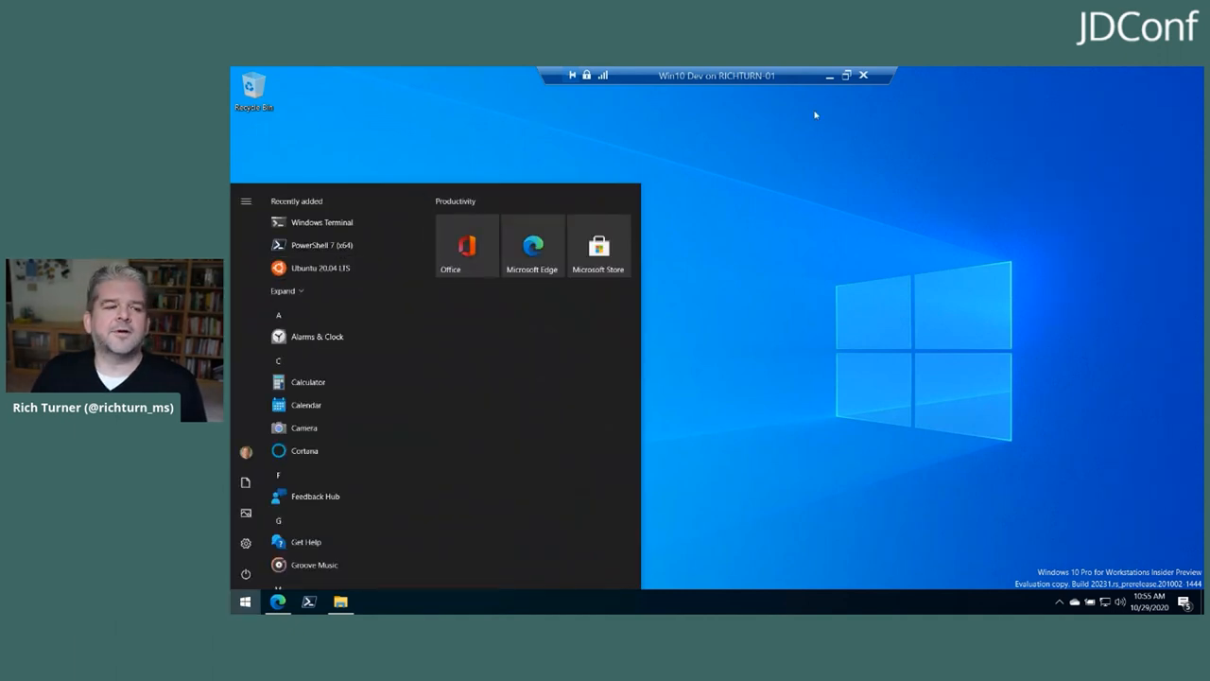
left_click(246, 601)
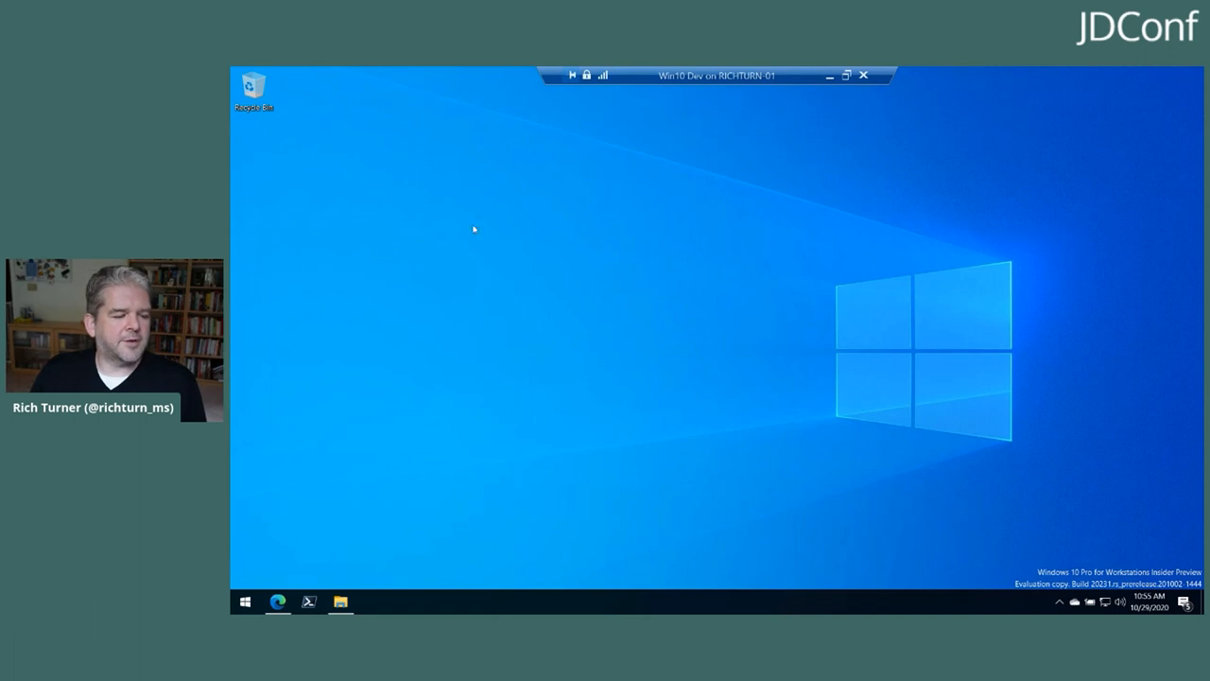
left_click(311, 601)
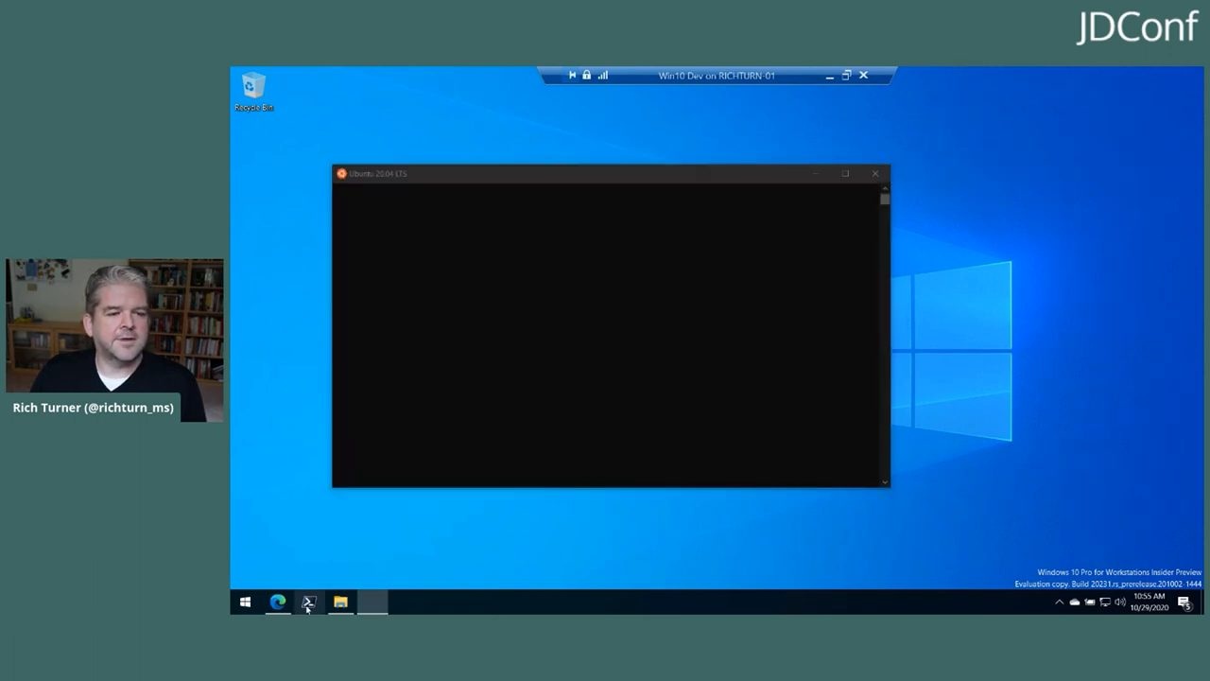
Launch PowerShell 7 and show the Ubuntu-20.04 root folders in File Explorer
left_click(310, 601)
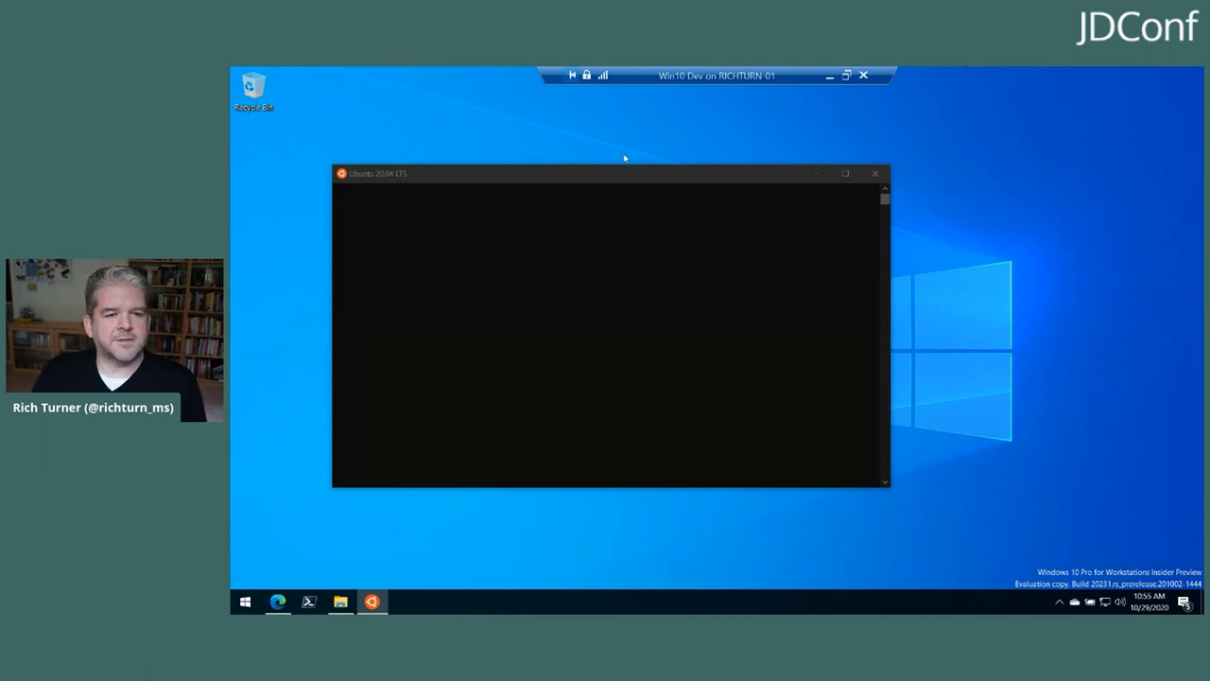
left_click(308, 601)
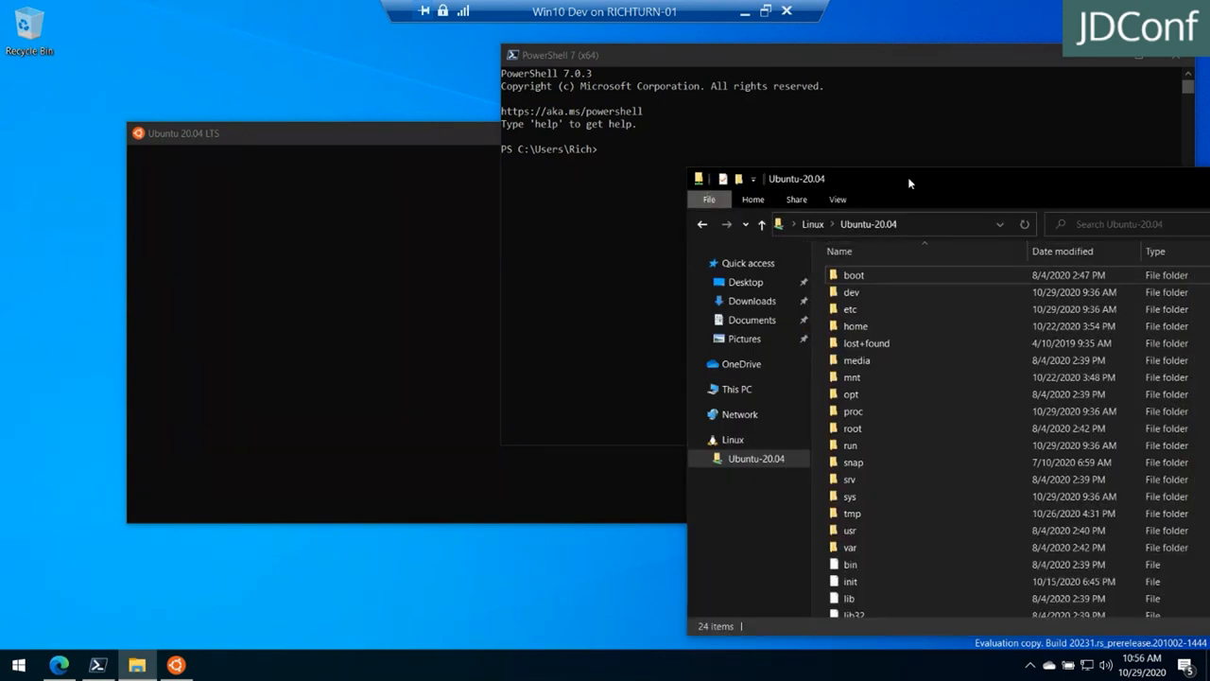
left_click(756, 459)
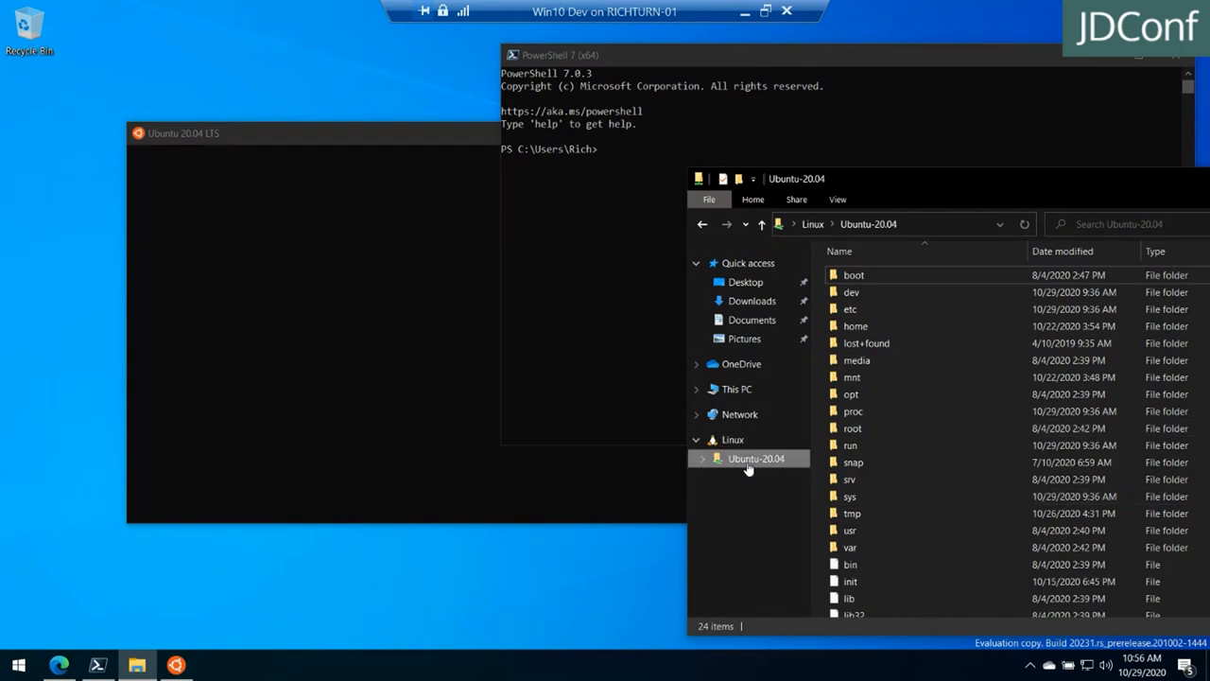
mouse_move(779, 465)
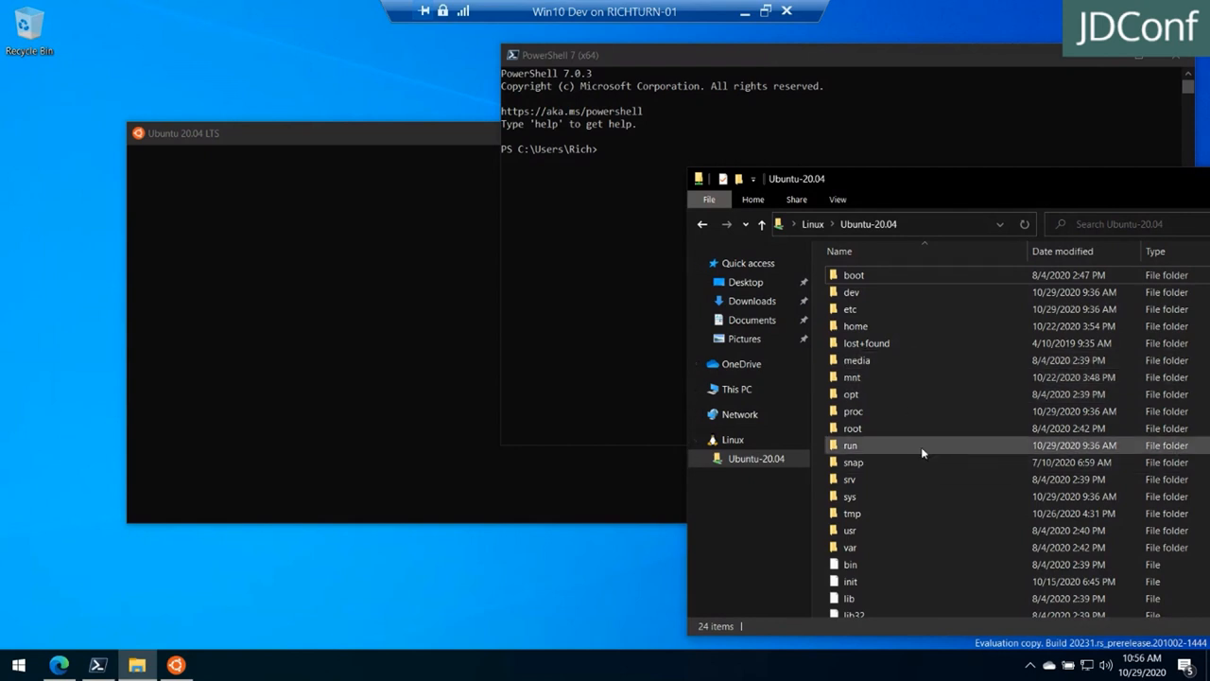
mouse_move(904, 359)
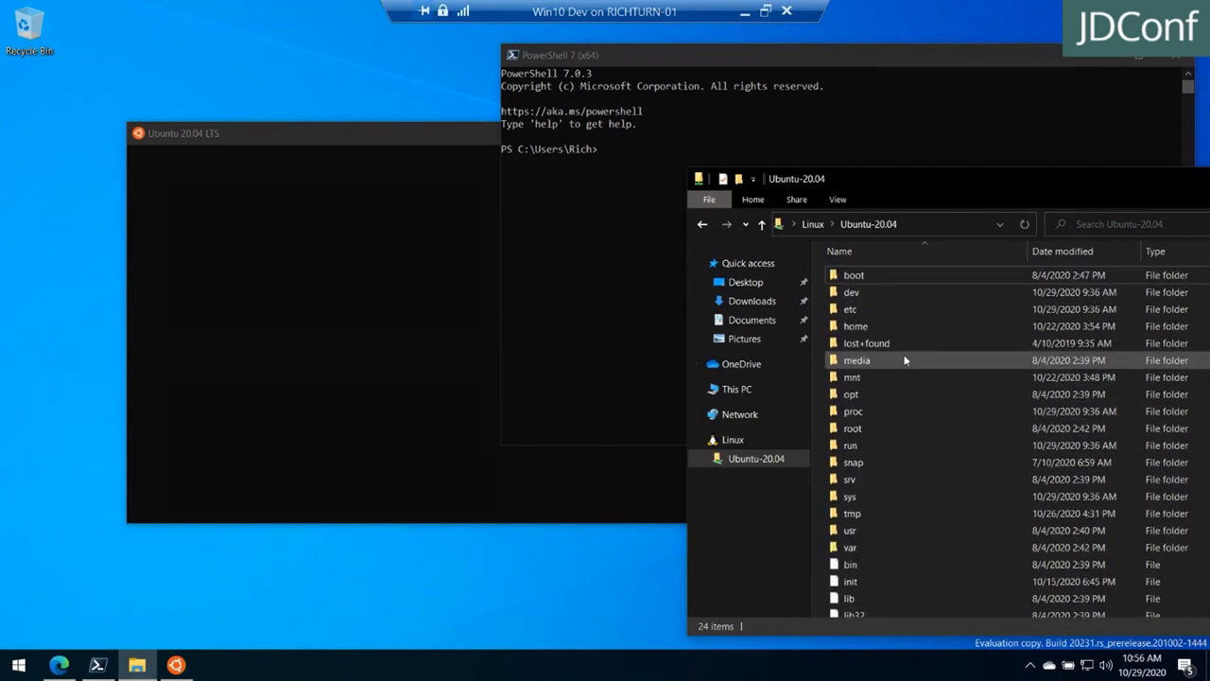
Browse into the Linux home folder and the user folder inside it
left_click(855, 325)
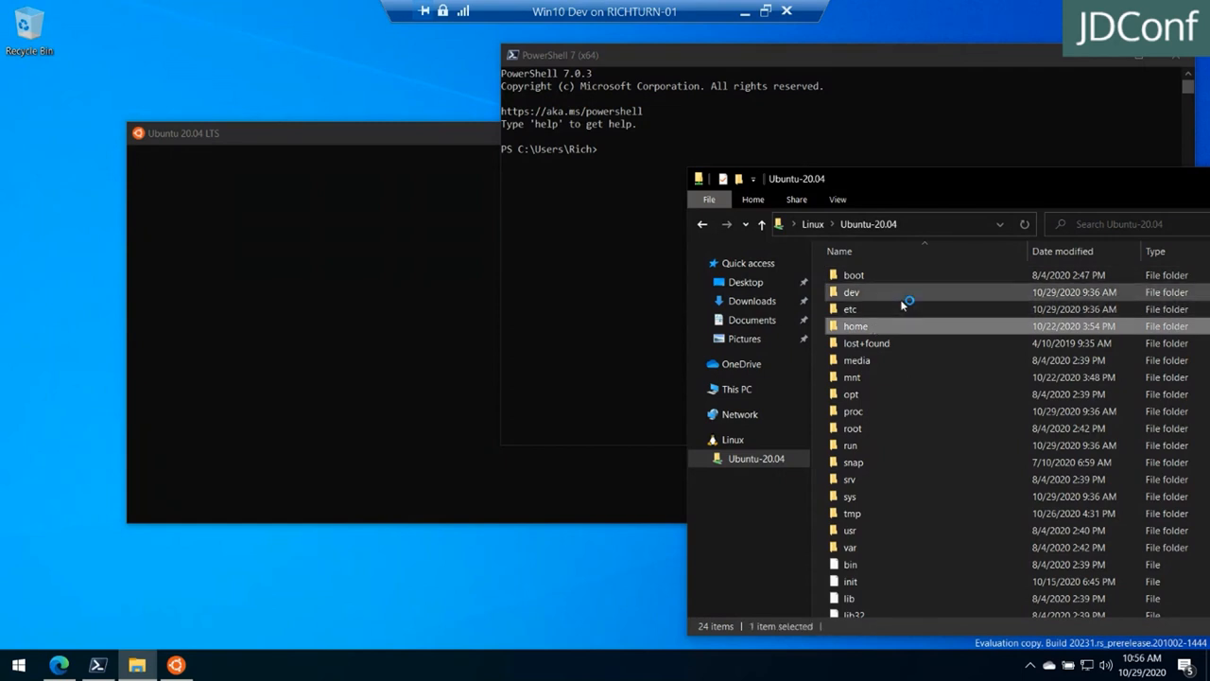
mouse_move(906, 310)
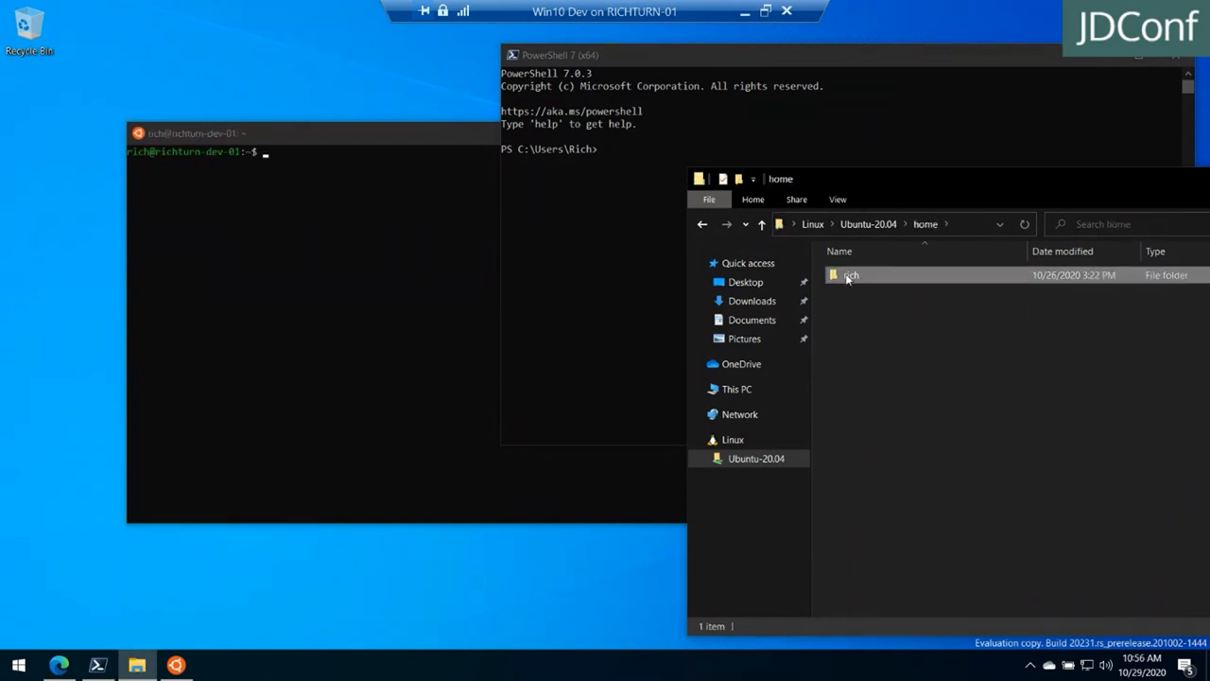
double_click(851, 274)
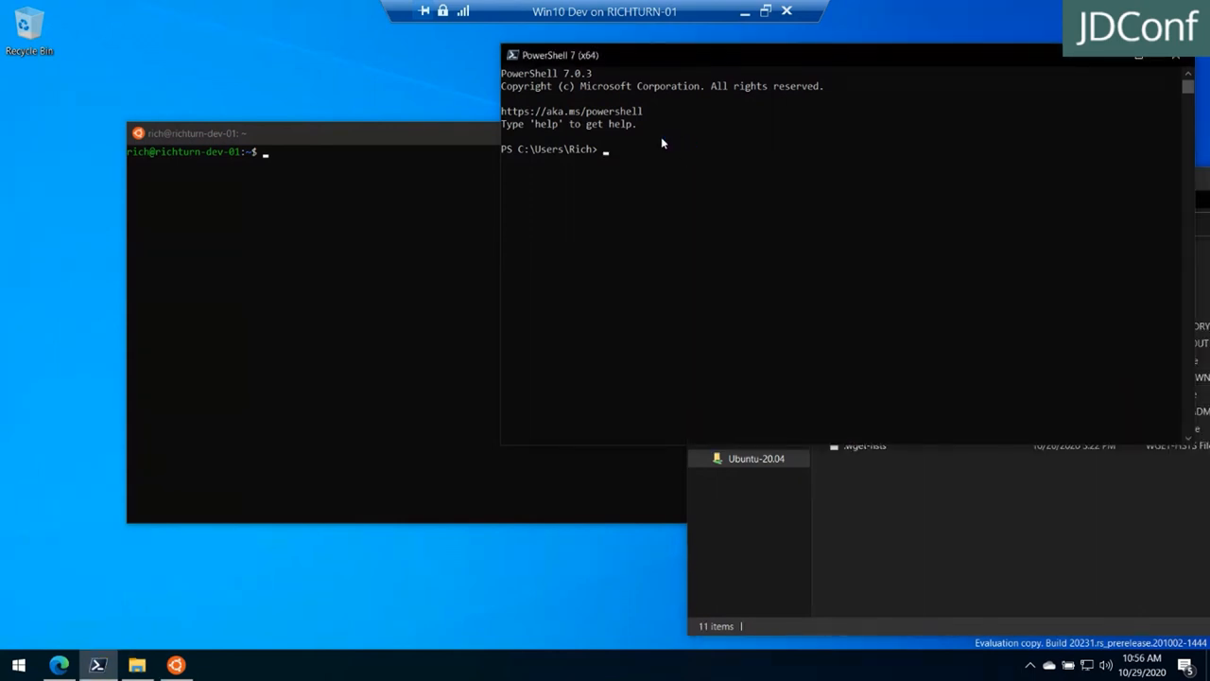
Run wsl -? and read its usage help through to the mount and unmount options
type("ls")
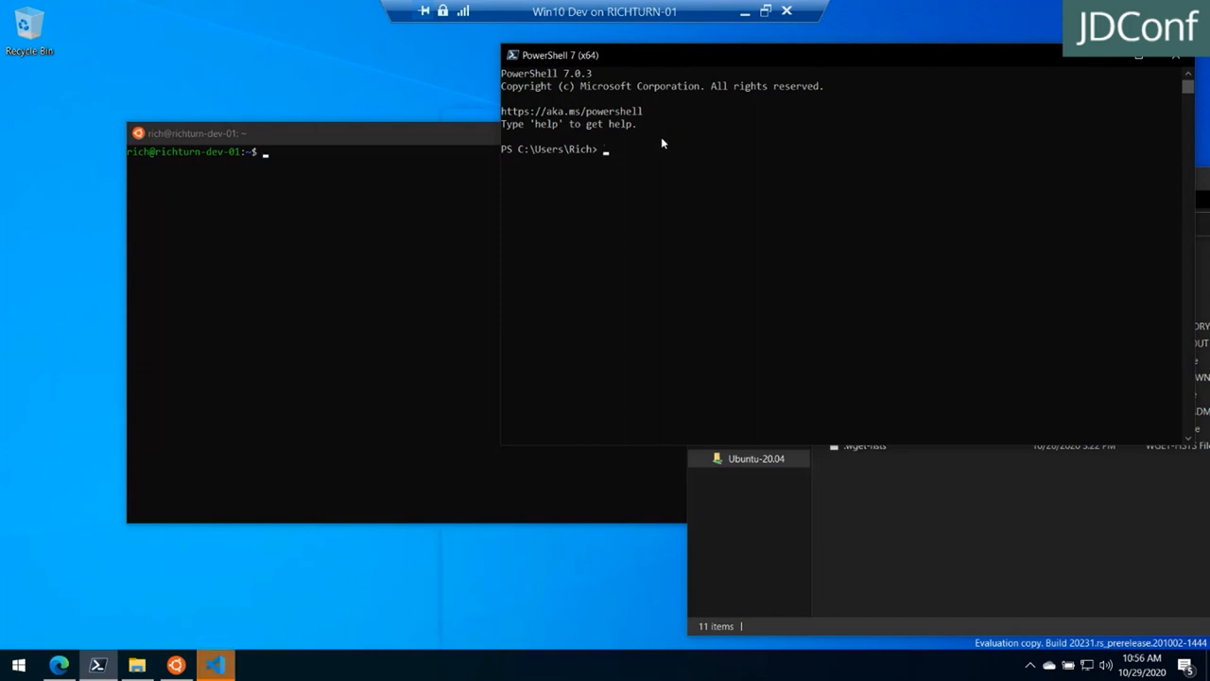
type("w")
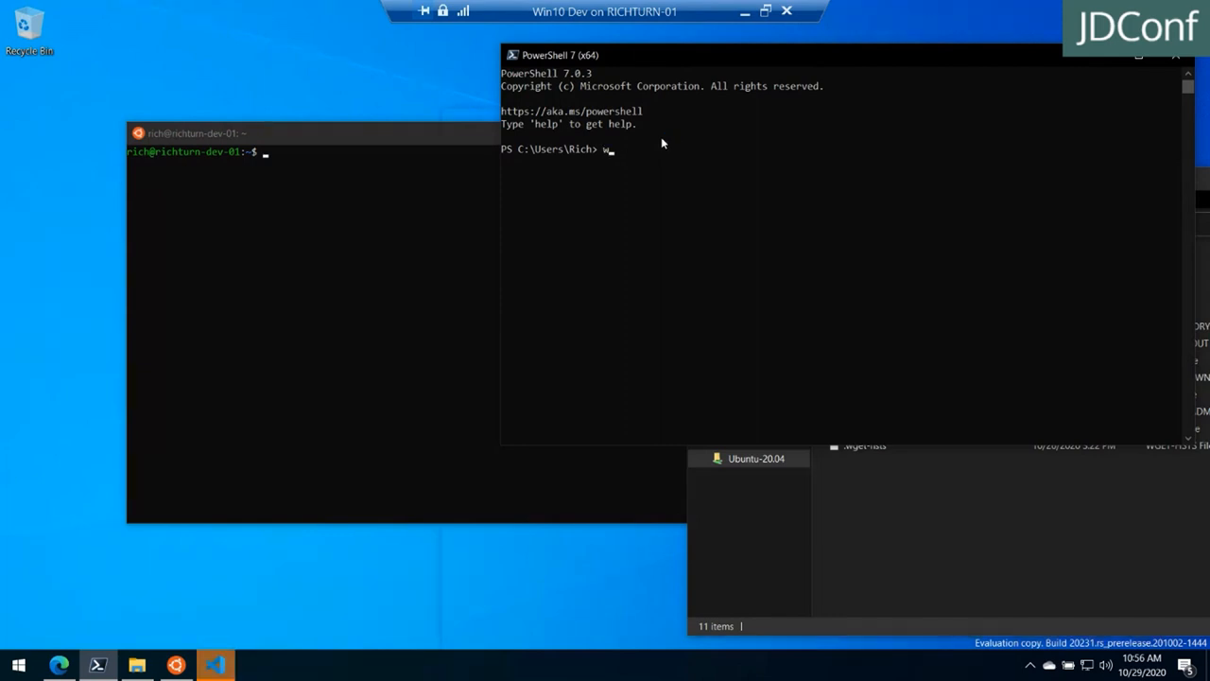
type("sl")
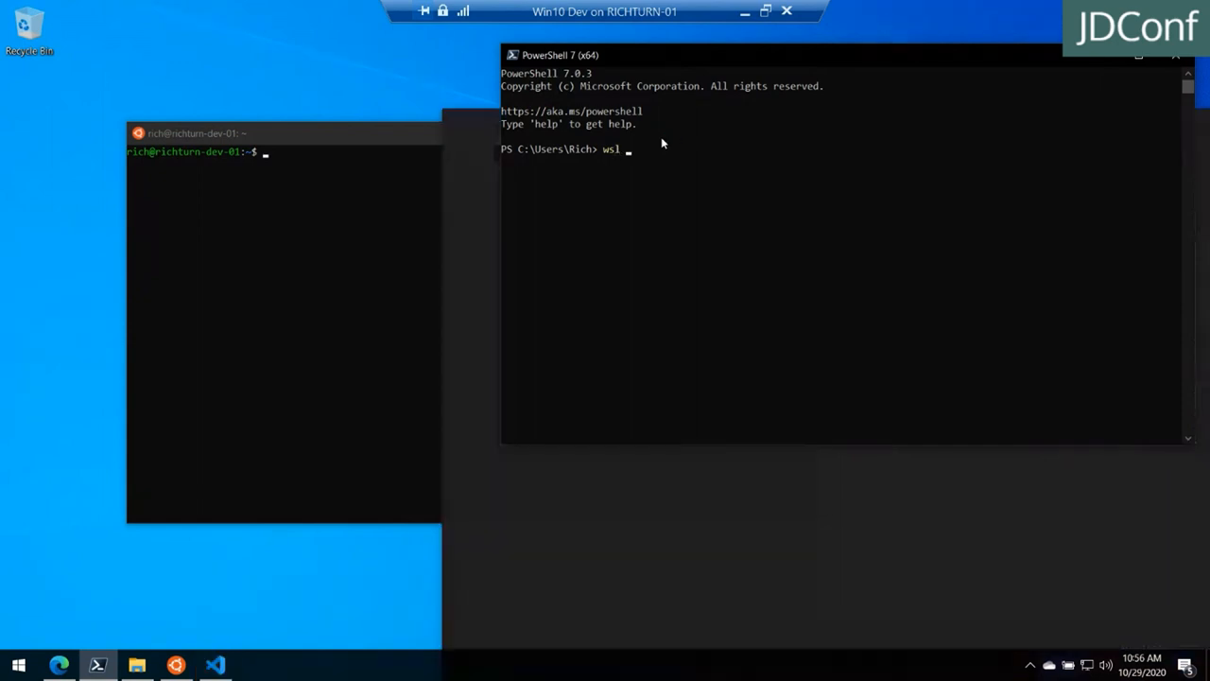
type("-?")
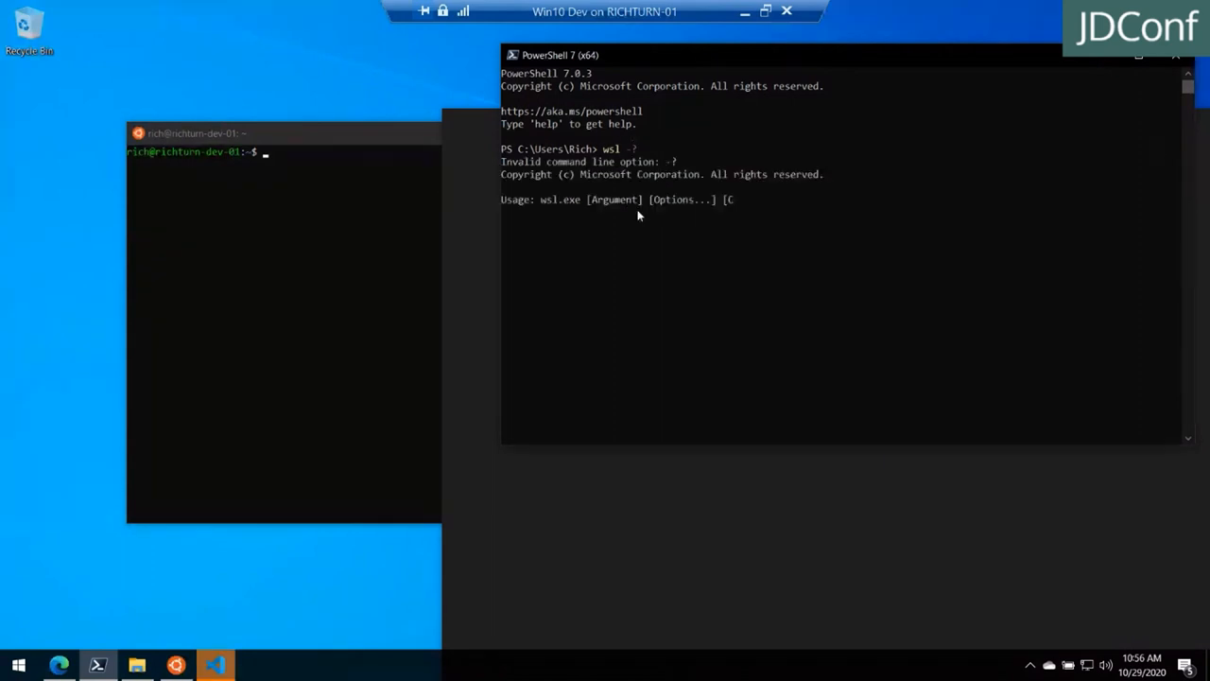
scroll("down", 3)
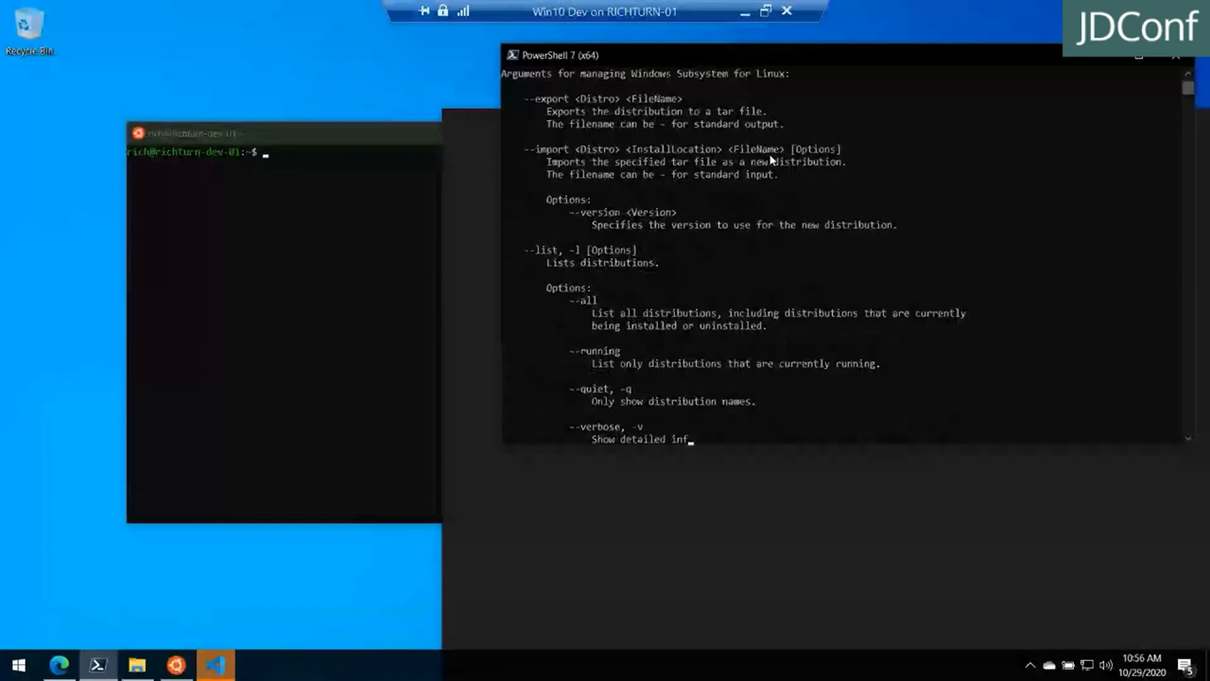
scroll("down", 3)
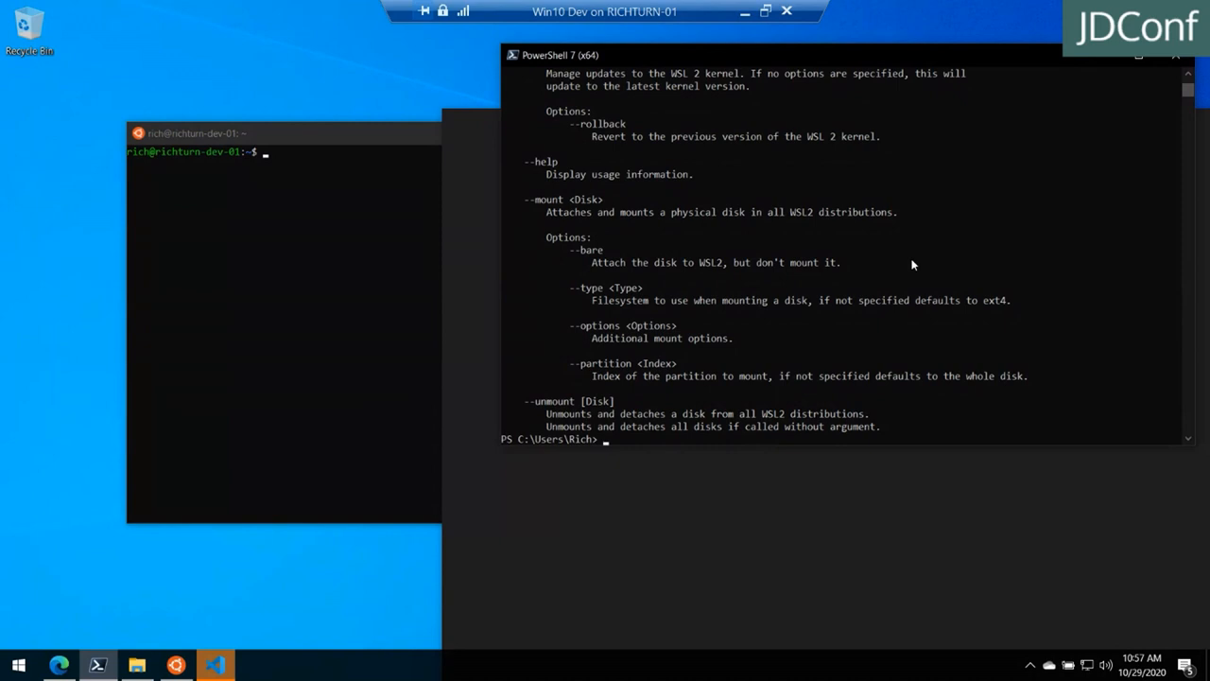
scroll("down", 3)
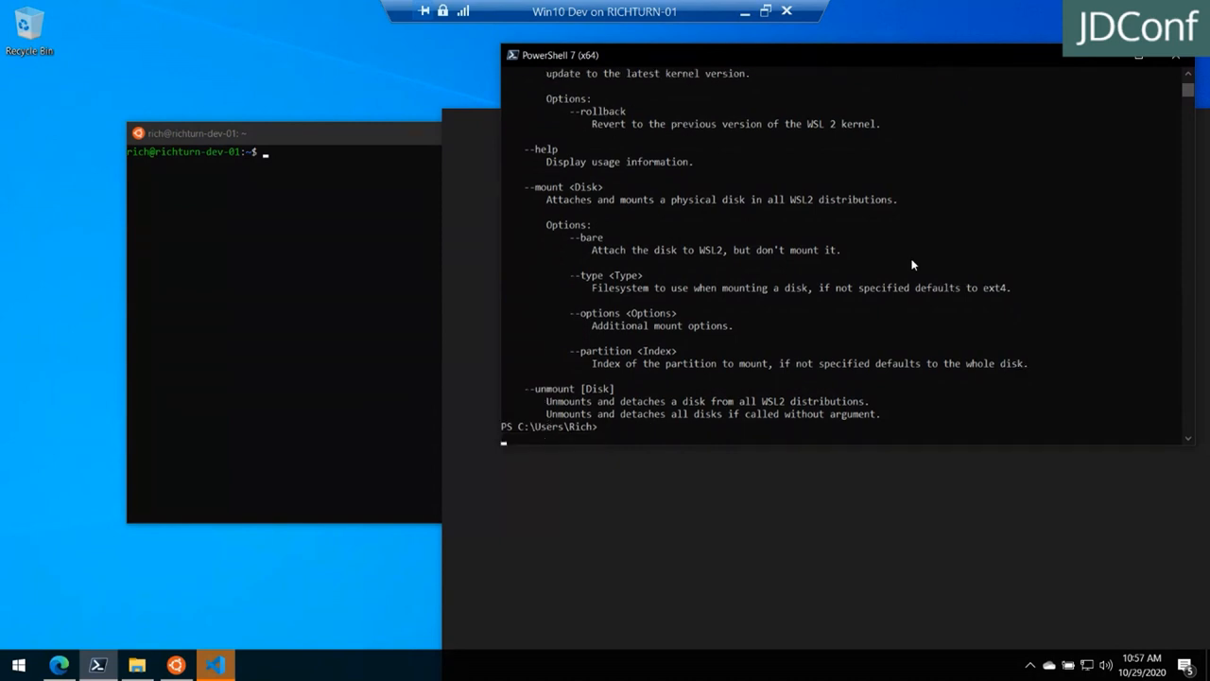
type("ws")
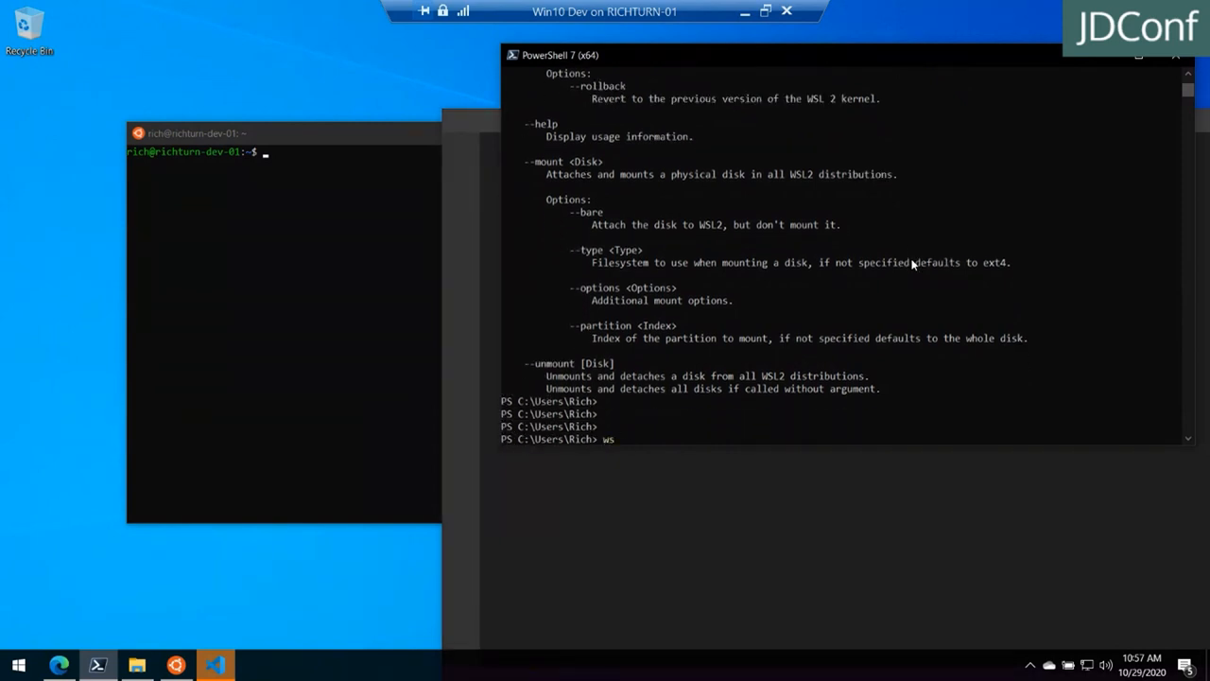
Enter wsl fortune | cowsay | lolcat at the prompt and make the terminal window shorter
type("l cows")
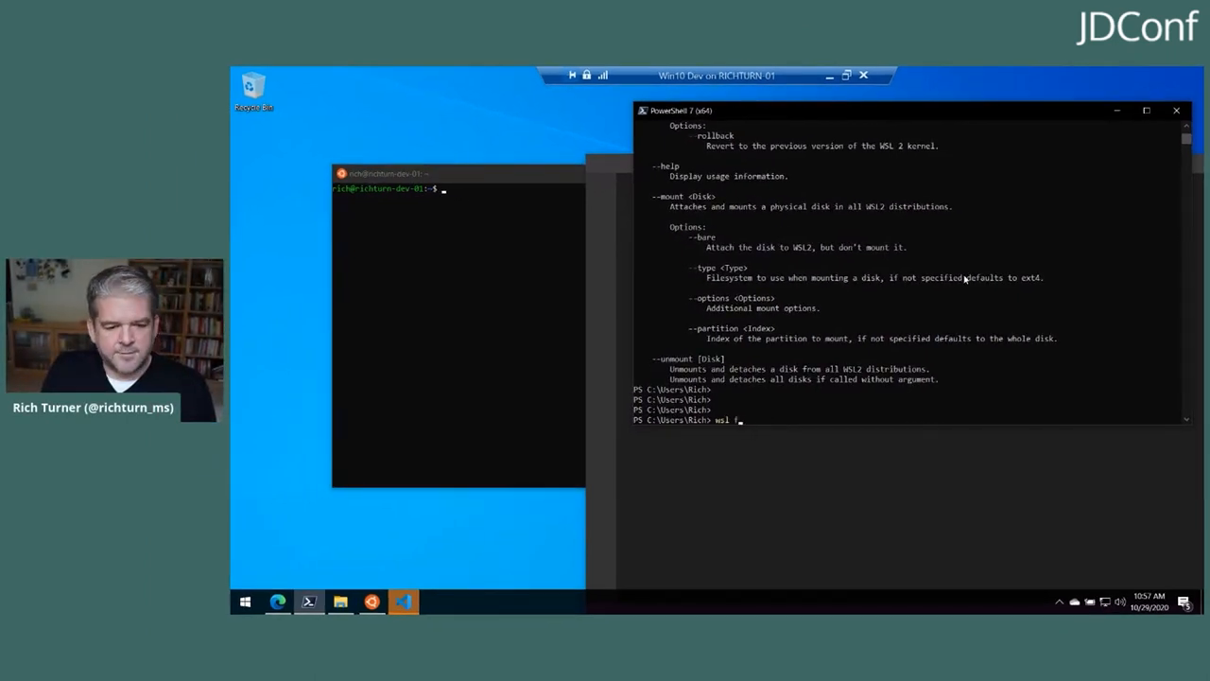
type("ortuen")
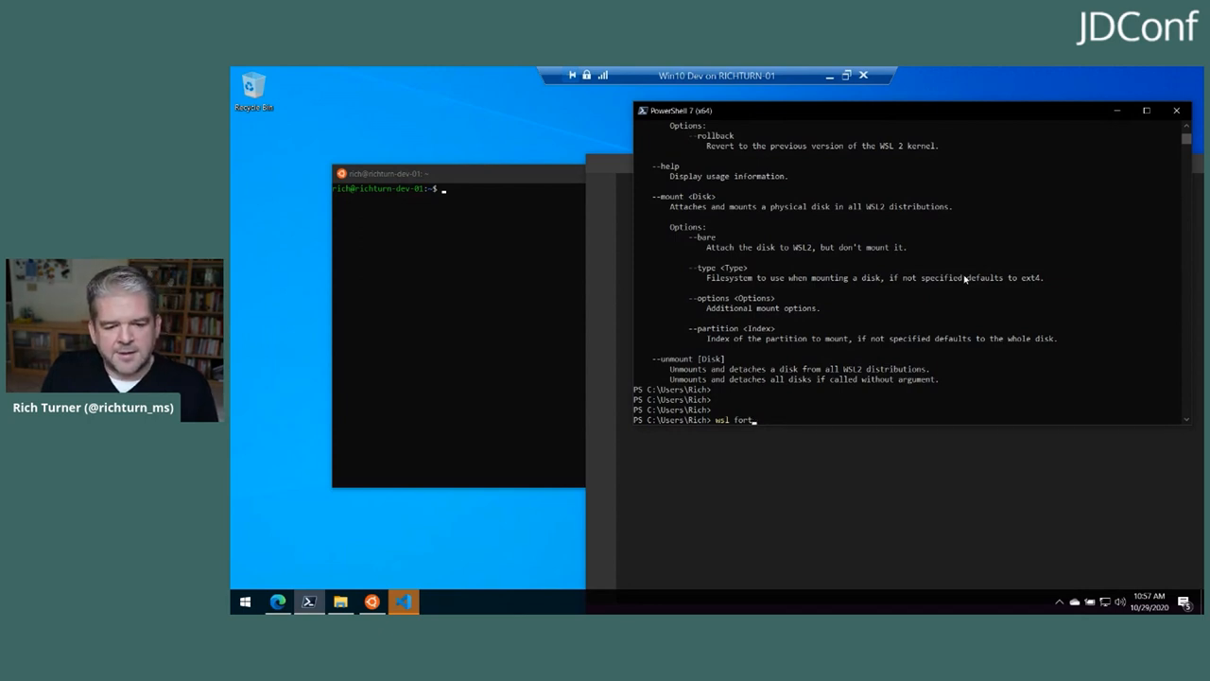
type("une |")
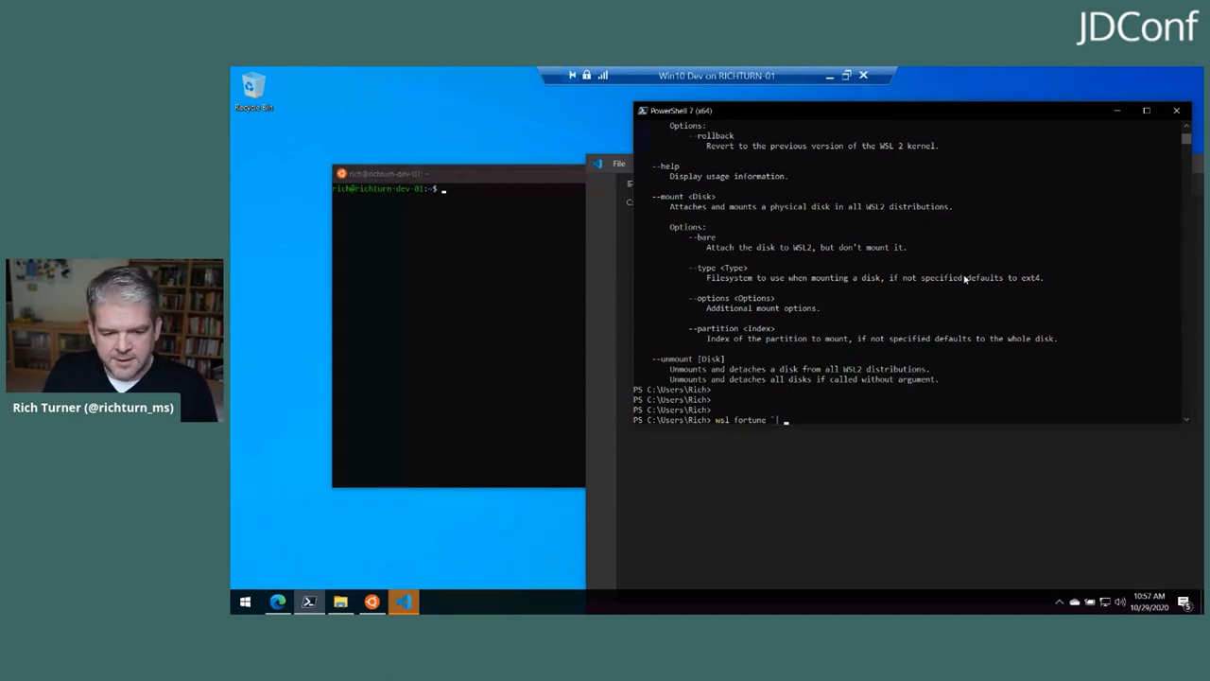
type("cowsay `| l")
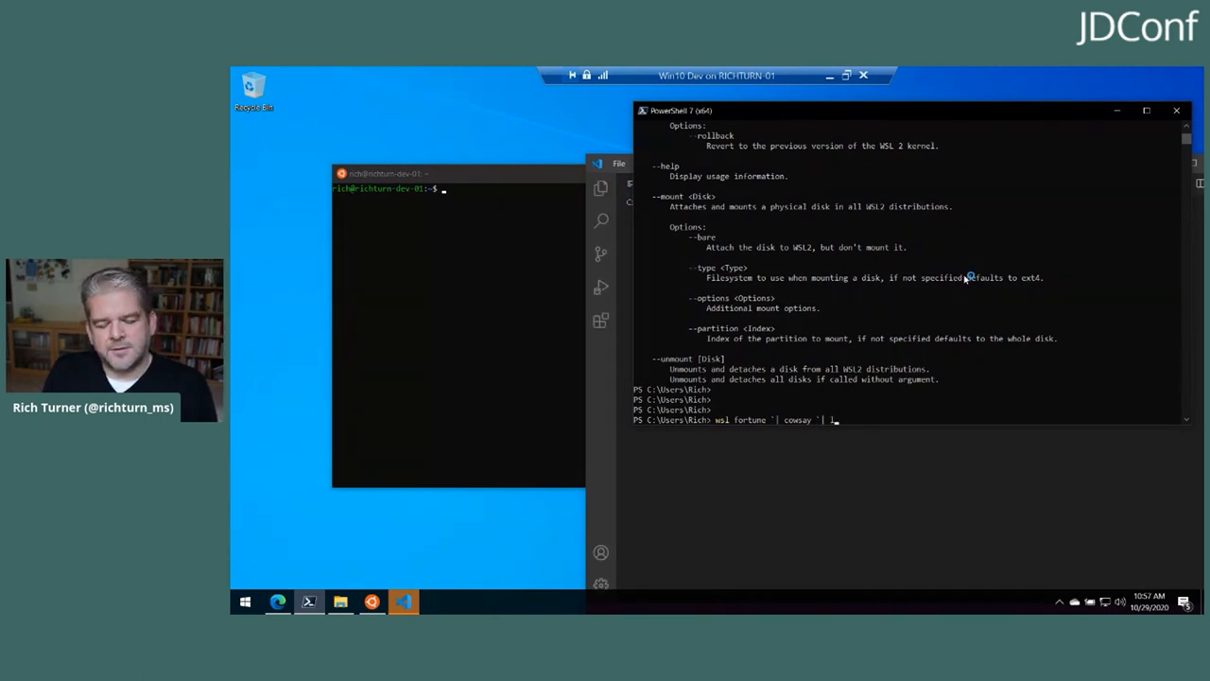
type("oc")
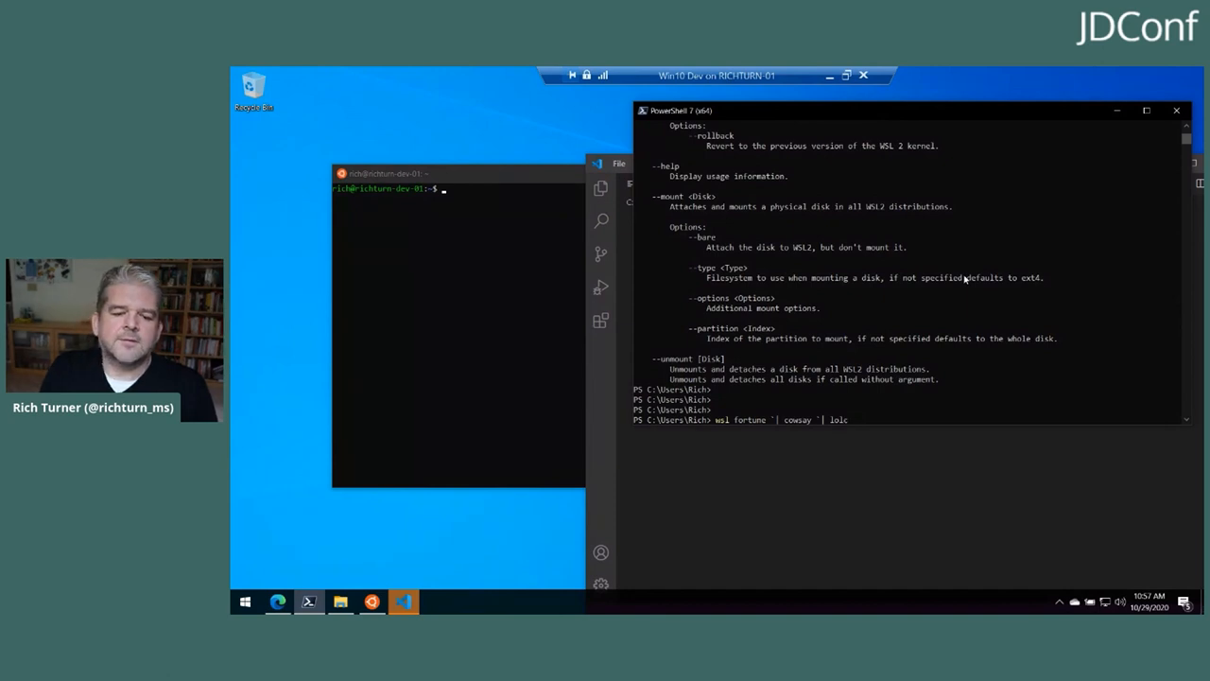
type("at")
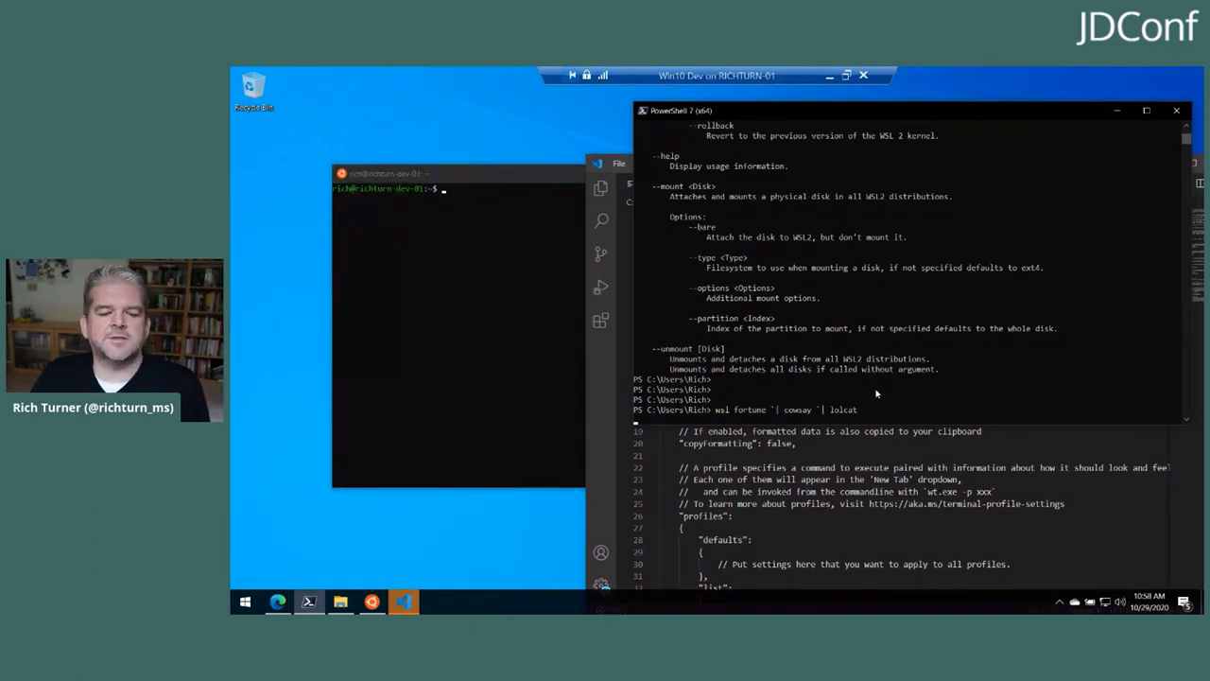
mouse_move(866, 389)
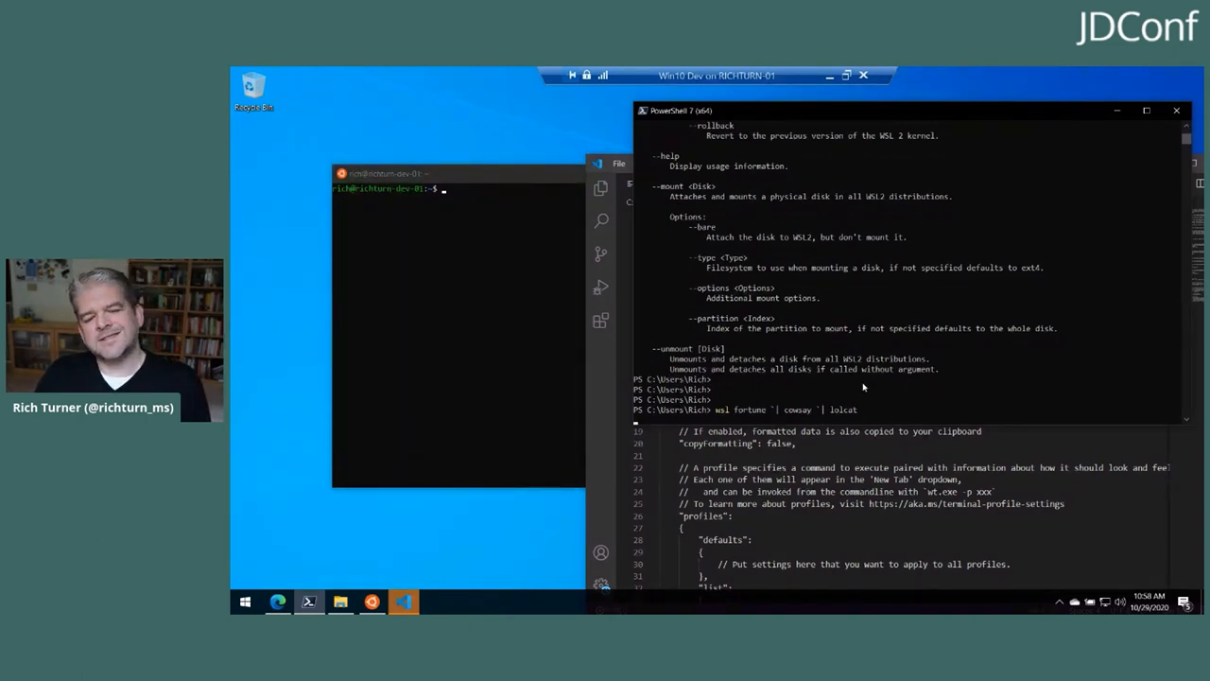
mouse_move(900, 333)
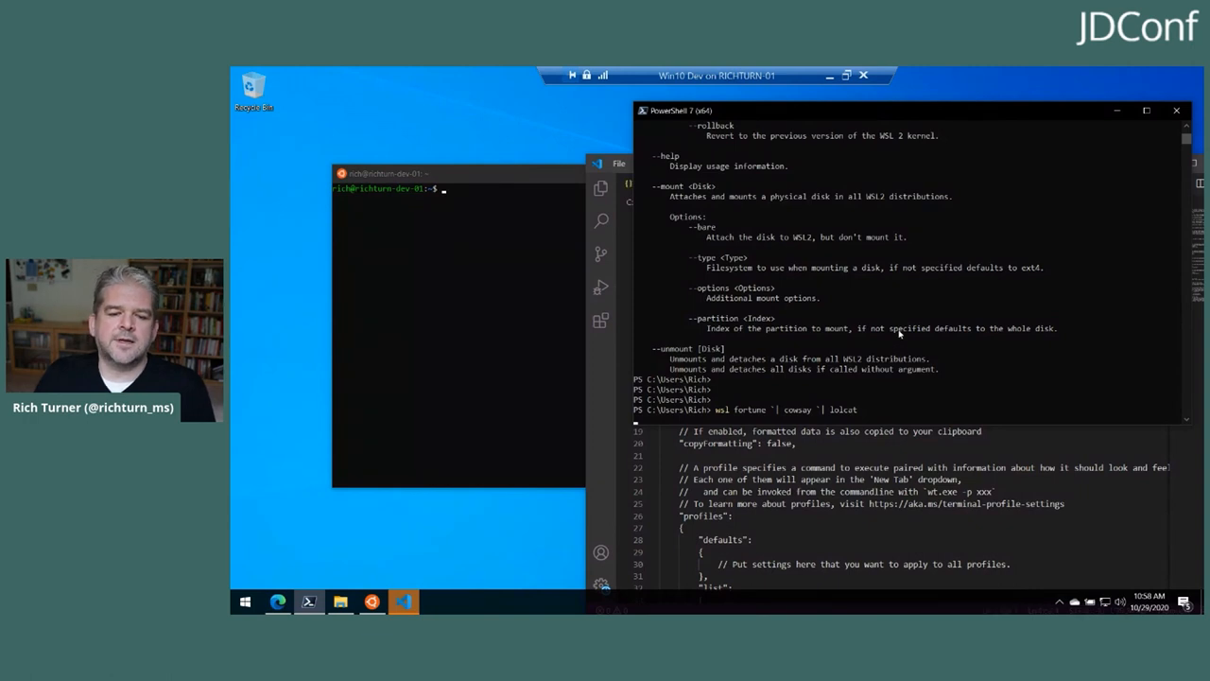
mouse_move(506, 251)
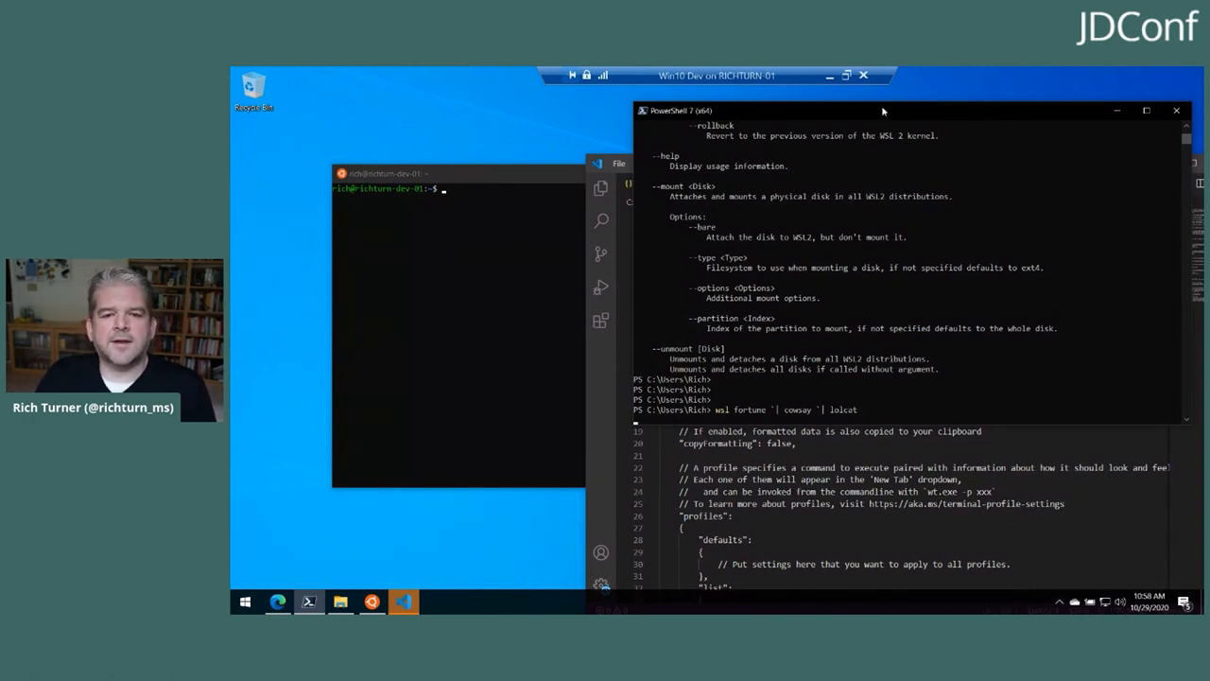
left_click_drag(879, 109, 879, 103)
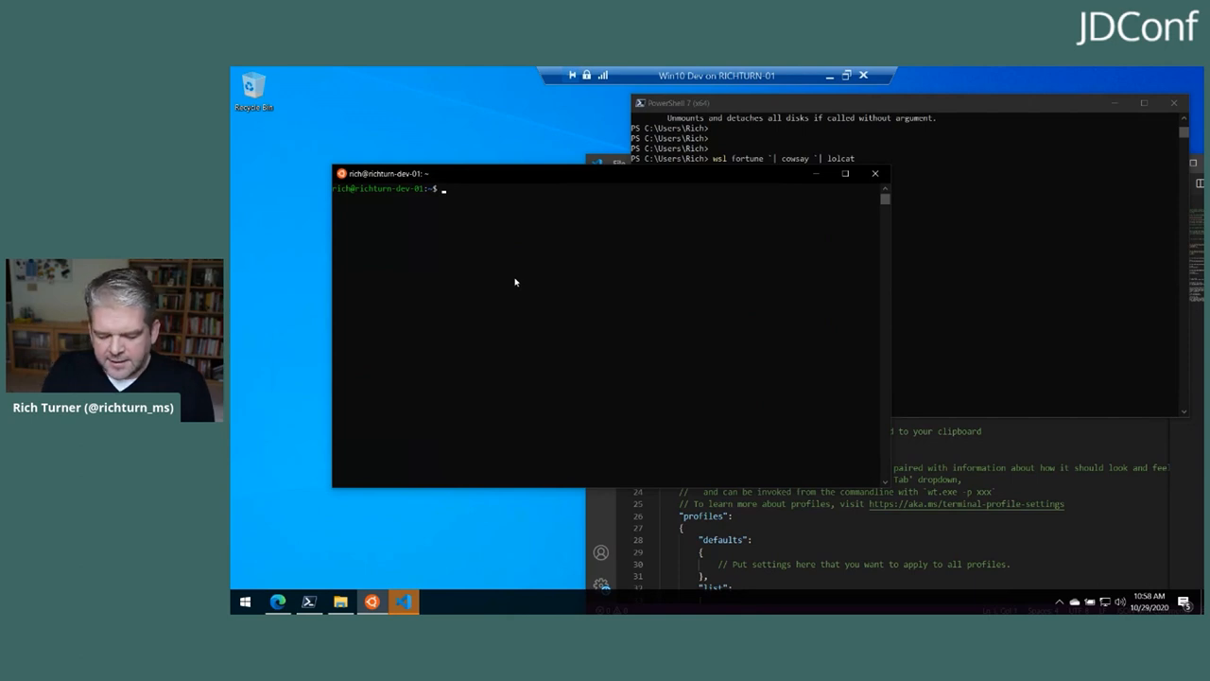
Run notepad.exe from the Ubuntu shell, then close the Notepad window it opens
type("notepad")
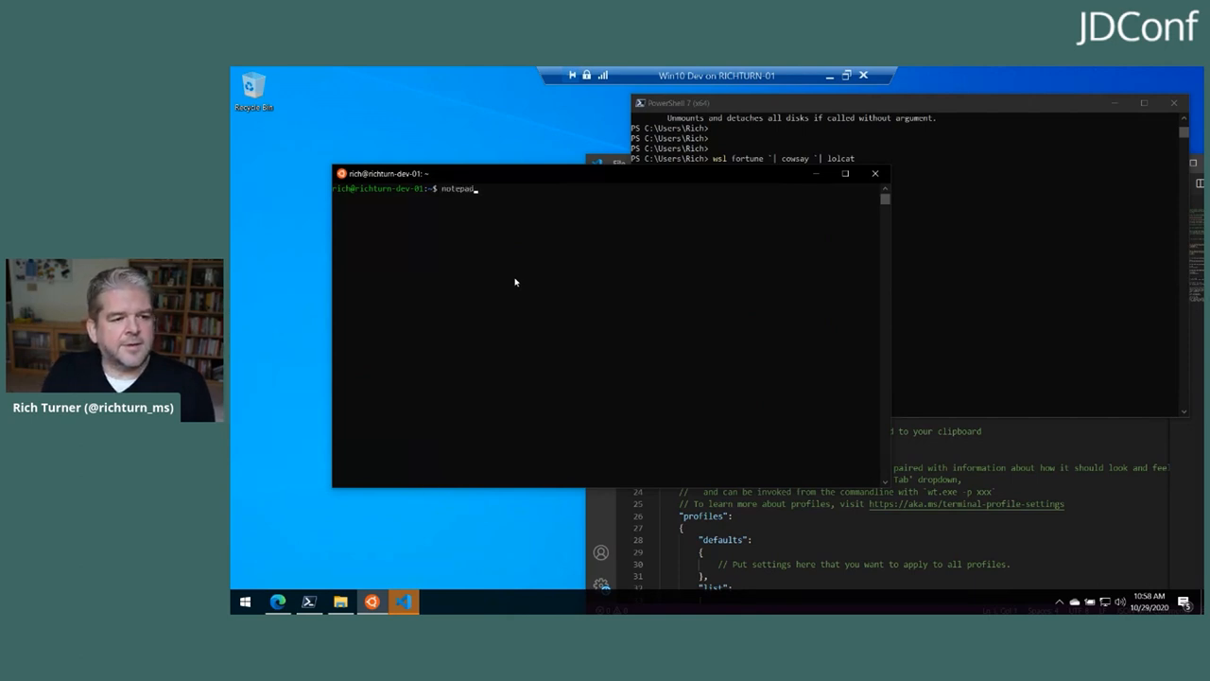
type(".exe")
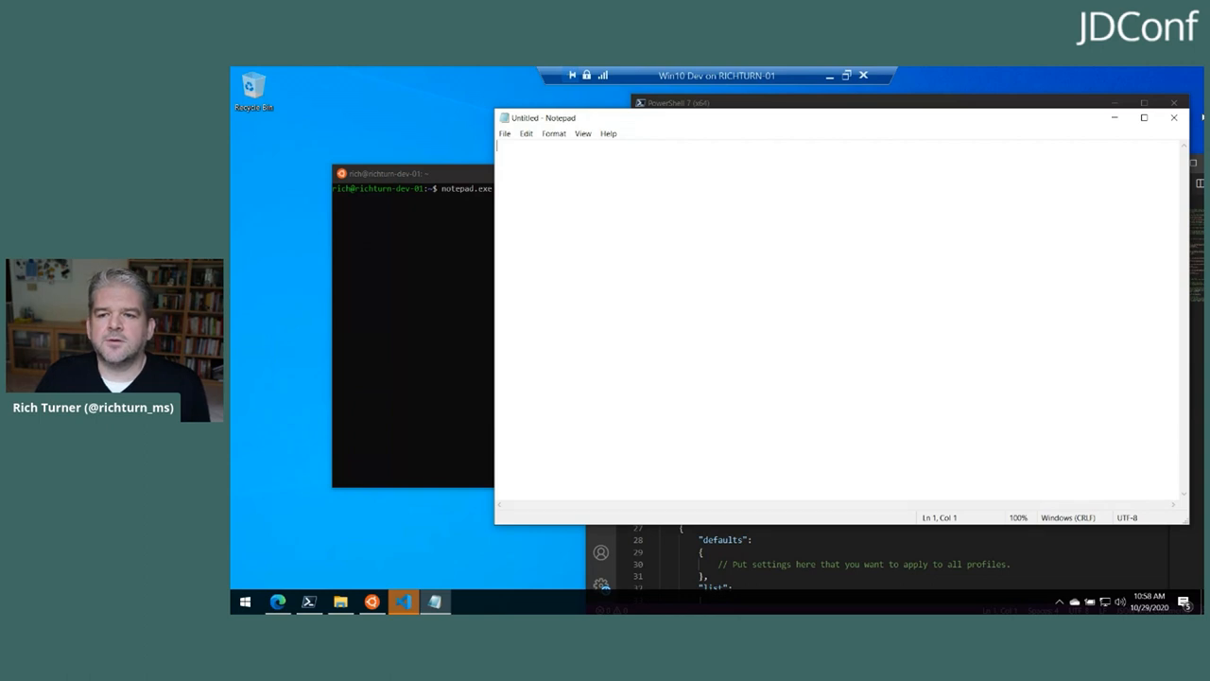
left_click(1172, 117)
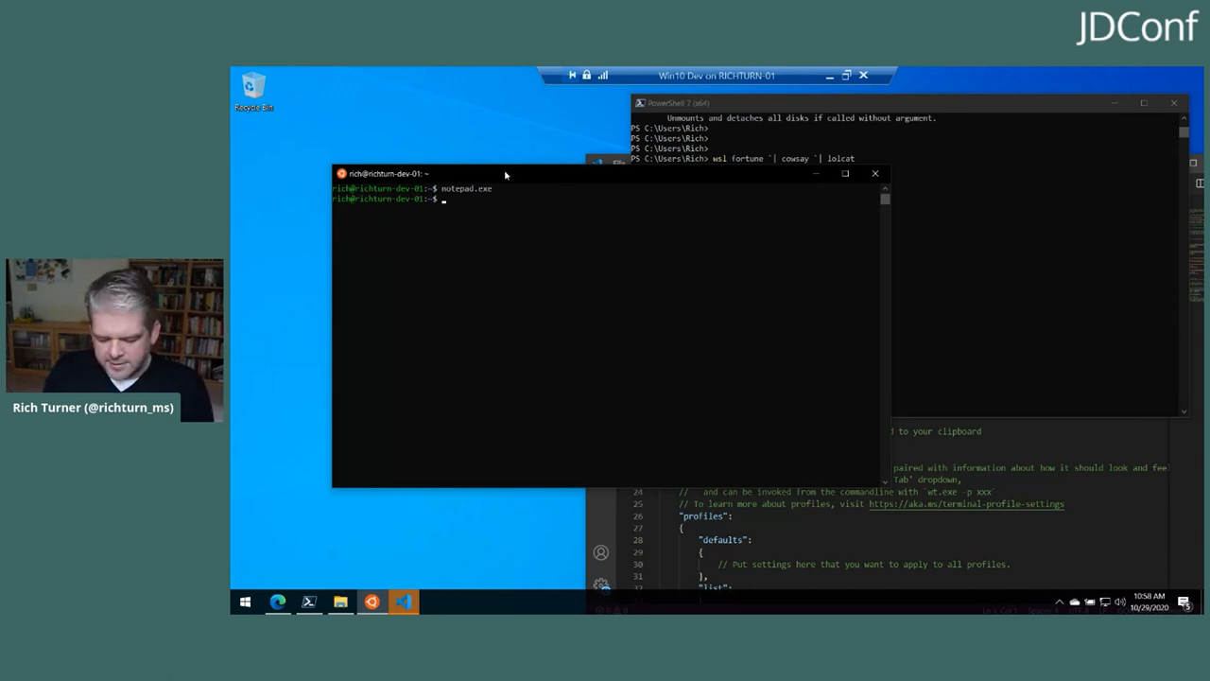
List /mnt showing the c drive, then list /mnt/c's Windows folders
type("ls /mnt")
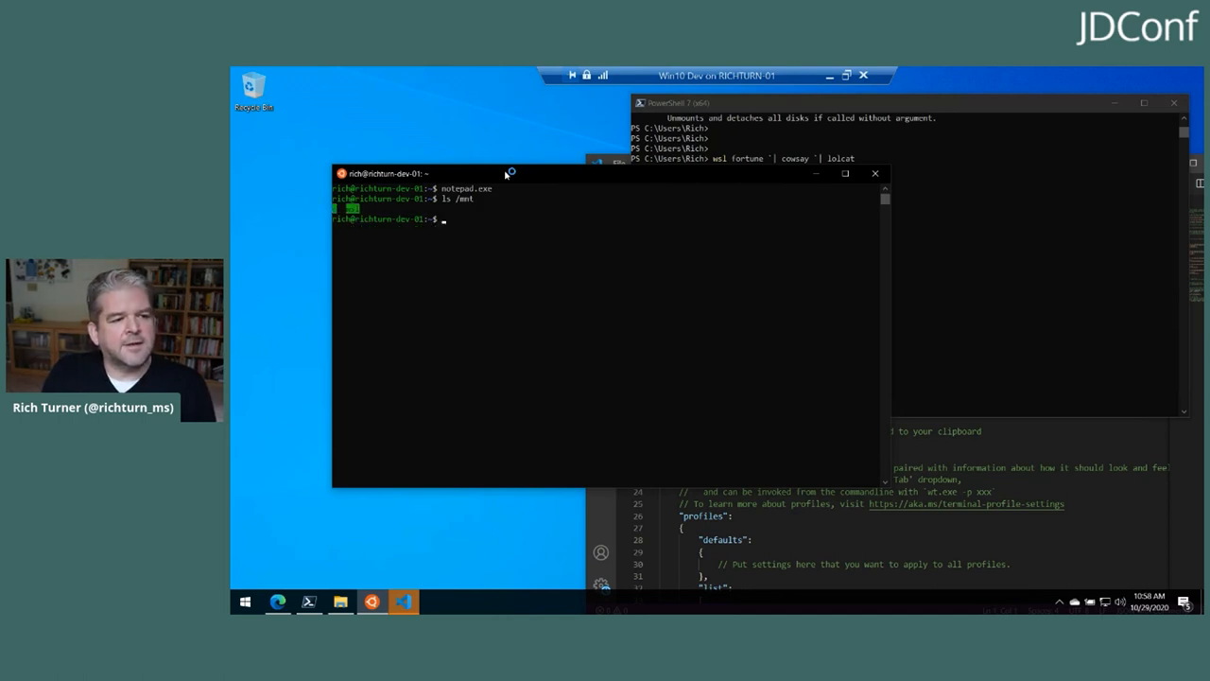
mouse_move(337, 216)
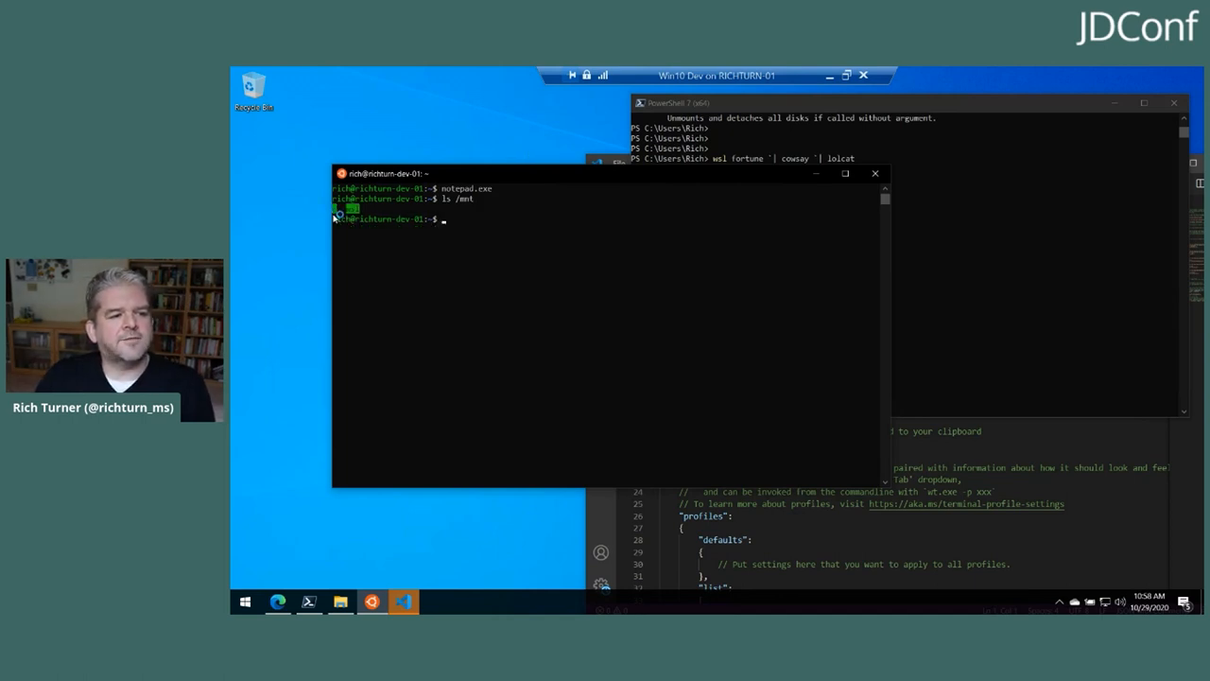
type("ls /mnt")
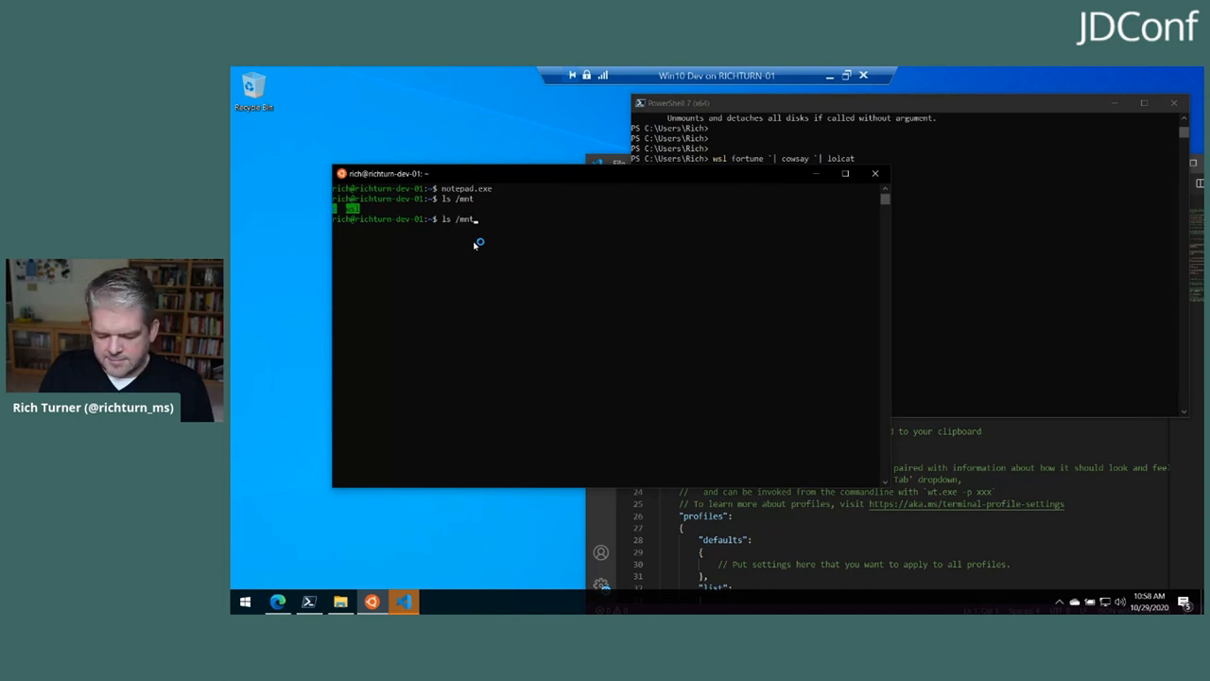
type("c")
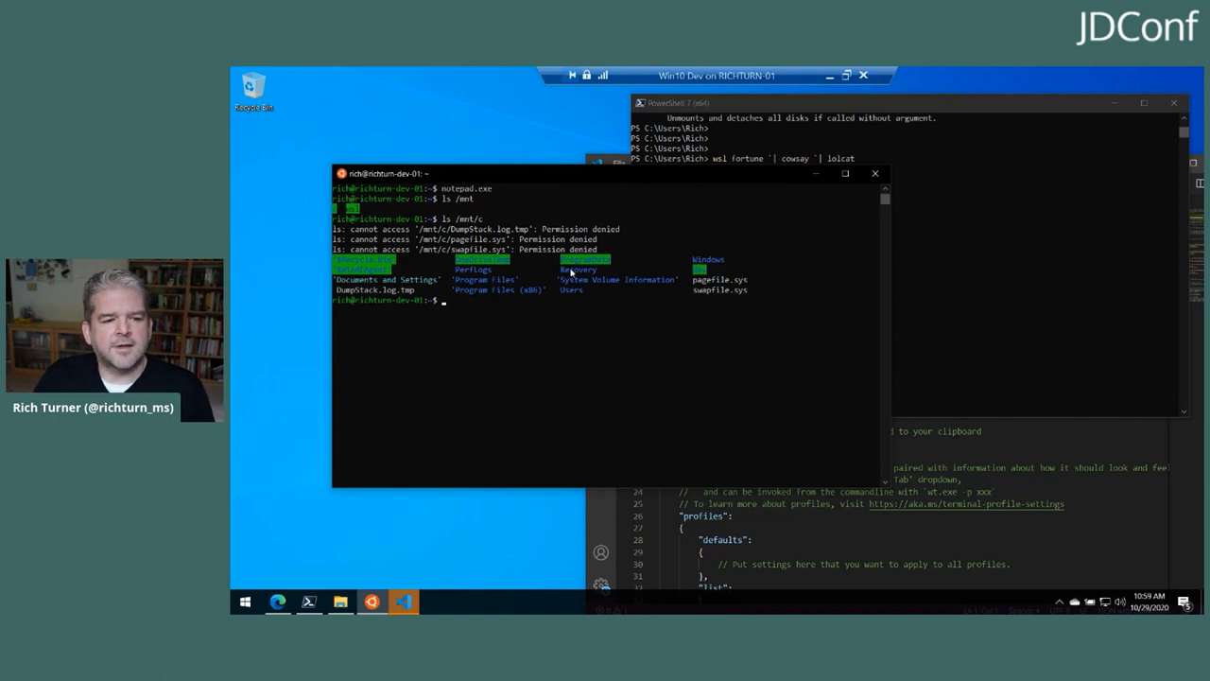
mouse_move(711, 268)
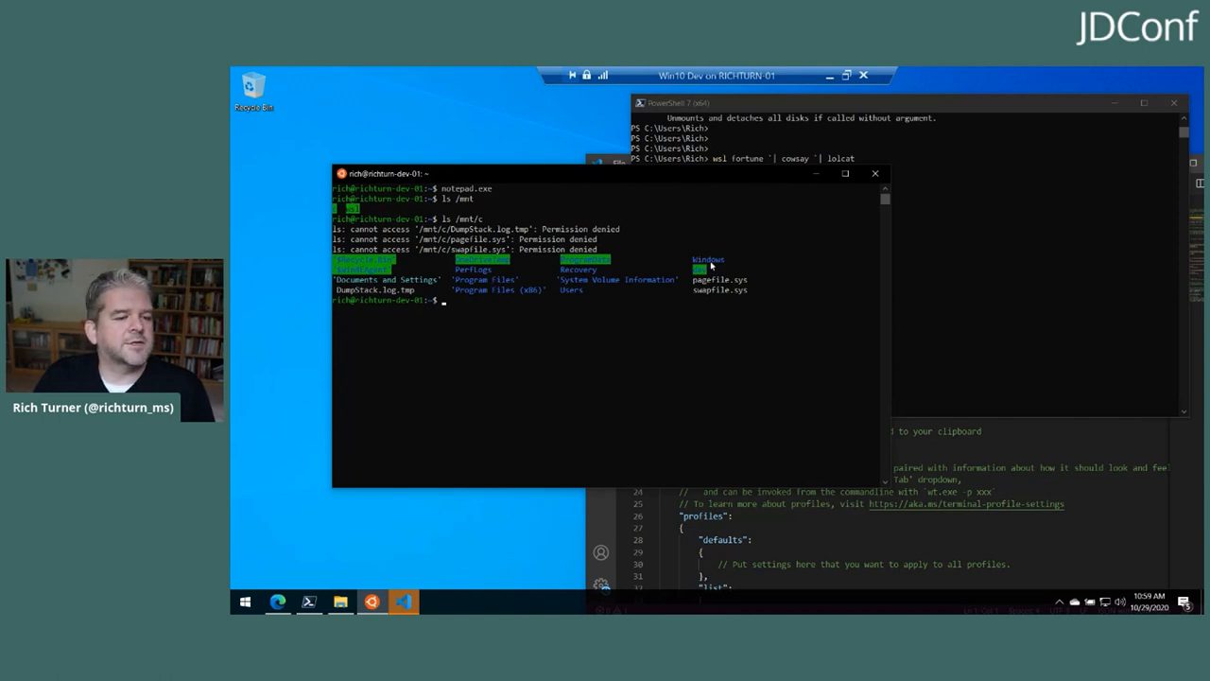
mouse_move(730, 236)
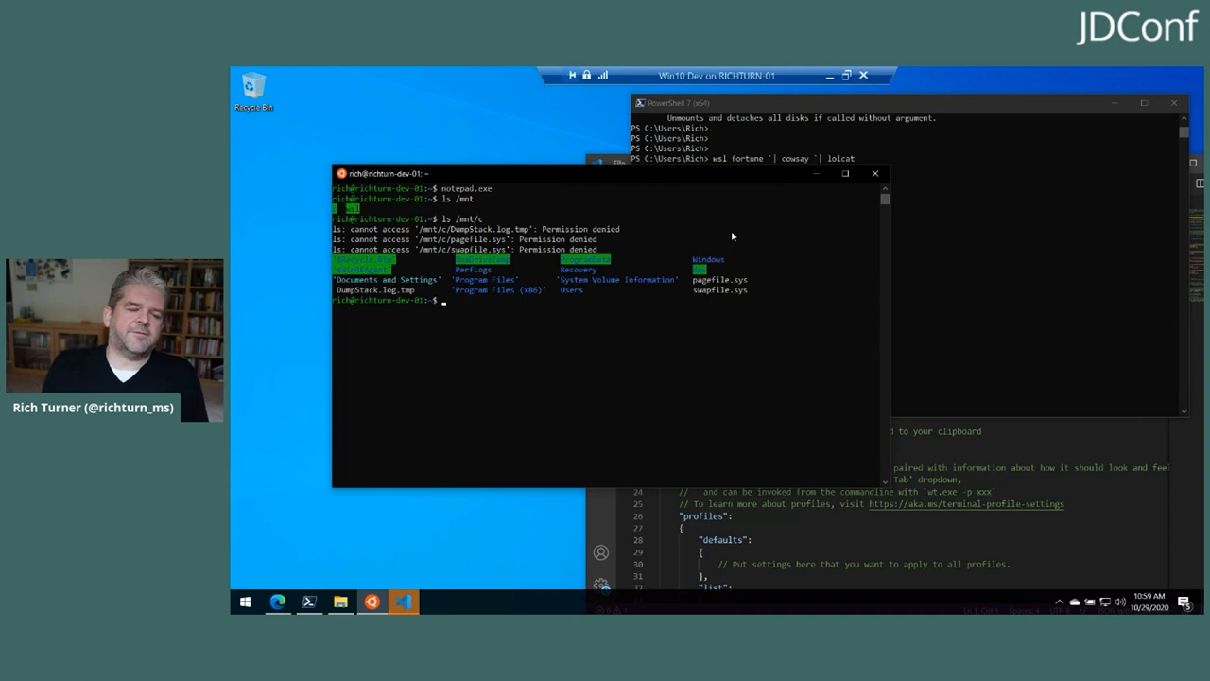